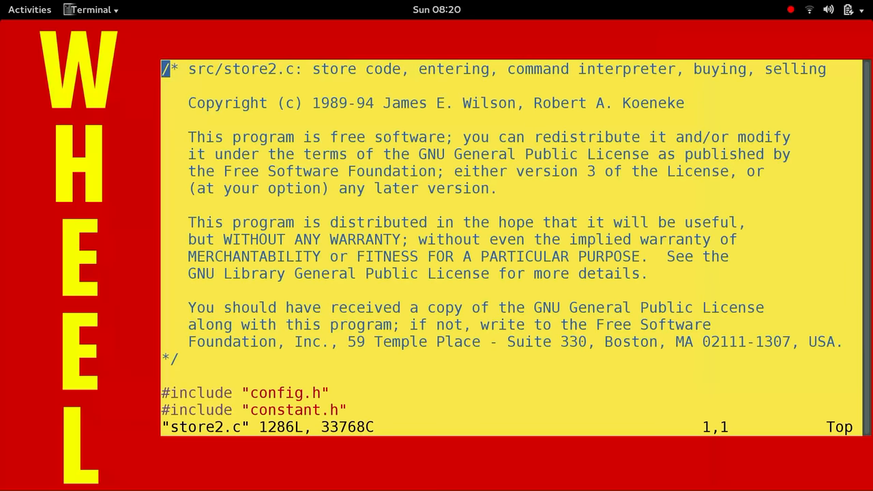
- Search store2.c for prt_comment to jump to the haggling comment arrays
{"action": "type", "text": "/prt_comment"}
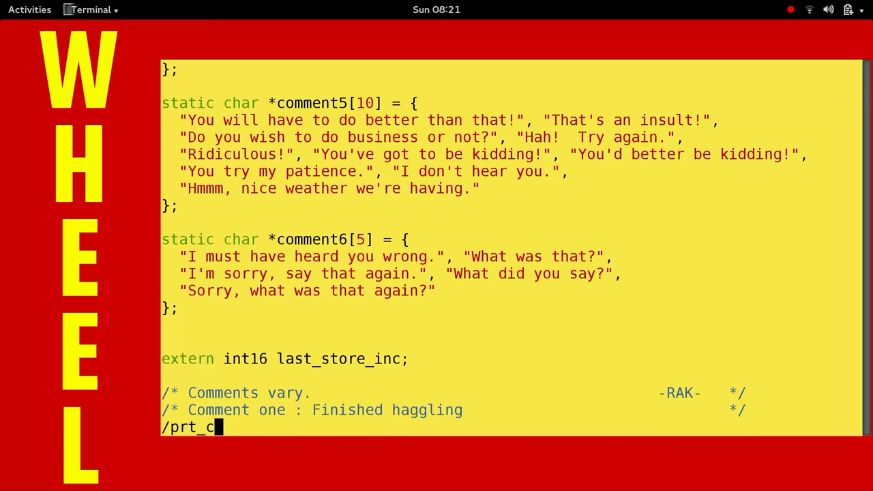
- Search for prt_comment6 usages and scroll through the store code results
{"action": "type", "text": "omment6"}
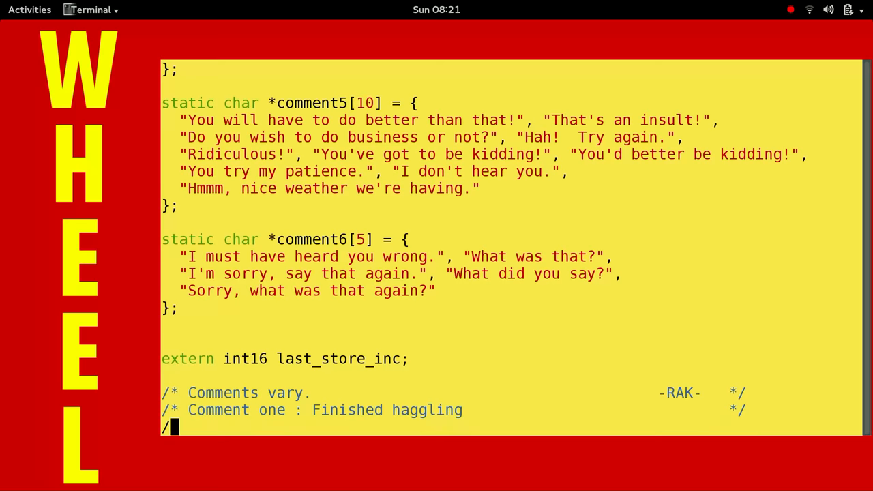
{"action": "scroll", "scroll_direction": "down", "scroll_amount": 3}
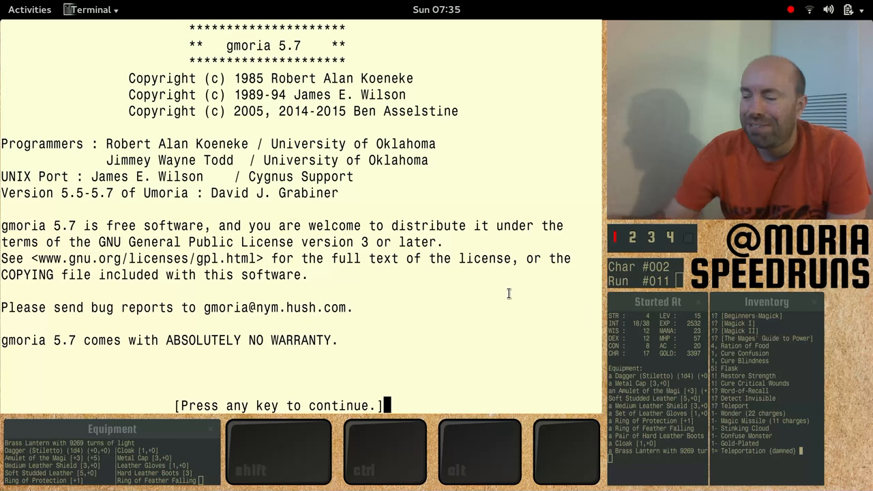
- Dismiss the title screen, view Morerell's character sheet, and return to the dungeon map
{"action": "key", "text": "space"}
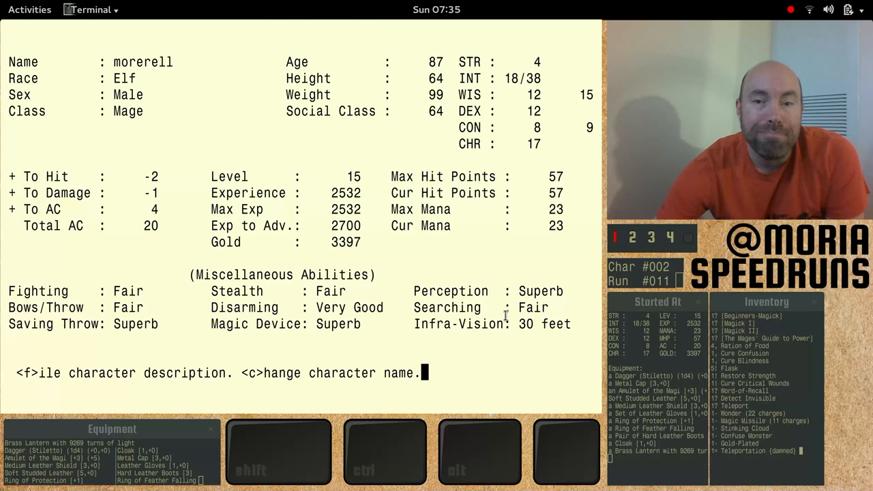
{"action": "key", "text": "Escape"}
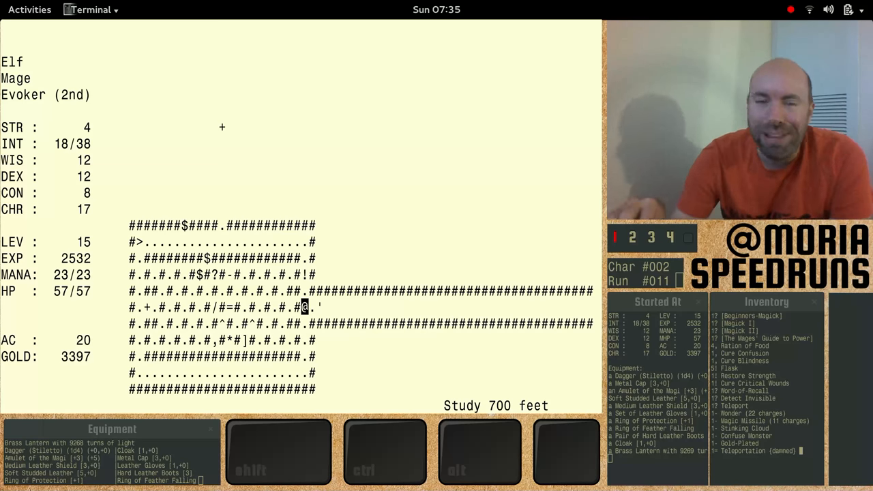
- Look around, strike the Giant Red Speckled Frog with a Lightning Bolt, reaching 2559 experience
{"action": "key", "text": "l"}
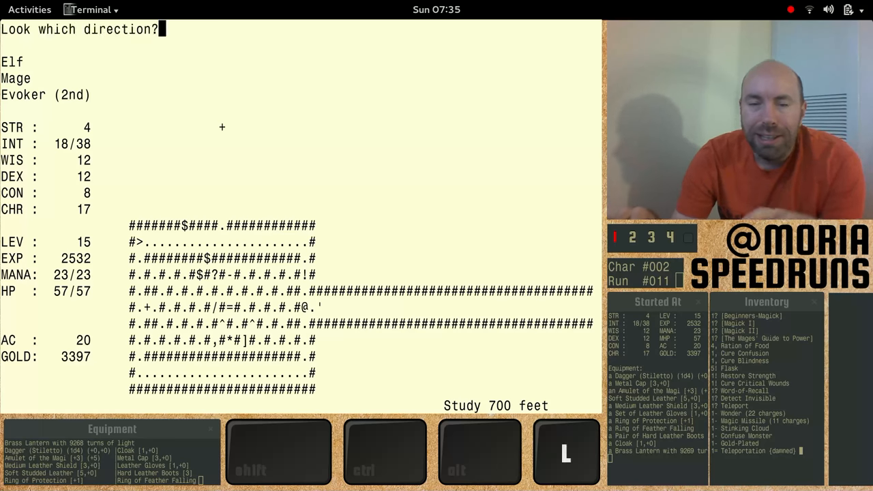
{"action": "key", "text": "Escape"}
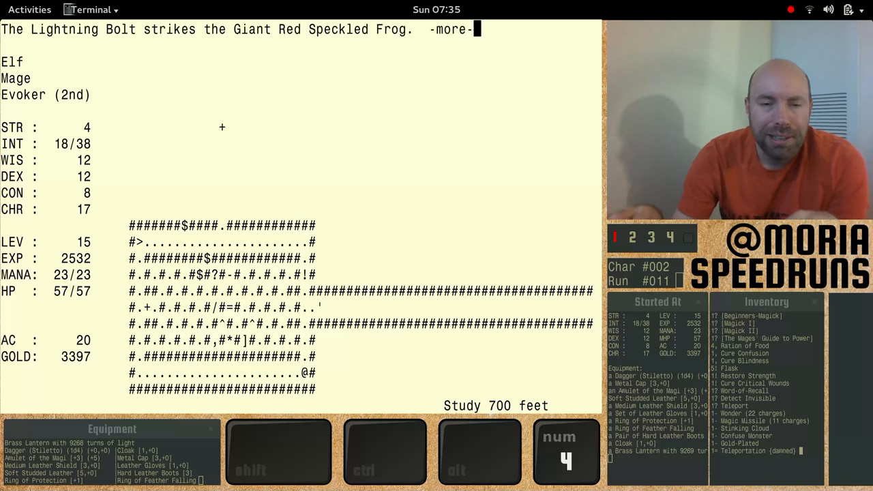
{"action": "key", "text": "m"}
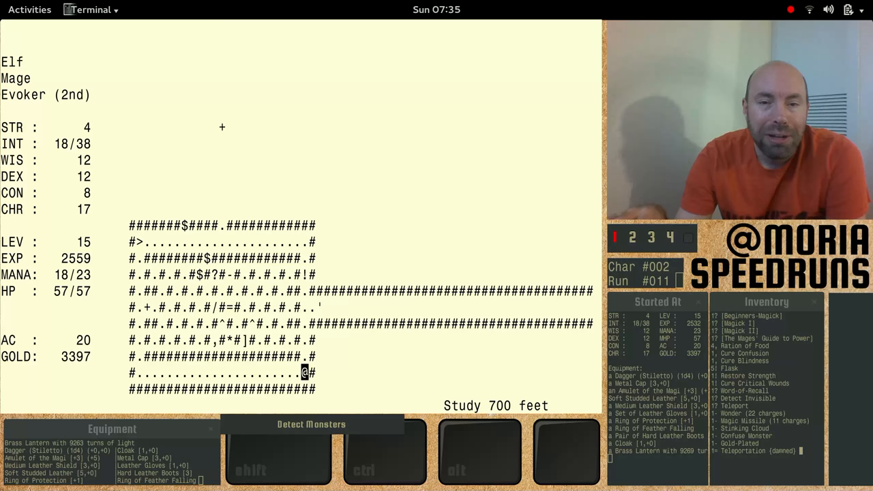
- Travel through the maze corridors until a Giant Yellow Tick bites and poisons the mage
{"action": "key", "text": "R"}
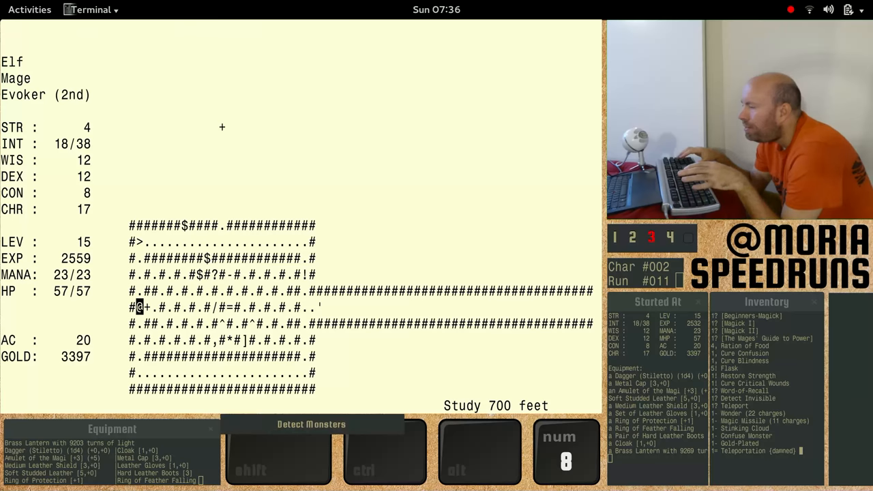
{"action": "key", "text": "6"}
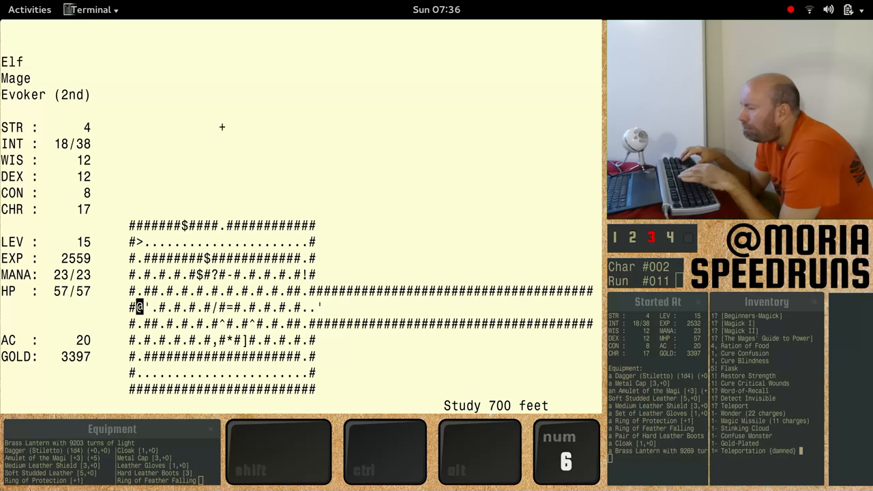
{"action": "key", "text": "6"}
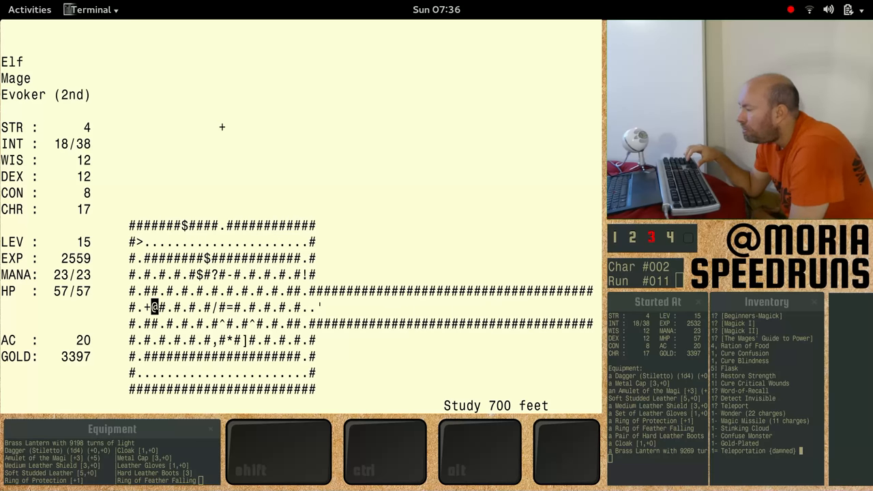
{"action": "key", "text": "Down"}
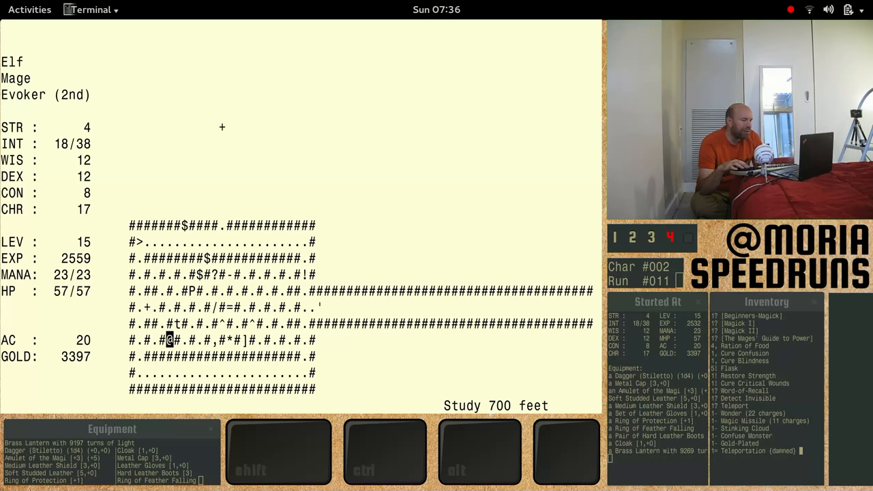
{"action": "key", "text": "Escape"}
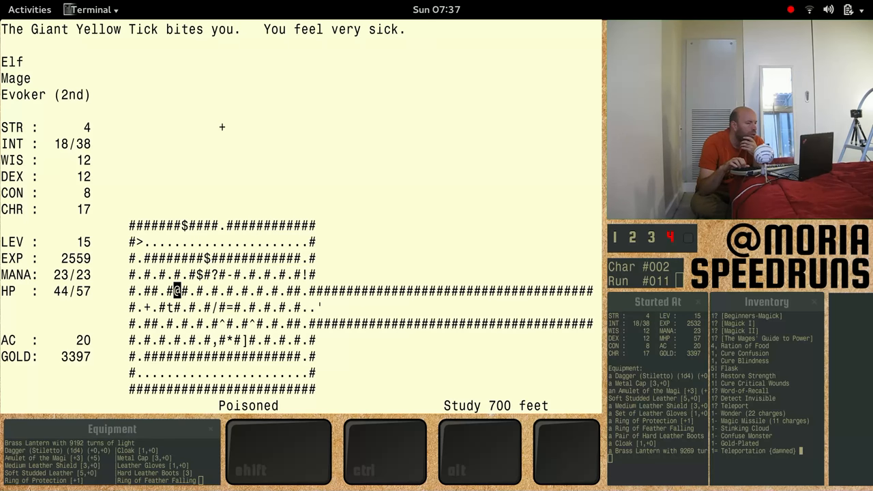
- Dismiss the bite message and move up the maze's left corridor as a door bursts open
{"action": "key", "text": "c"}
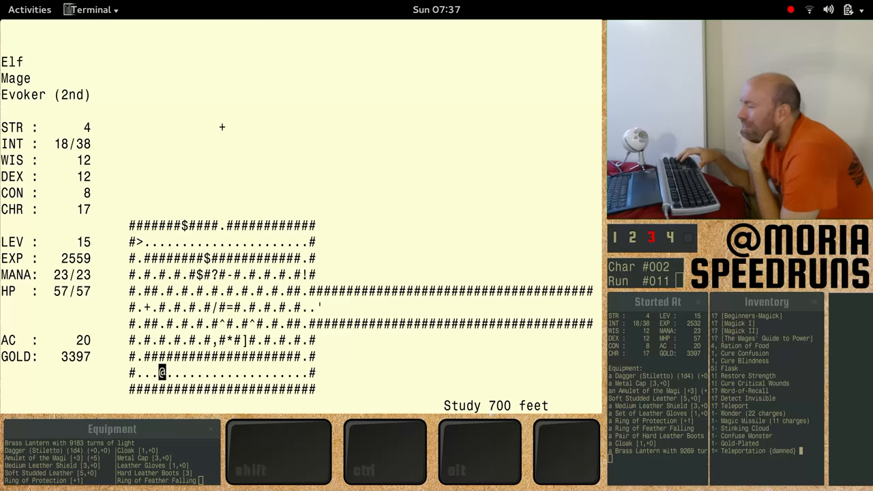
{"action": "key", "text": "8"}
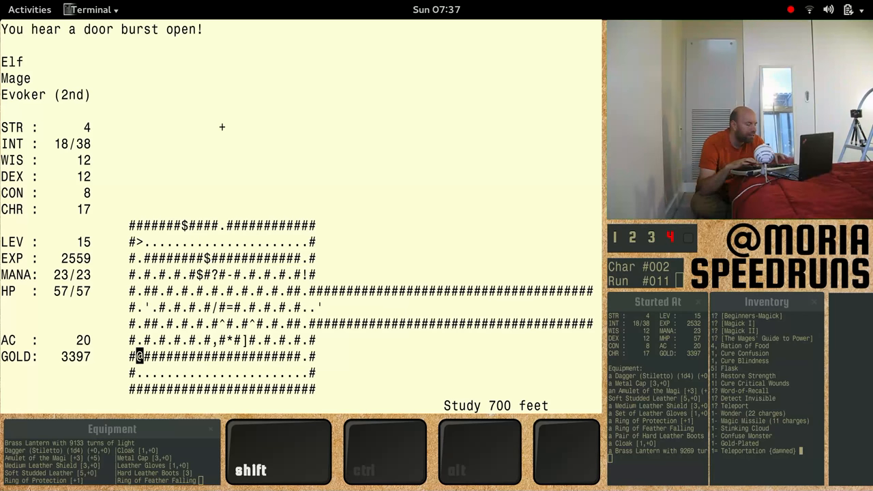
{"action": "key", "text": "G"}
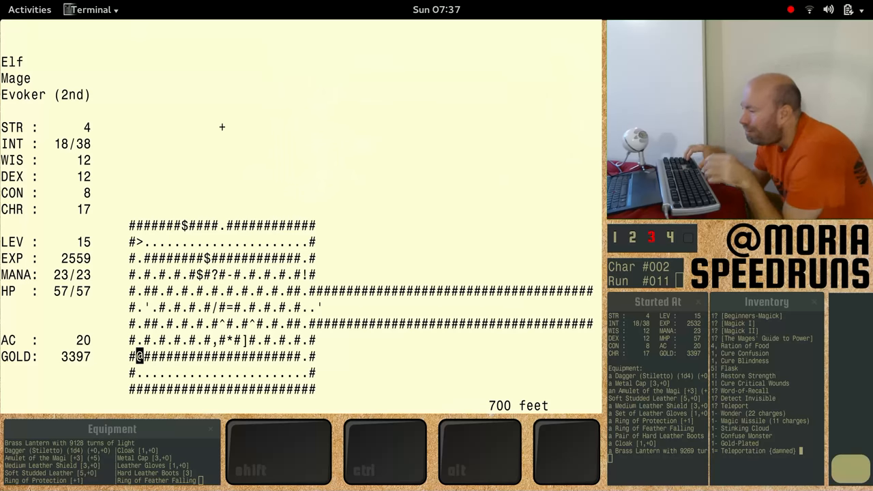
- Wait a turn, look at the Giant Yellow Tick, and begin casting to get the spellbook prompt
{"action": "key", "text": "Down"}
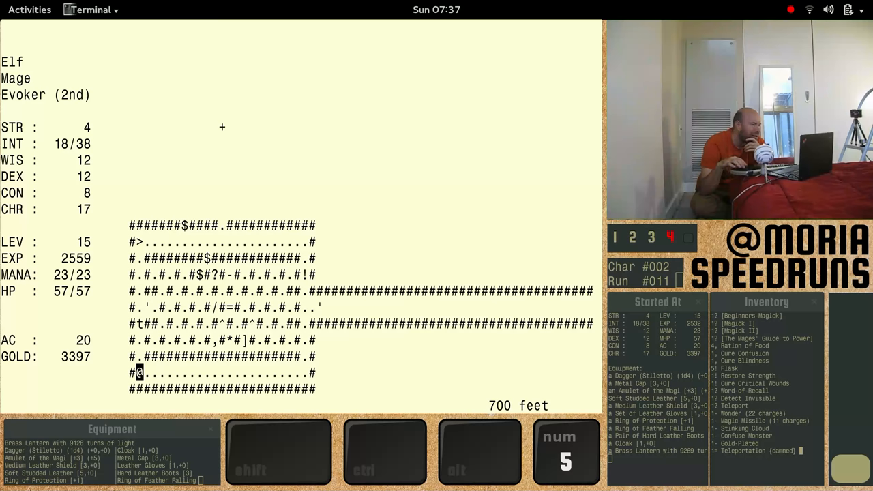
{"action": "key", "text": "c"}
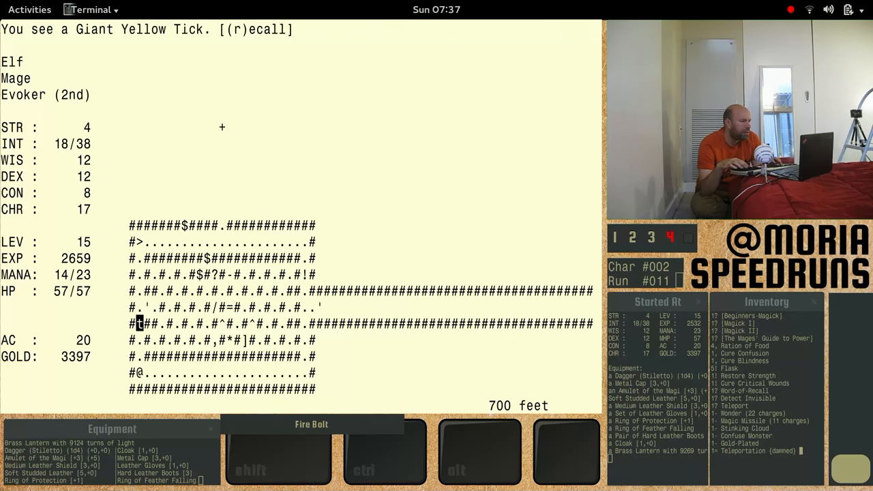
{"action": "key", "text": "r"}
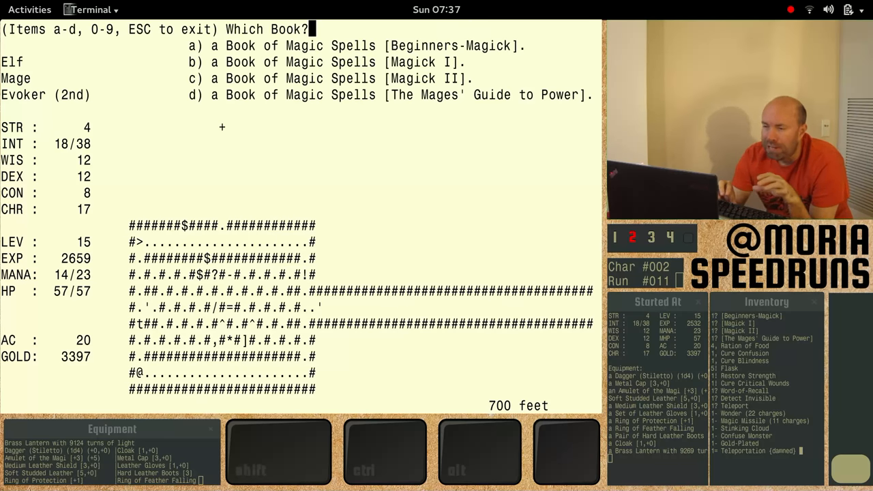
- Cast from the first spell book to kill the tick, reach level 16, and recall Giant Tick details
{"action": "key", "text": "c"}
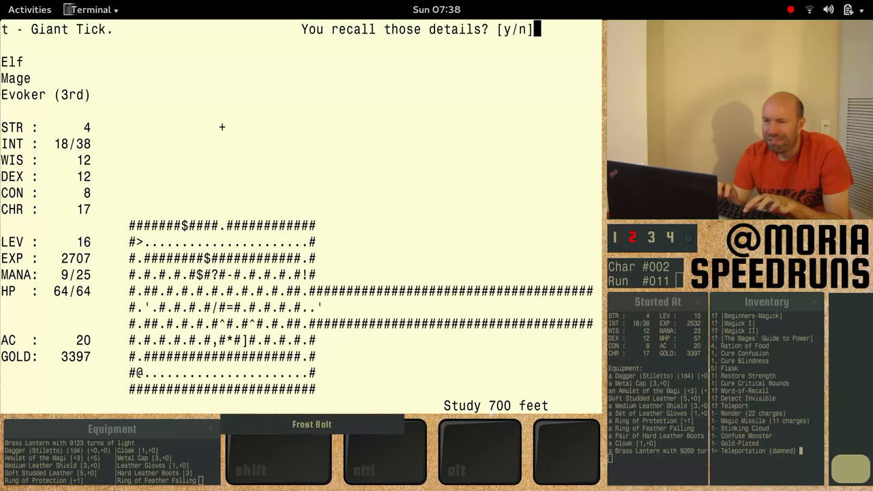
{"action": "type", "text": "y"}
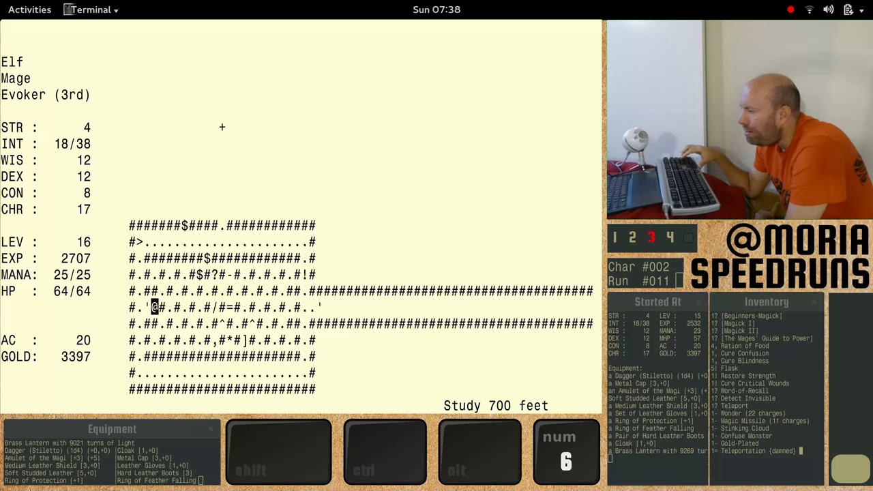
- Cast spells at the approaching Hill Giant, retrying after a failed cast to get the direction prompt
{"action": "key", "text": "m"}
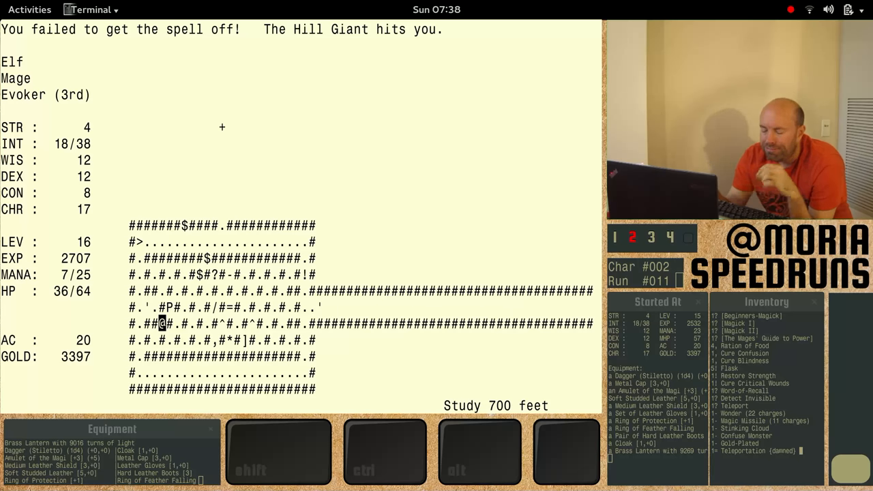
{"action": "key", "text": "i"}
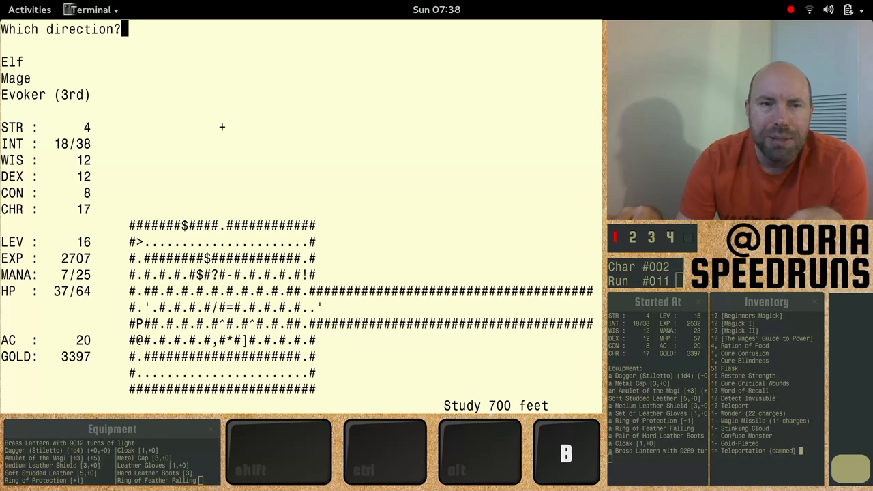
- Aim a Stinking Cloud at the Hill Giant, survive to 4 hit points, and list the pack inventory
{"action": "key", "text": "m"}
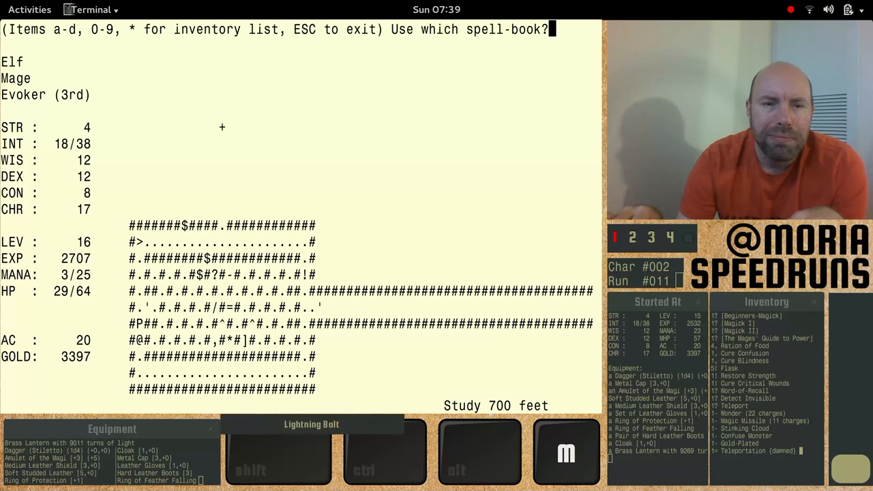
{"action": "key", "text": "a"}
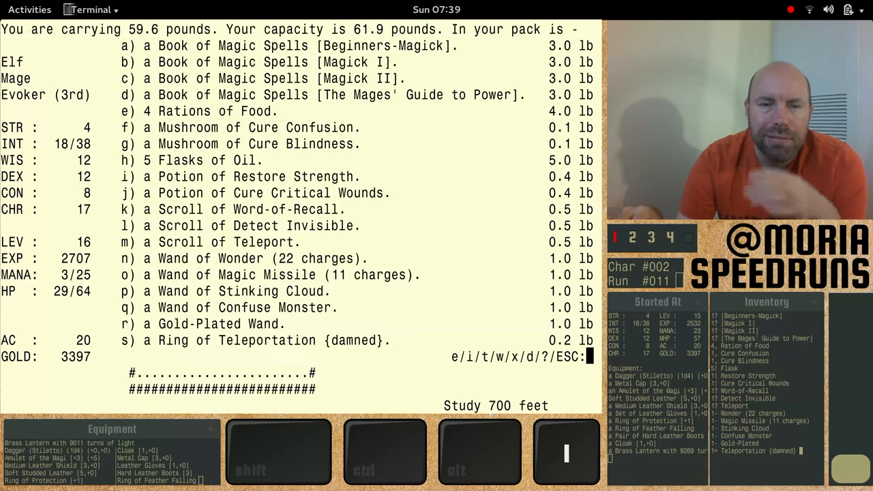
{"action": "key", "text": "Escape"}
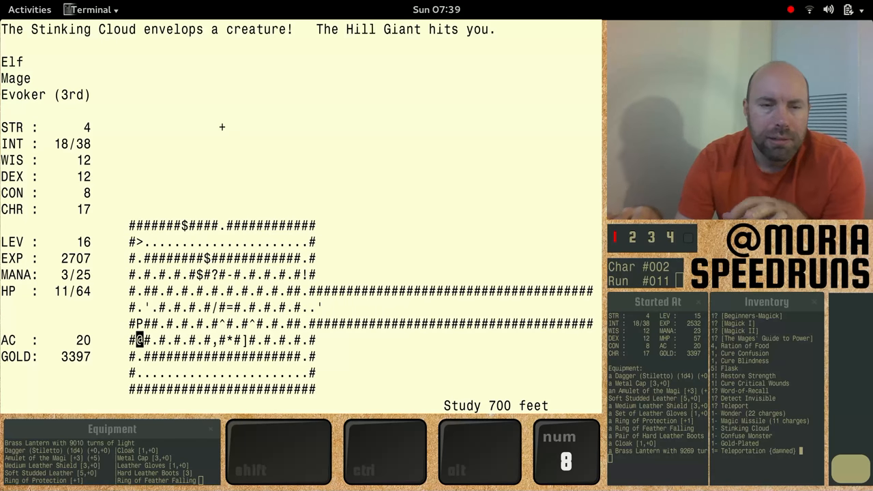
{"action": "key", "text": "a"}
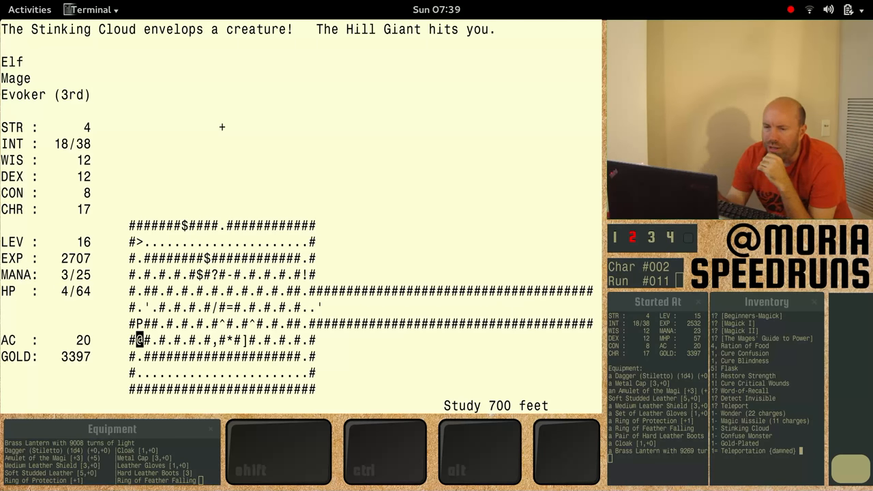
{"action": "key", "text": "i"}
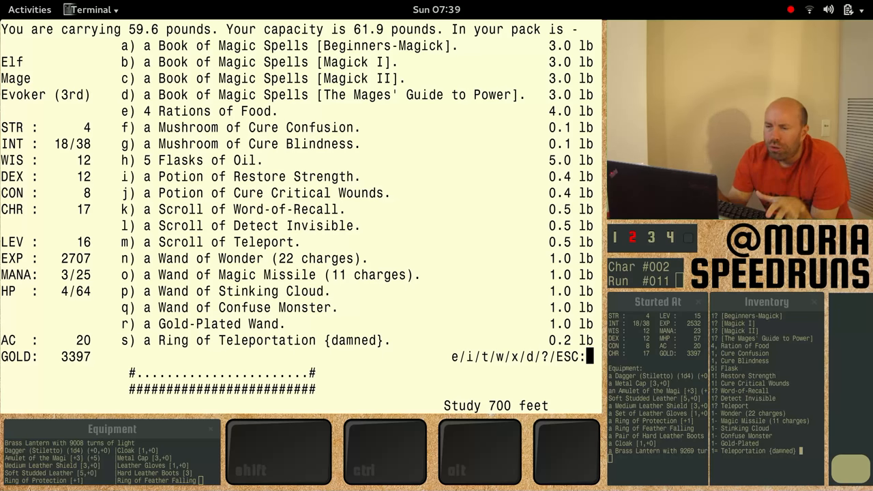
- Read the last Scroll of Teleport (m) to escape the Hill Giant and dismiss the out-of-scrolls message
{"action": "key", "text": "Escape"}
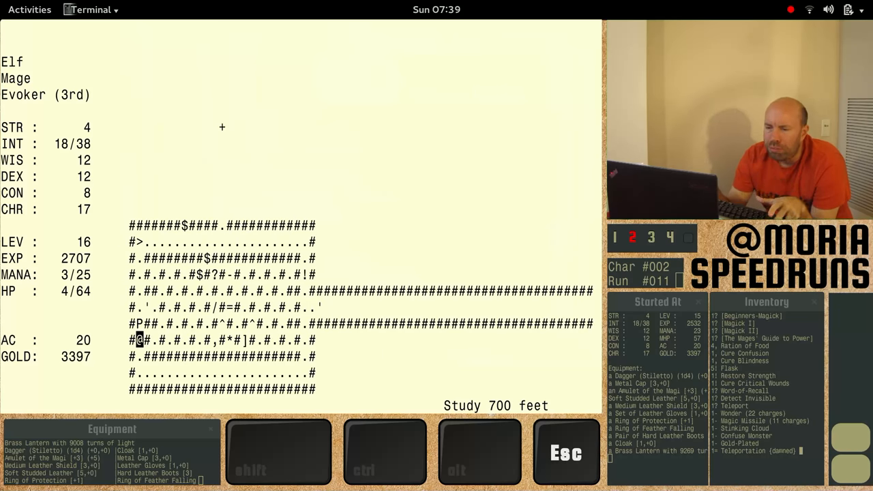
{"action": "key", "text": "r"}
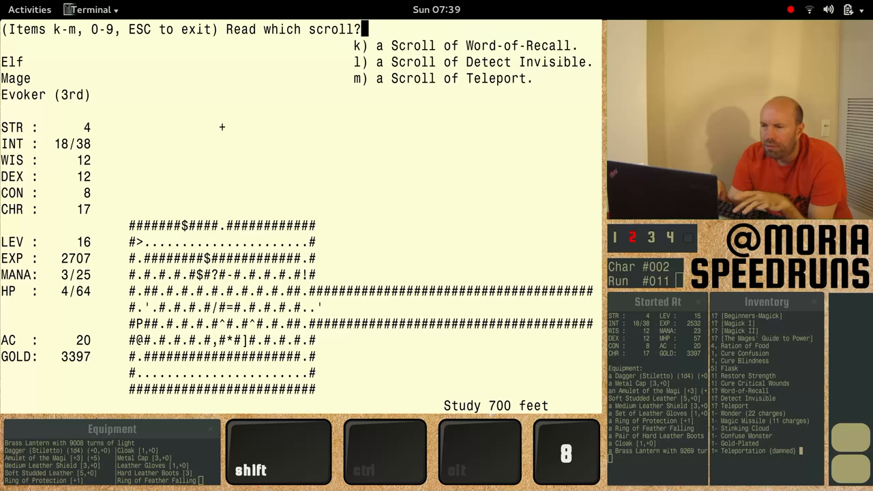
{"action": "key", "text": "m"}
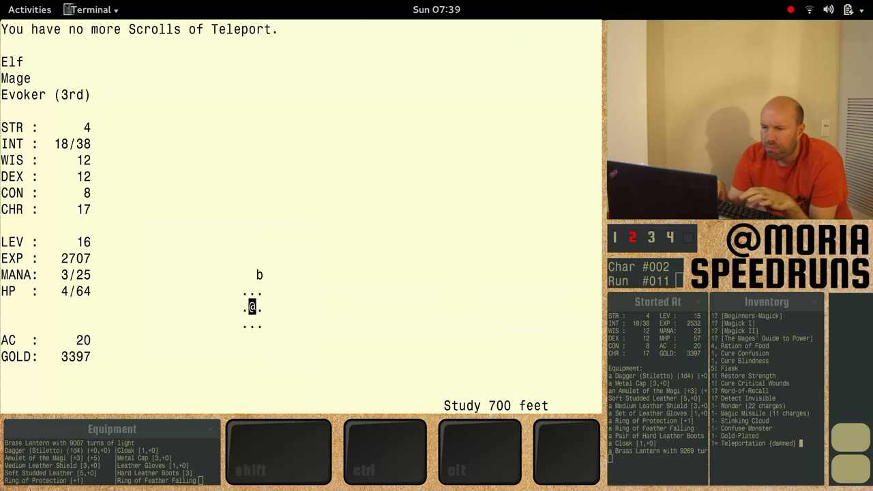
{"action": "key", "text": "R"}
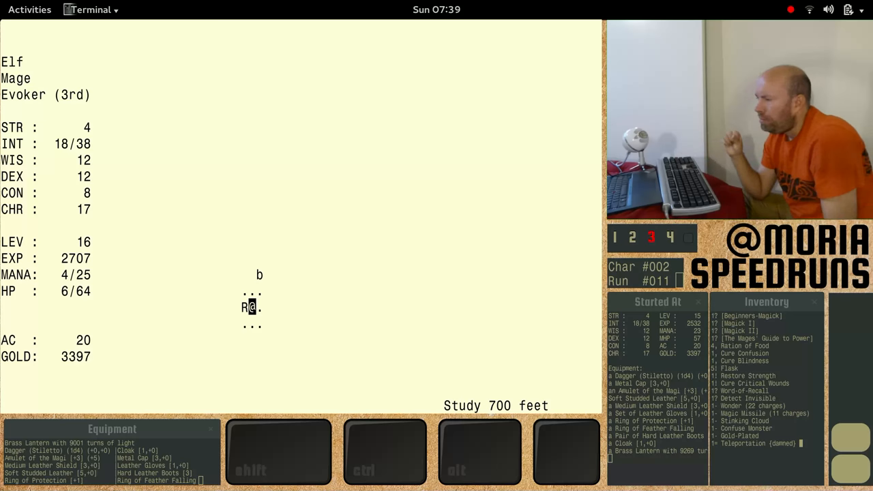
- List the pack after recovering to 32 of 64 hit points, the teleport scroll gone
{"action": "key", "text": "i"}
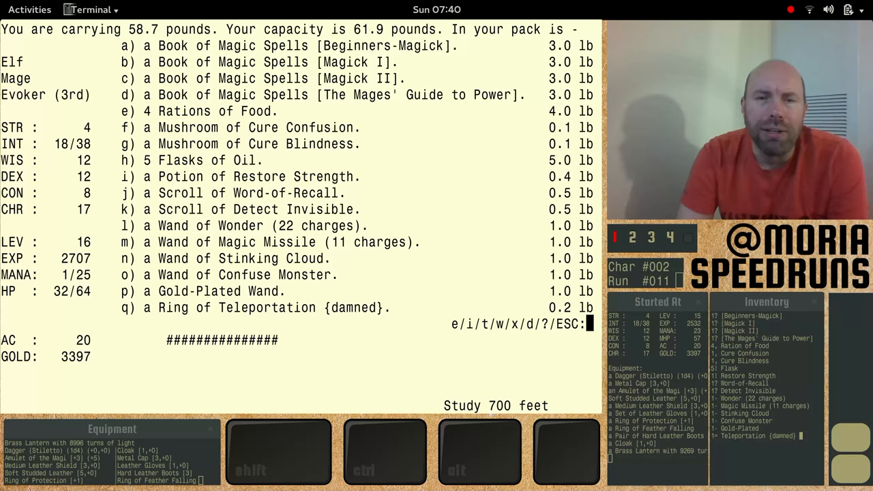
- Wear the damned Ring of Teleportation (q) in place of the Ring of Feather Falling
{"action": "key", "text": "Escape"}
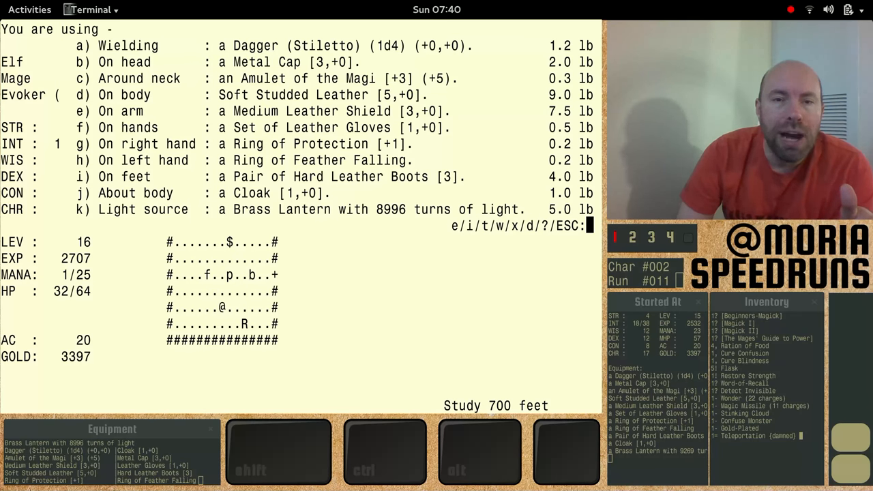
{"action": "key", "text": "Escape"}
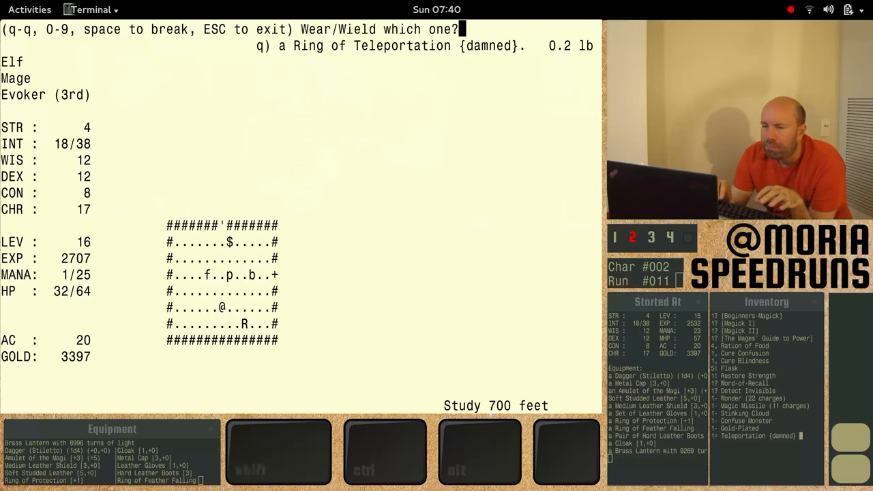
{"action": "key", "text": "q"}
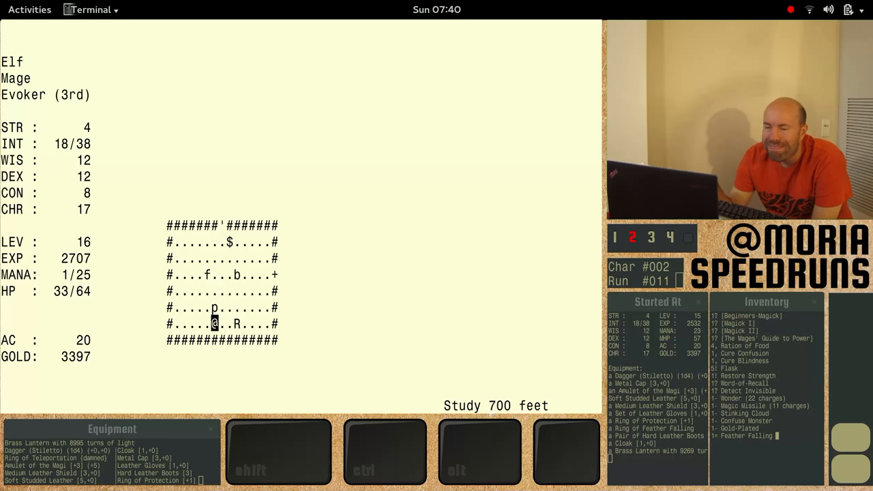
- Look at the nearby f, recalling it as a Giant Red Speckled Frog, then list the pack
{"action": "key", "text": "l"}
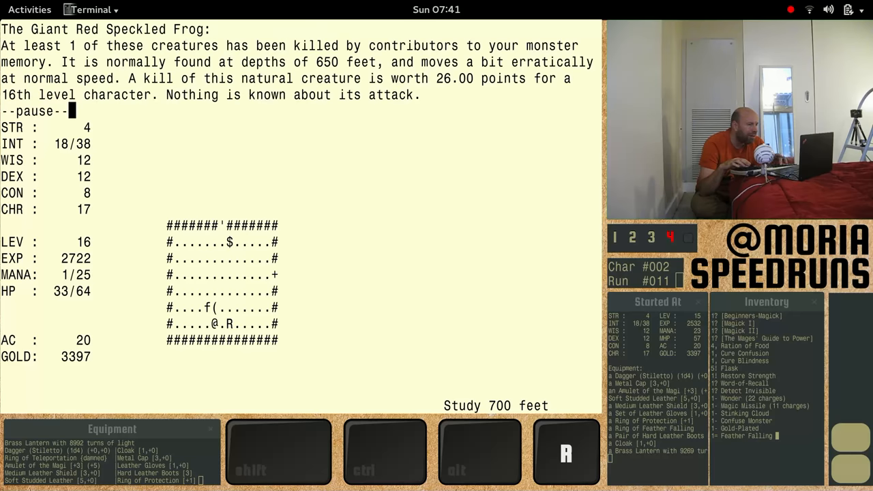
{"action": "key", "text": "Escape"}
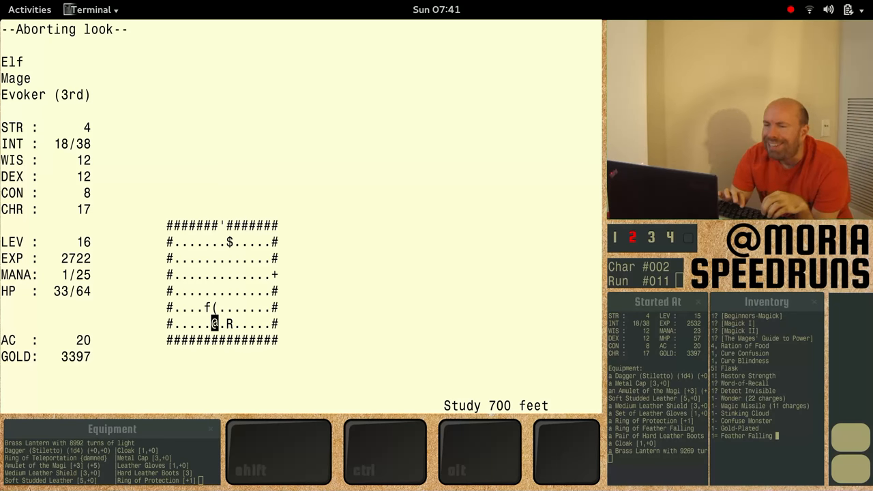
{"action": "key", "text": "Escape"}
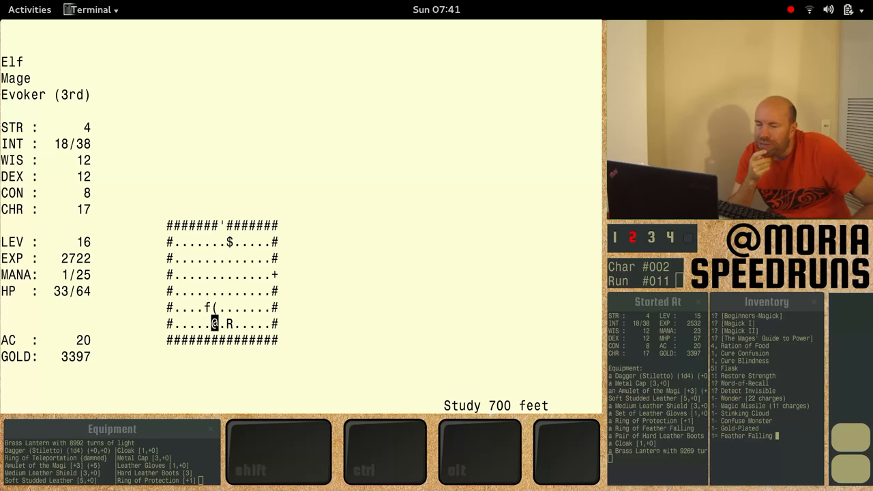
{"action": "key", "text": "i"}
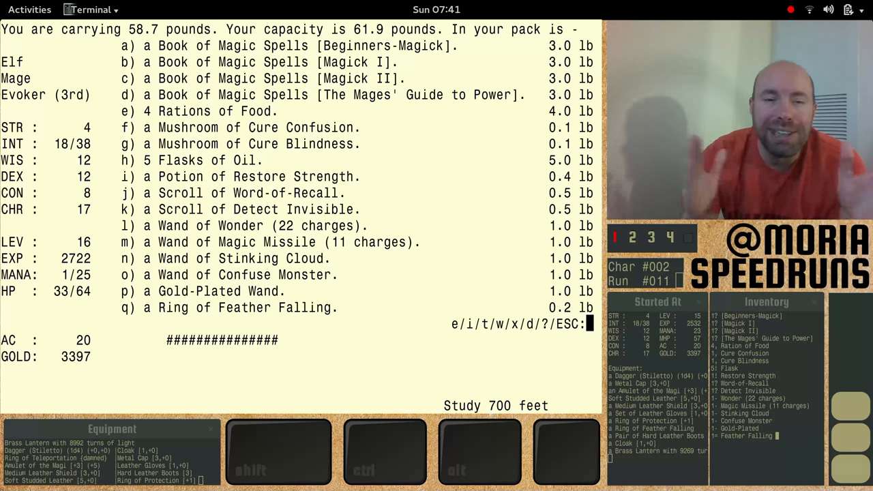
- Close the pack listing after confirming the Ring of Feather Falling is back in it
{"action": "key", "text": "Escape"}
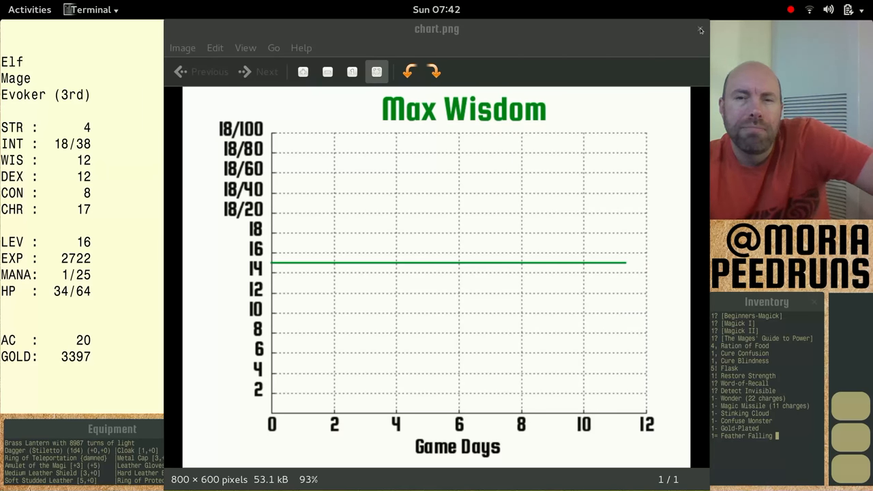
- Close the Max Wisdom chart window to return to the game
{"action": "left_click", "coordinate": [701, 30]}
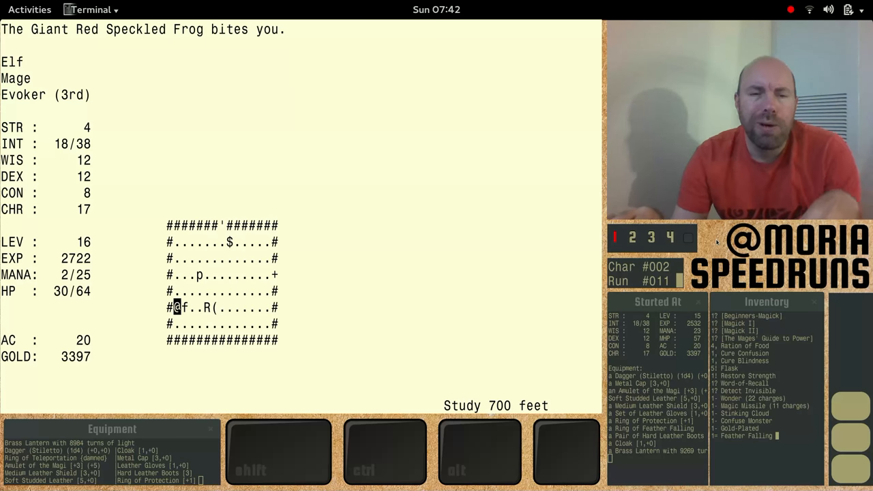
- Aim the empty Stinking Cloud wand at the frog, escape with Phase Door, and list the pack
{"action": "key", "text": "a"}
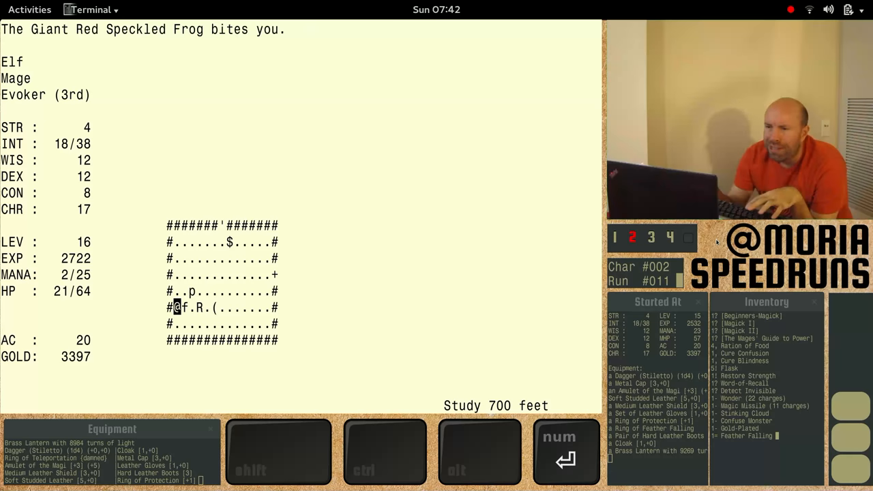
{"action": "key", "text": "a"}
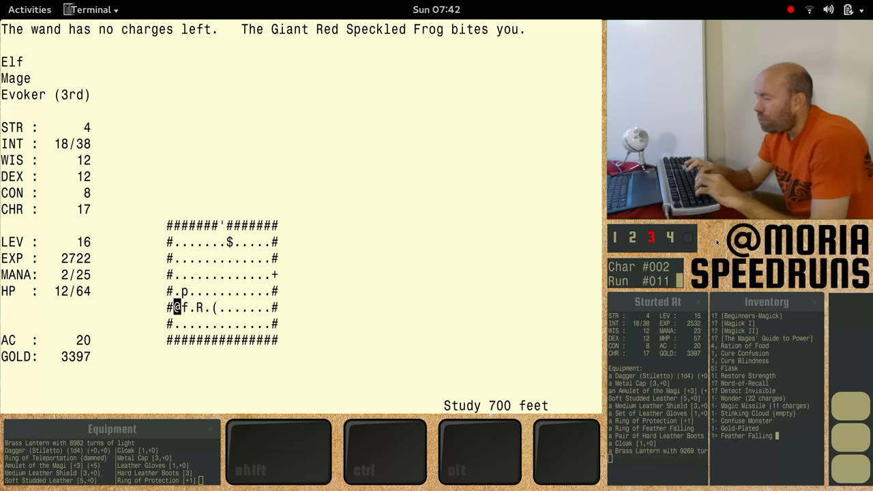
{"action": "key", "text": "m"}
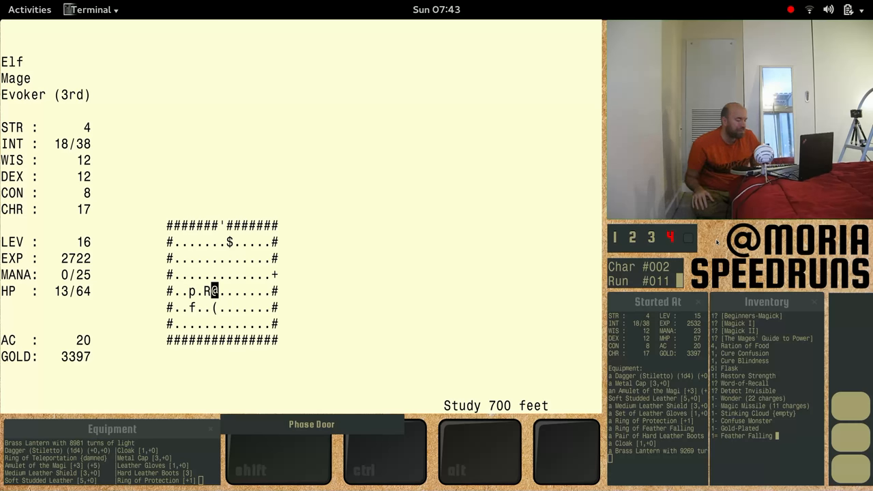
{"action": "key", "text": "i"}
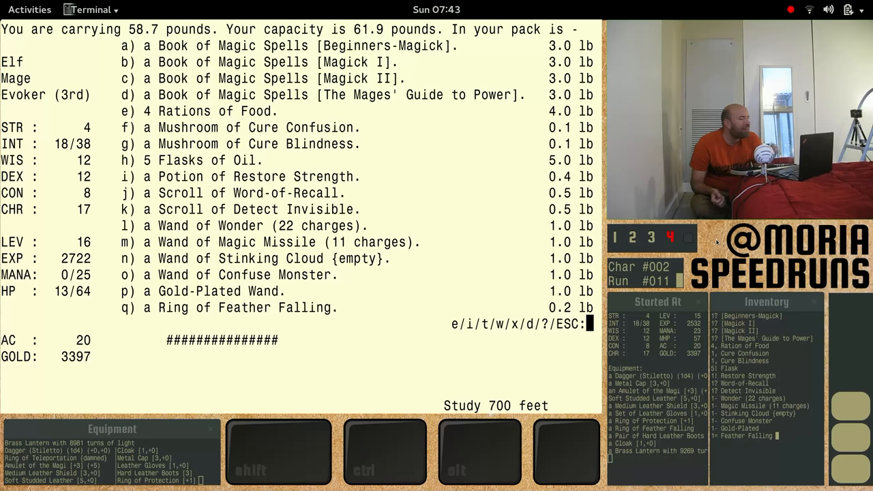
- Confuse the Large Grey Snake with a wand
{"action": "key", "text": "Escape"}
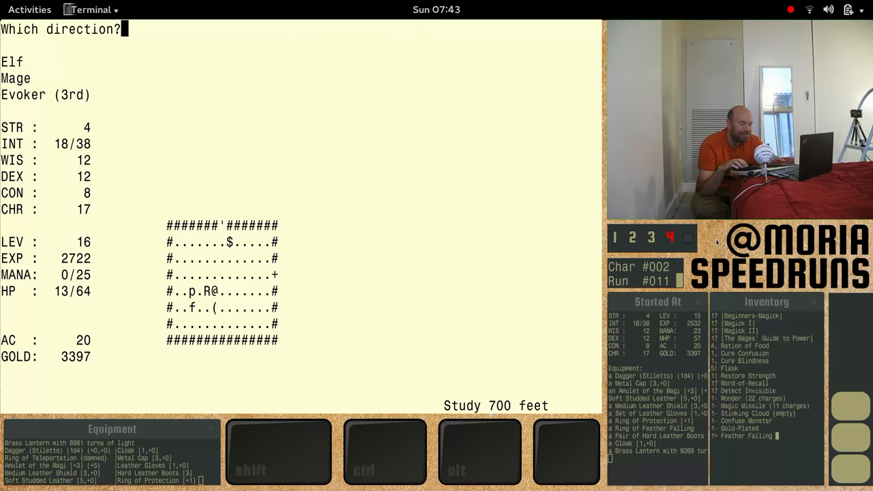
{"action": "key", "text": "Escape"}
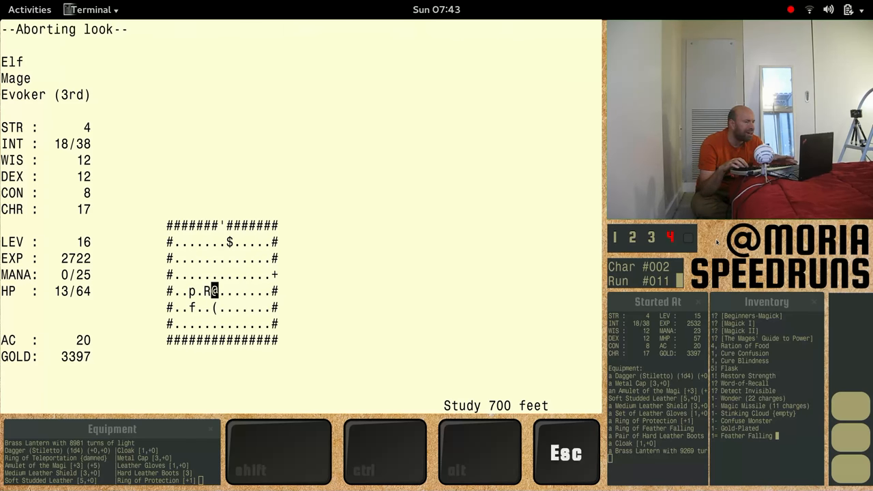
{"action": "key", "text": "Escape"}
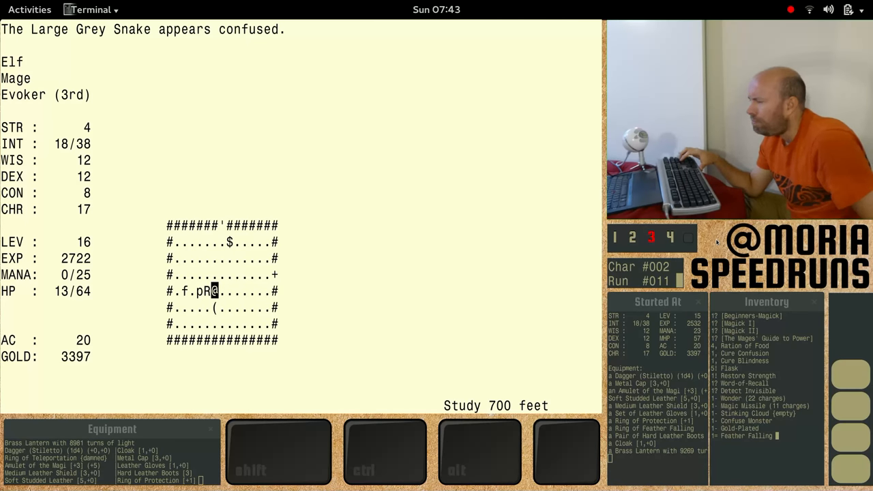
- Move the mage up to the room's exit and show the carried items
{"action": "key", "text": "Up"}
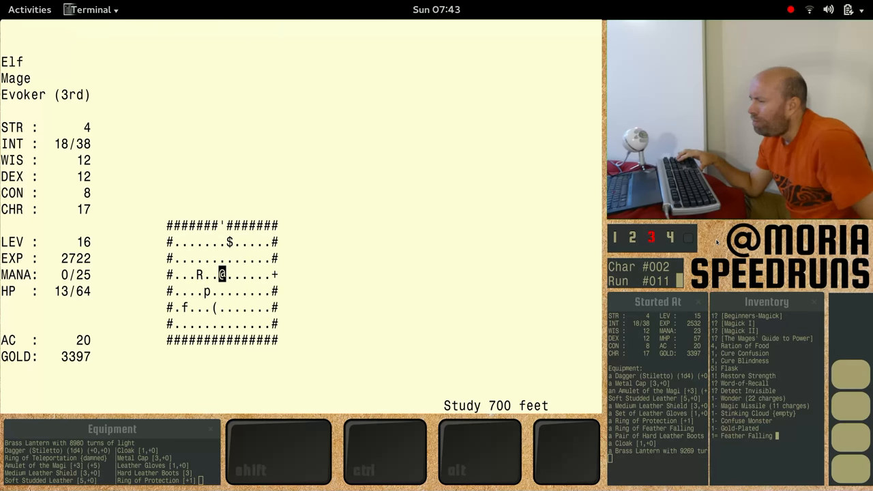
{"action": "key", "text": "Up"}
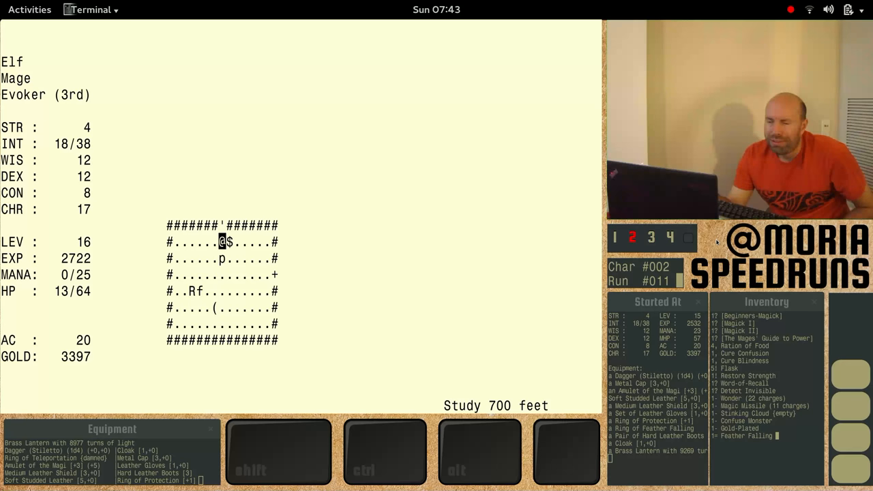
{"action": "key", "text": "Up"}
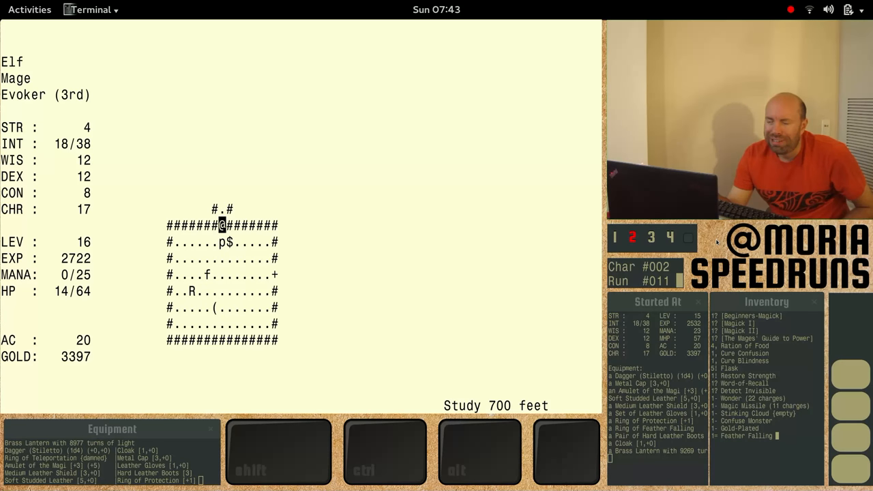
{"action": "key", "text": "8"}
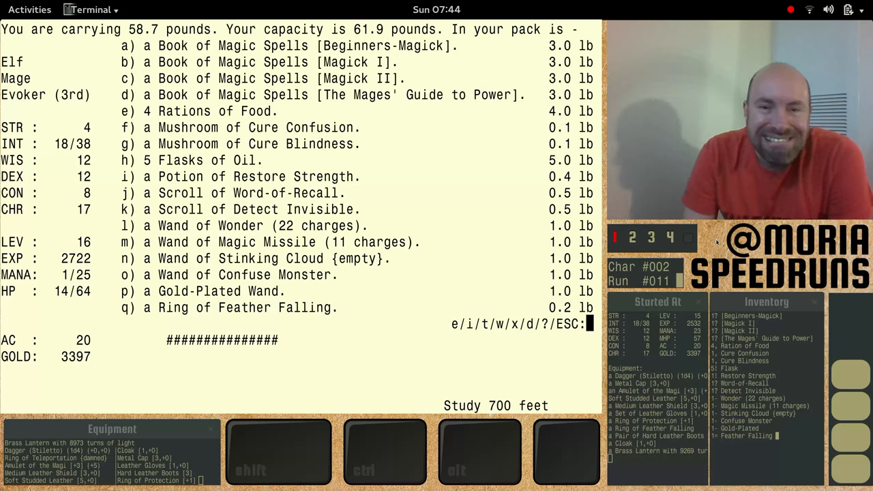
- Identify the Greedy Little Gnome next to the mage and move along the passage beyond the room
{"action": "key", "text": "Escape"}
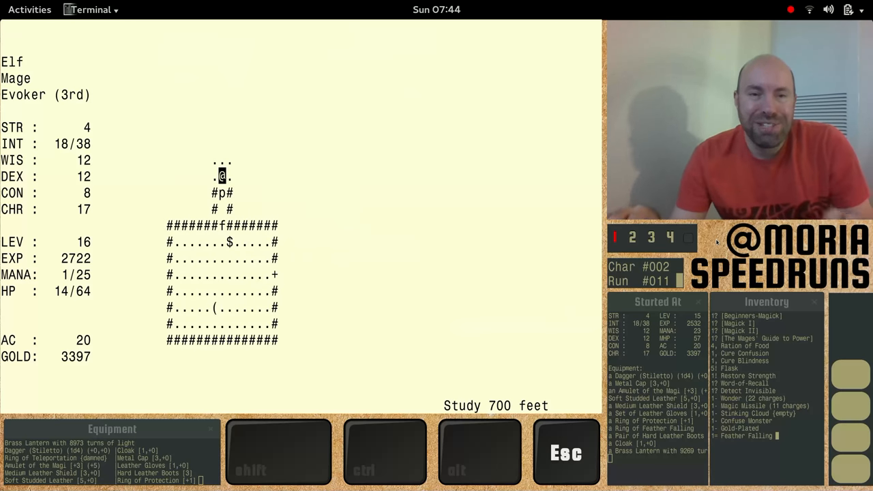
{"action": "key", "text": "2"}
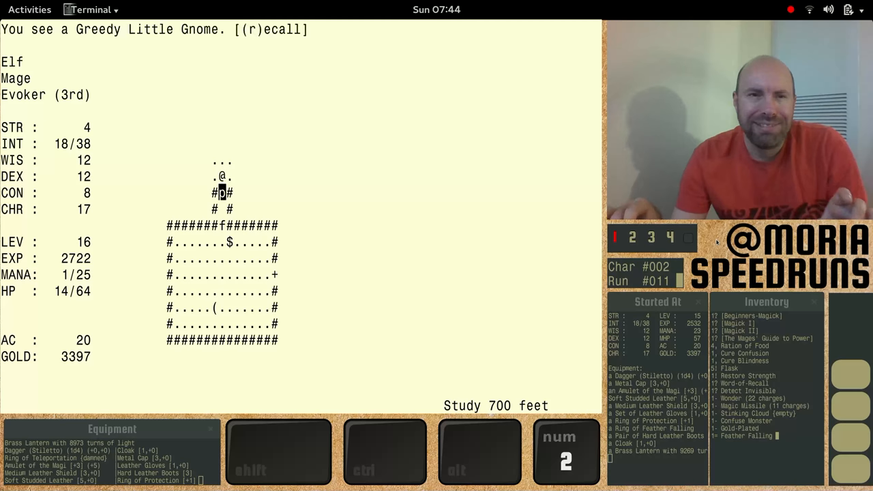
{"action": "key", "text": "Escape"}
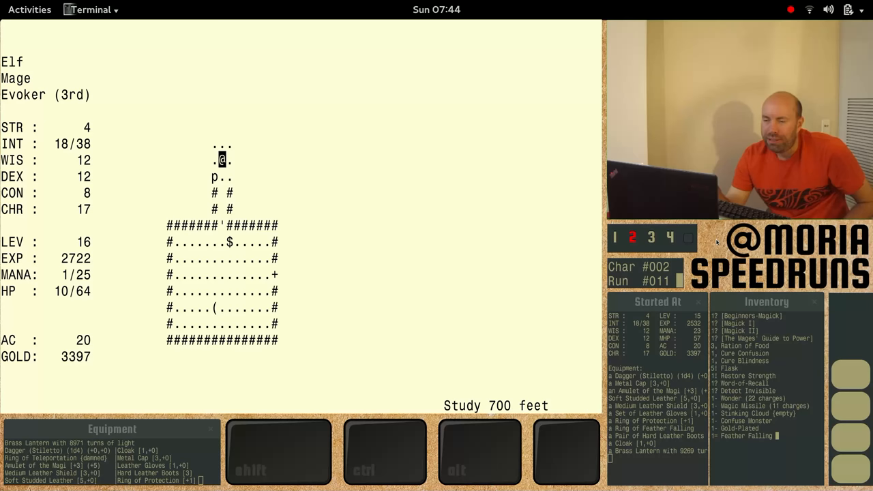
{"action": "key", "text": "Down"}
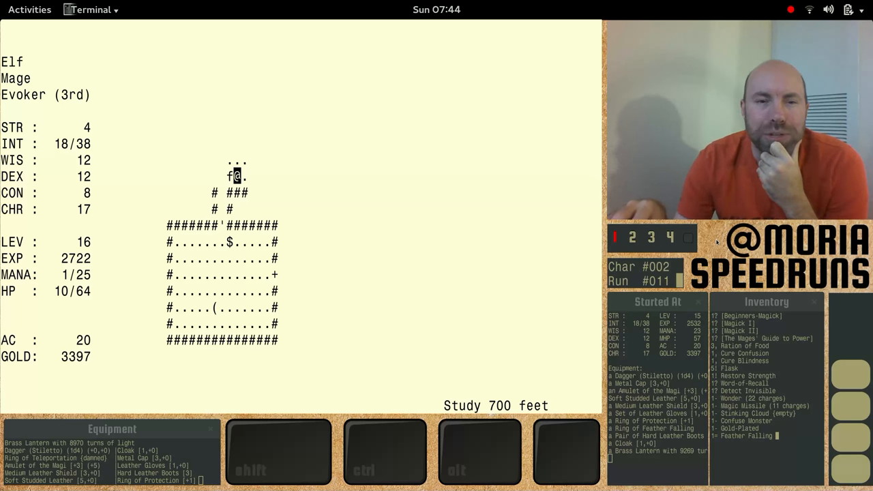
- Move further along the passage at 1 of 64 hit points and list the carried items
{"action": "key", "text": "a"}
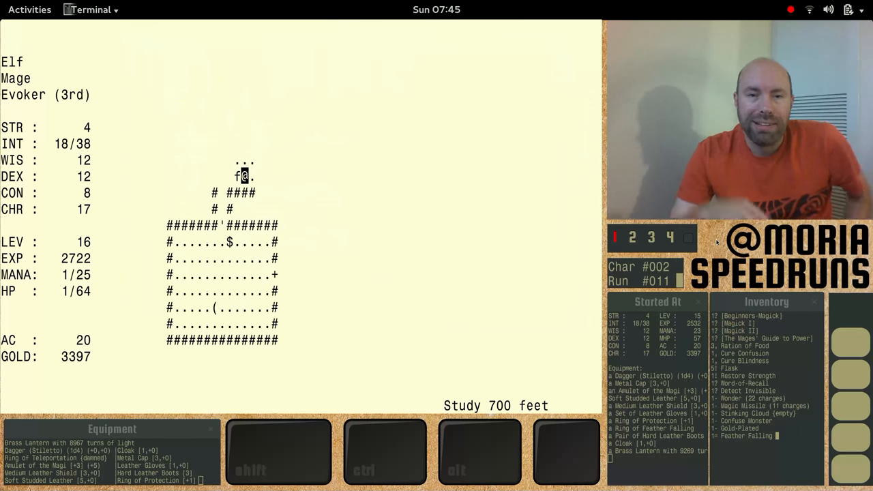
{"action": "key", "text": "Down"}
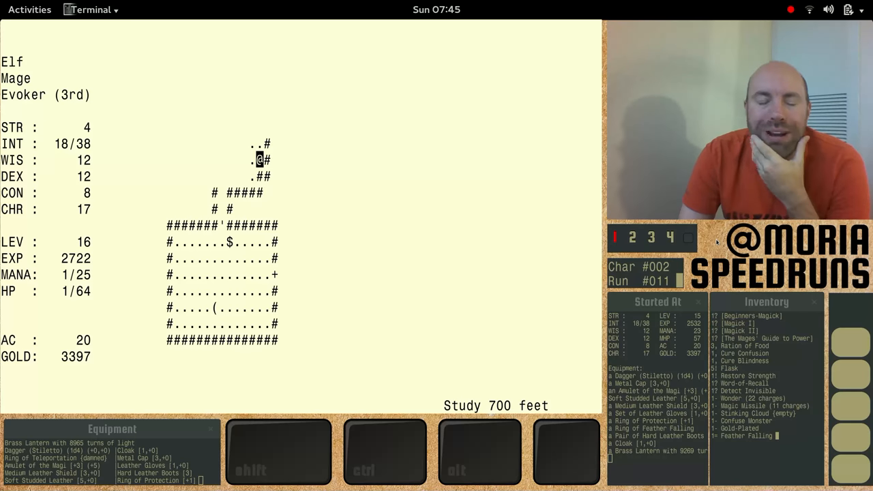
{"action": "key", "text": "i"}
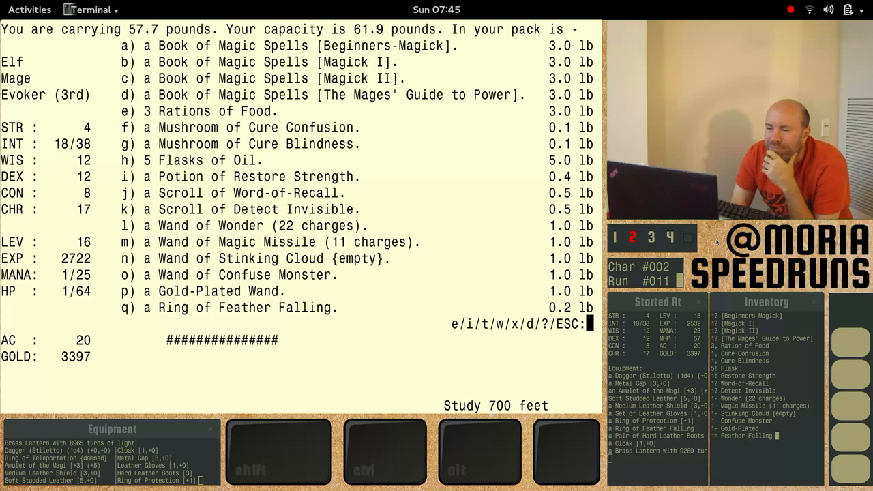
- Begin aiming a wand, see the carried wands listed, then cancel the choice
{"action": "key", "text": "Escape"}
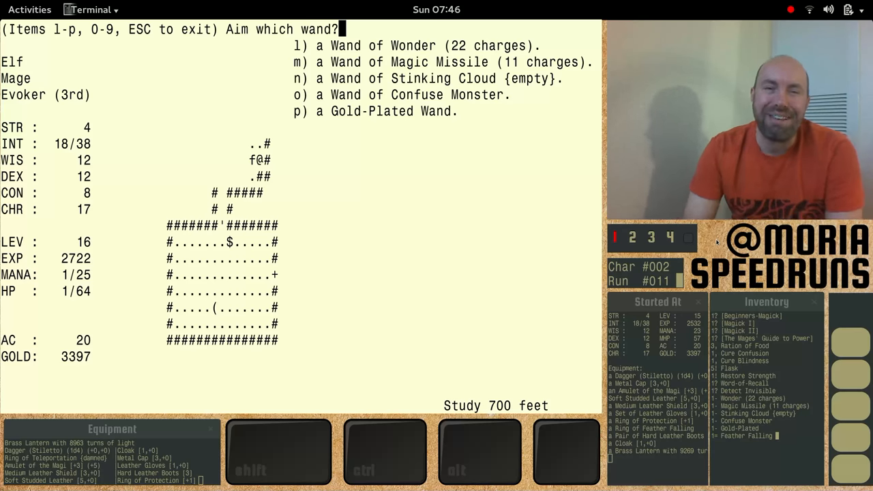
{"action": "key", "text": "Escape"}
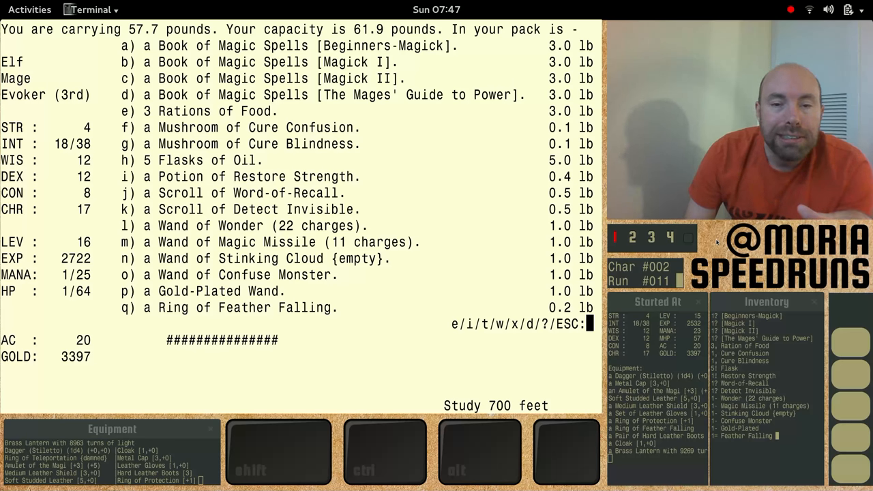
{"action": "key", "text": "Escape"}
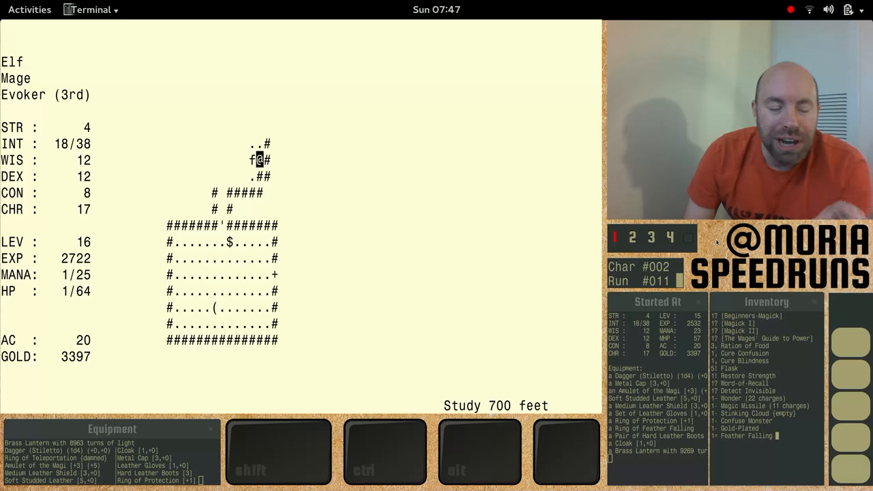
{"action": "key", "text": "e"}
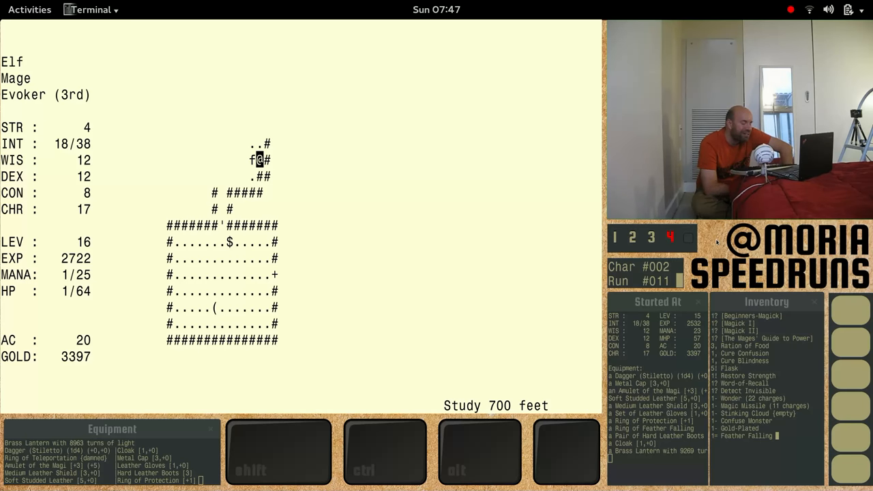
{"action": "key", "text": "i"}
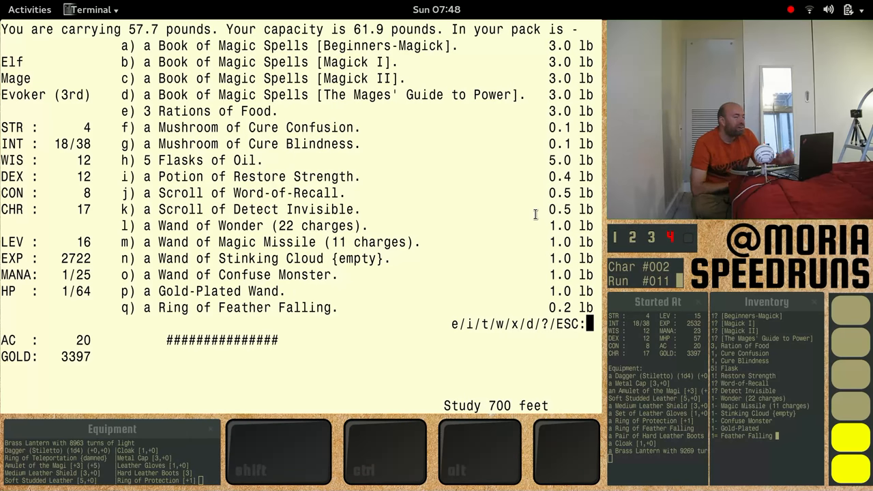
- Fire the Wand of Wonder at the Giant Red Speckled Frog and continue through its speed-up and bite messages
{"action": "key", "text": "Escape"}
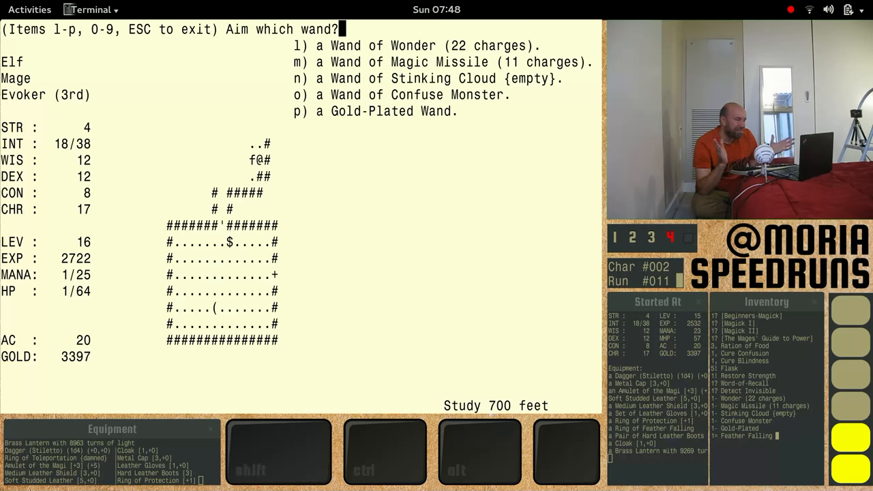
{"action": "key", "text": "l"}
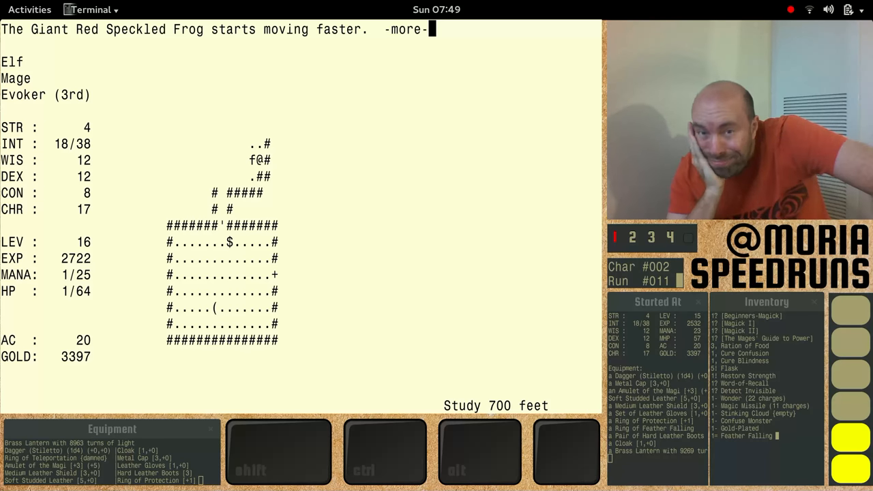
{"action": "key", "text": "Return"}
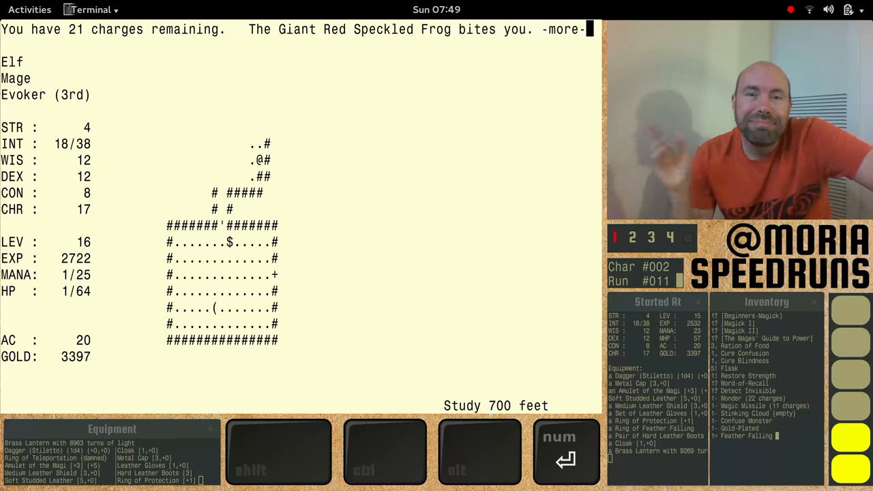
{"action": "key", "text": "space"}
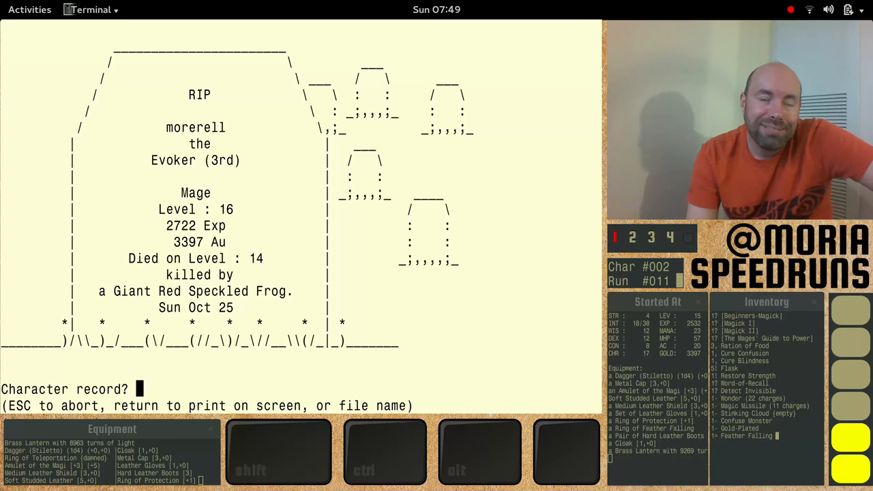
- Show the dead mage's character record and continue past the carried items list to end gmoria
{"action": "key", "text": "Return"}
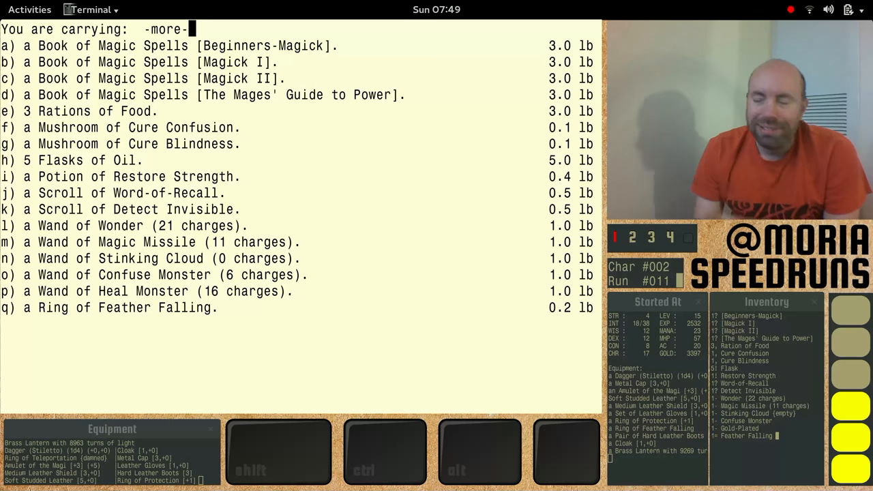
{"action": "key", "text": "space"}
{"action": "type", "text": "./copy-saved-games.sh"}
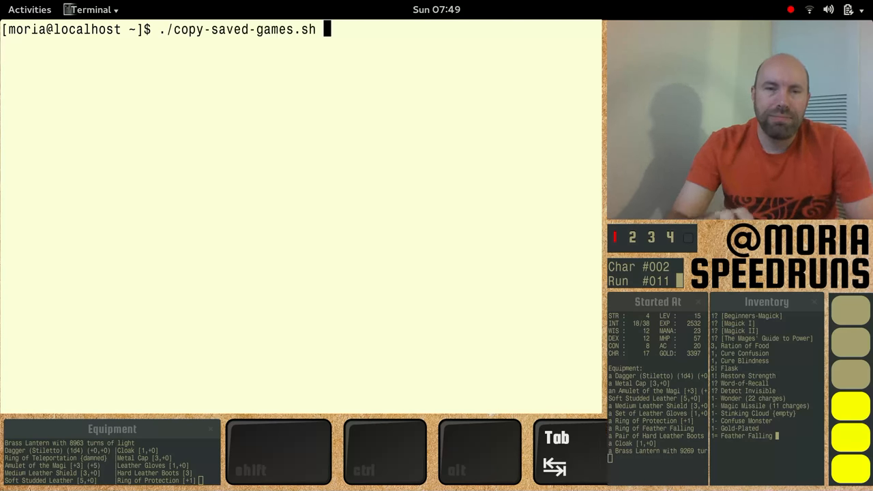
- Run copy-saved-games.sh, then enter ./start-moria.sh to start a fresh game
{"action": "key", "text": "Return"}
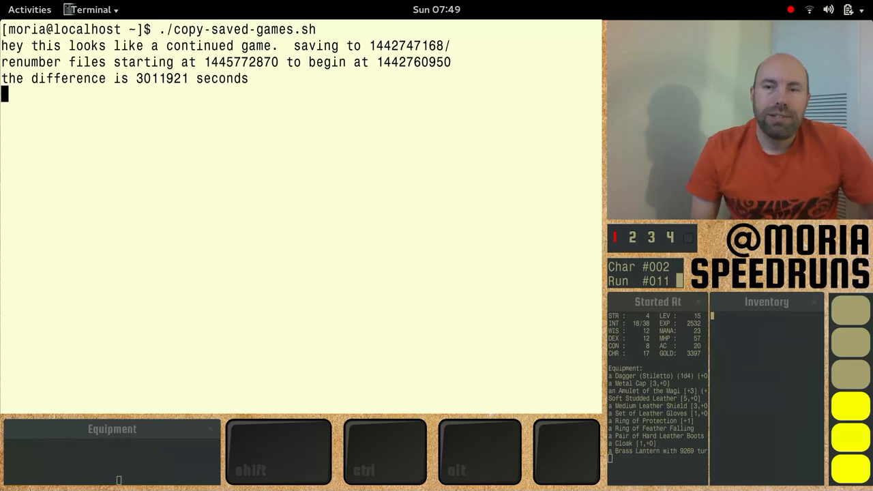
{"action": "type", "text": "./sta"}
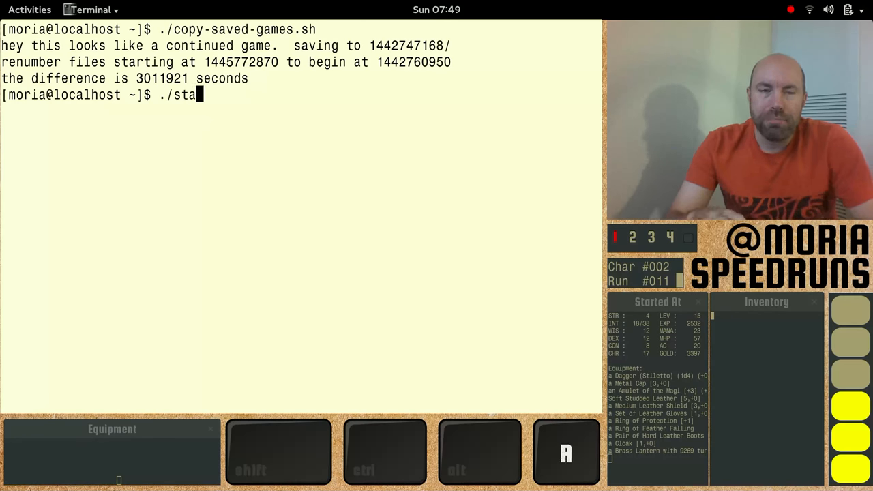
{"action": "type", "text": "rt-moria.sh"}
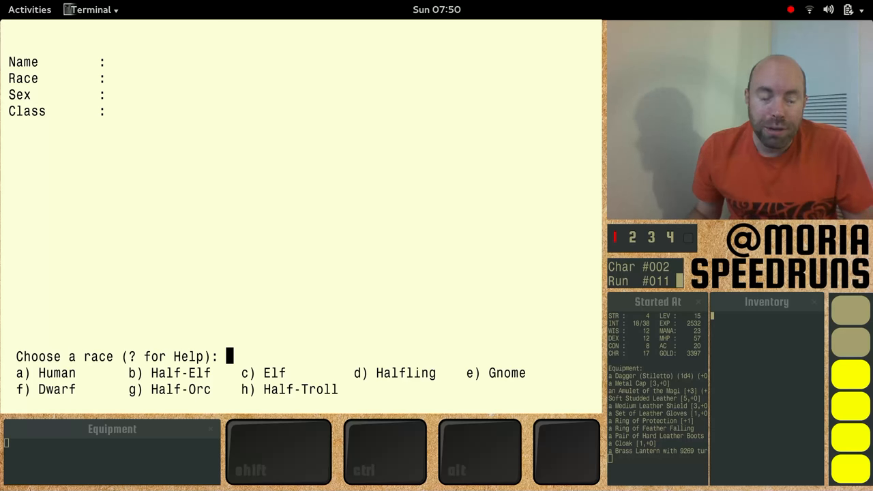
- Pick Halfling, reroll its stats a few times, accept them, then abandon creation to exit
{"action": "key", "text": "d"}
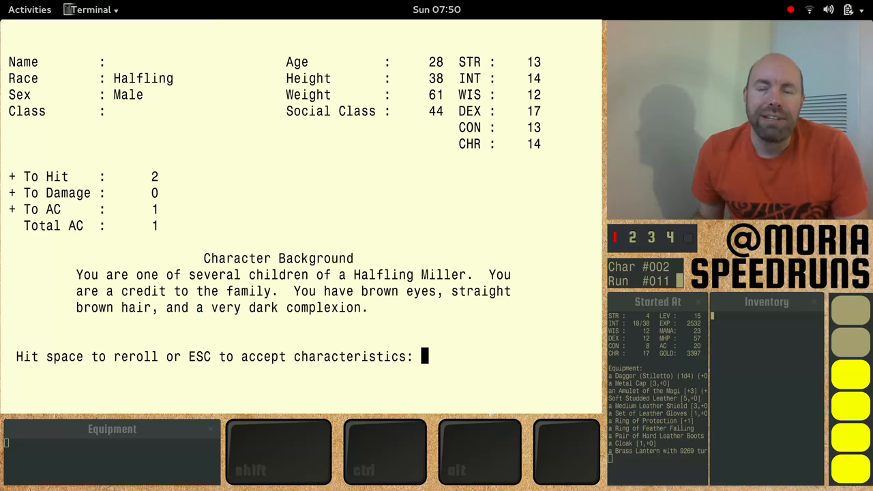
{"action": "key", "text": "space"}
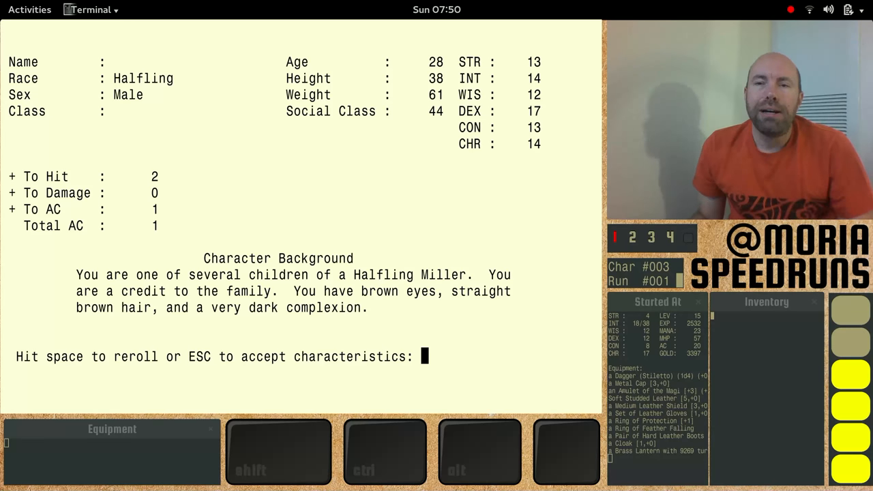
{"action": "key", "text": "space"}
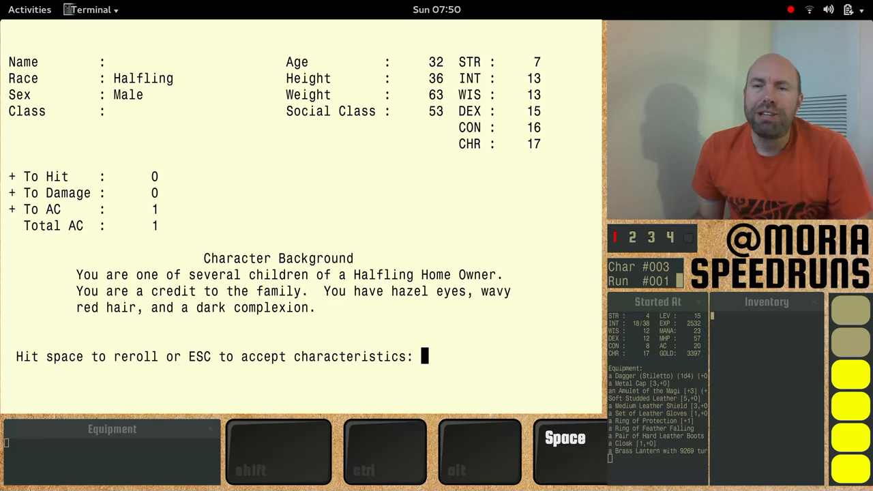
{"action": "key", "text": "space"}
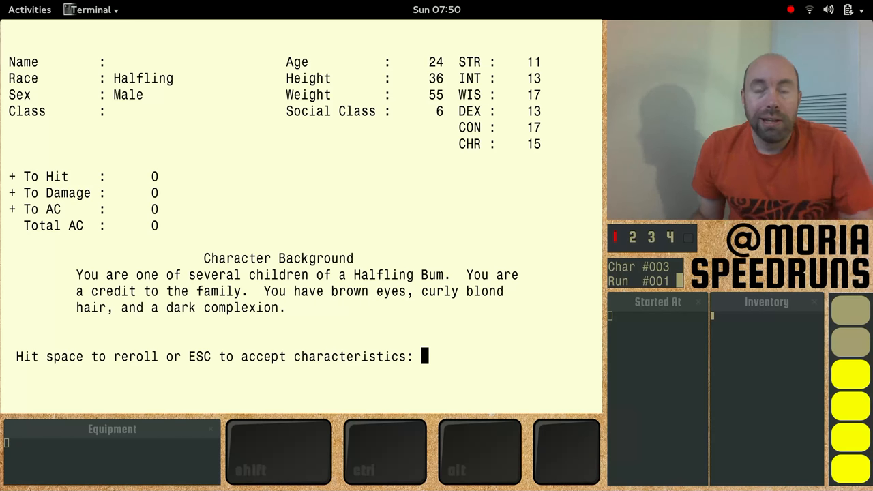
{"action": "key", "text": "Escape"}
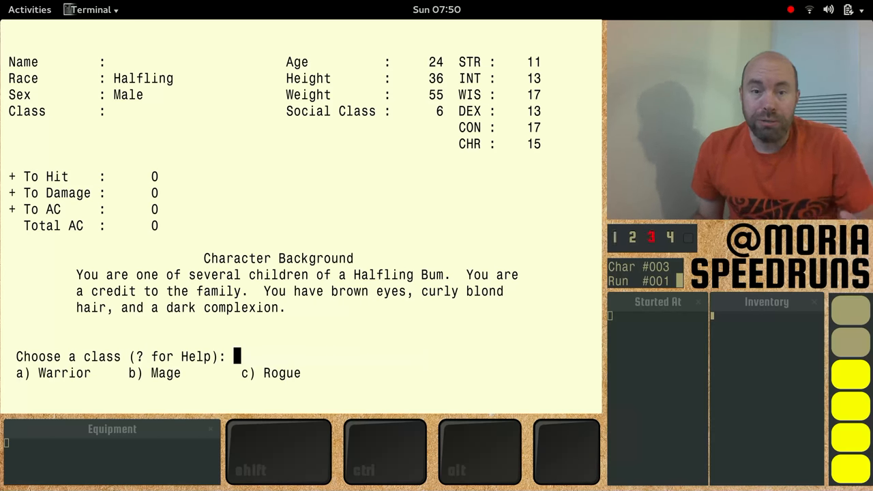
{"action": "key", "text": "c"}
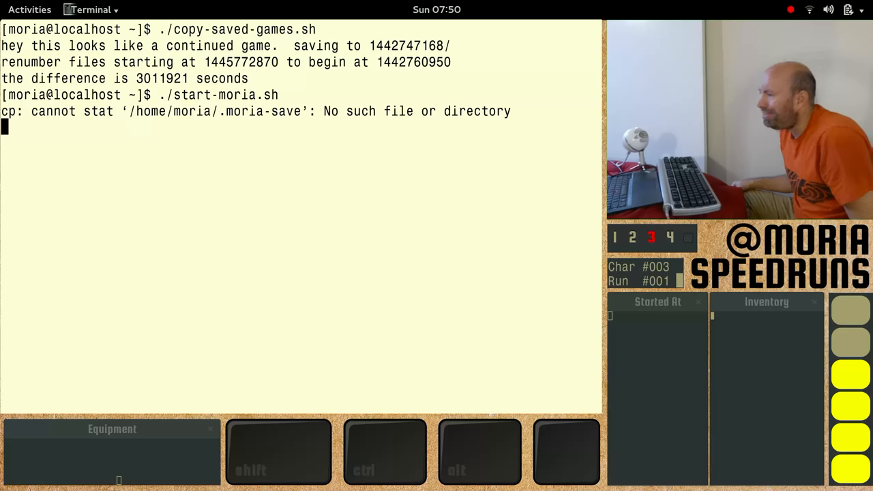
- Remove the leftover .sav files and rerun the moria start script from a fresh prompt
{"action": "key", "text": "ctrl+c"}
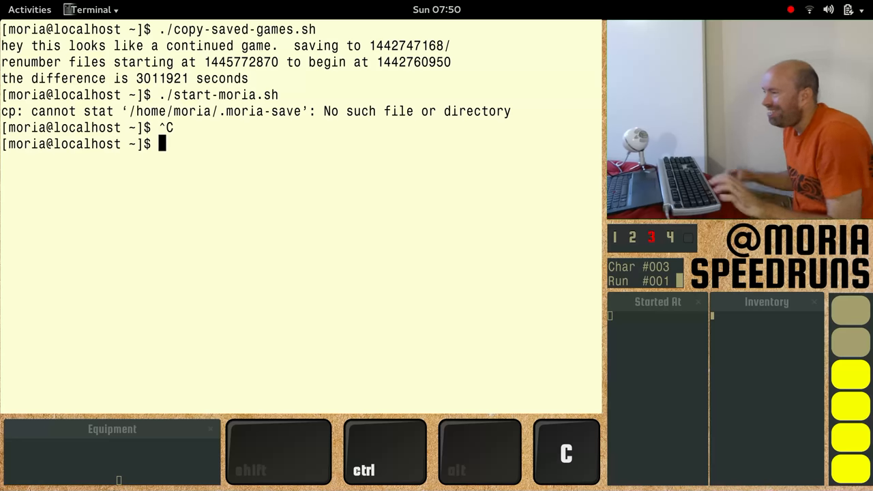
{"action": "type", "text": "gmoria-depth .moria-save"}
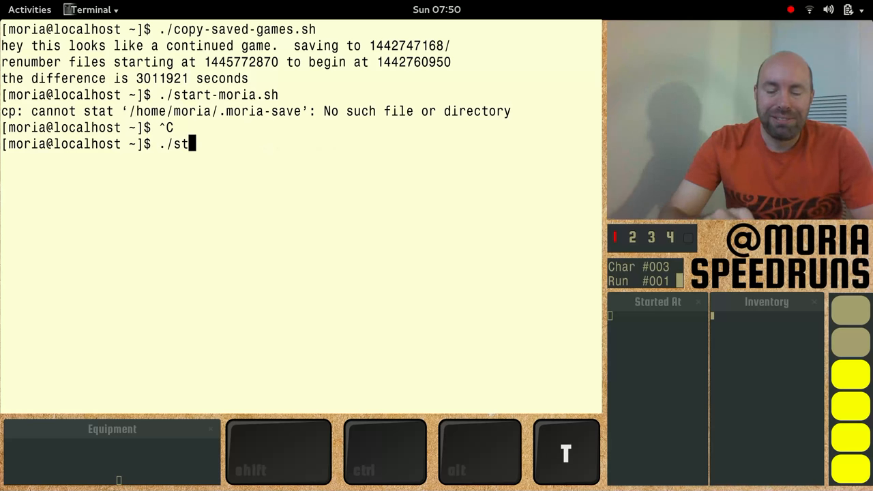
{"action": "type", "text": "art-moria.sh"}
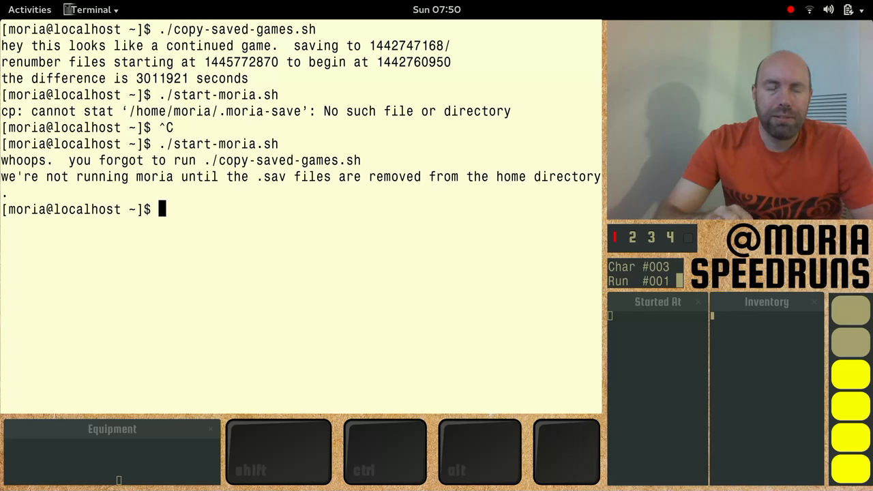
{"action": "type", "text": "rm *.sav"}
{"action": "type", "text": "./start-moria.sh"}
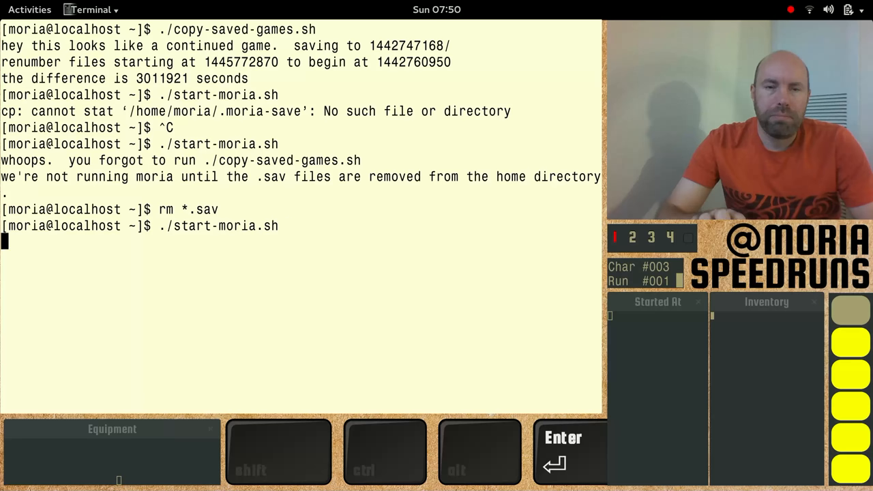
{"action": "key", "text": "Return"}
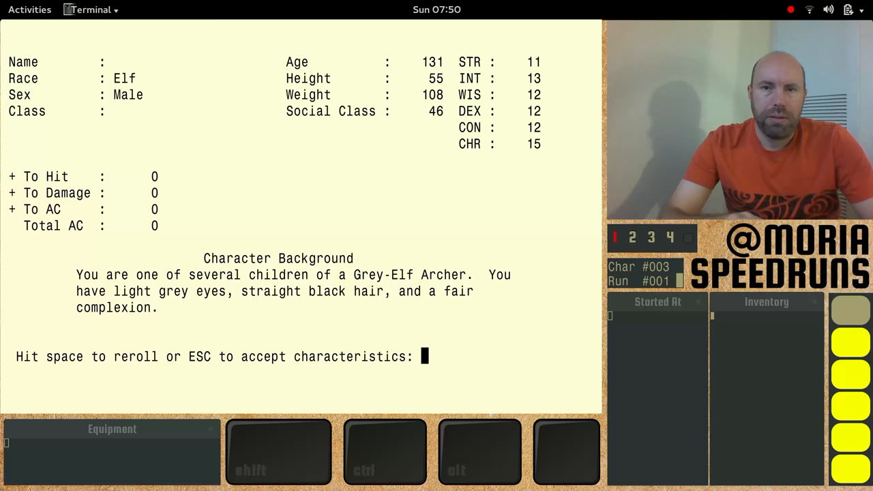
- Reroll the Elf's characteristics eight times and accept the final roll
{"action": "key", "text": "space"}
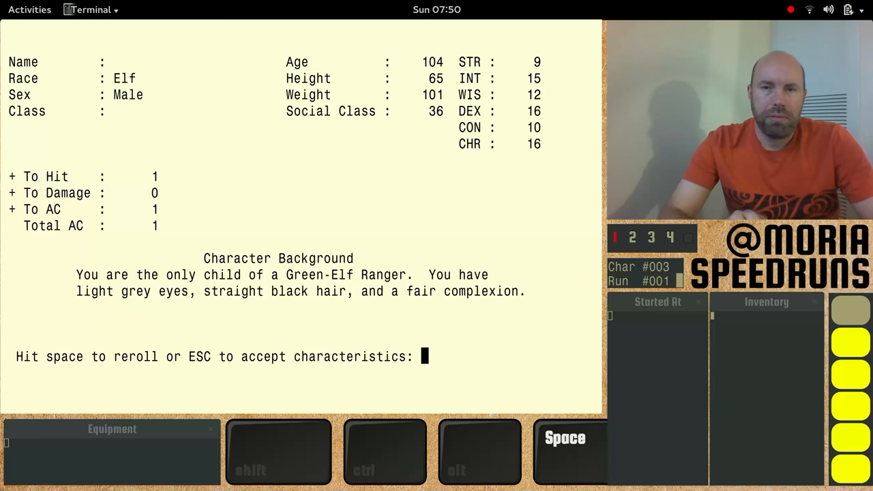
{"action": "key", "text": "space"}
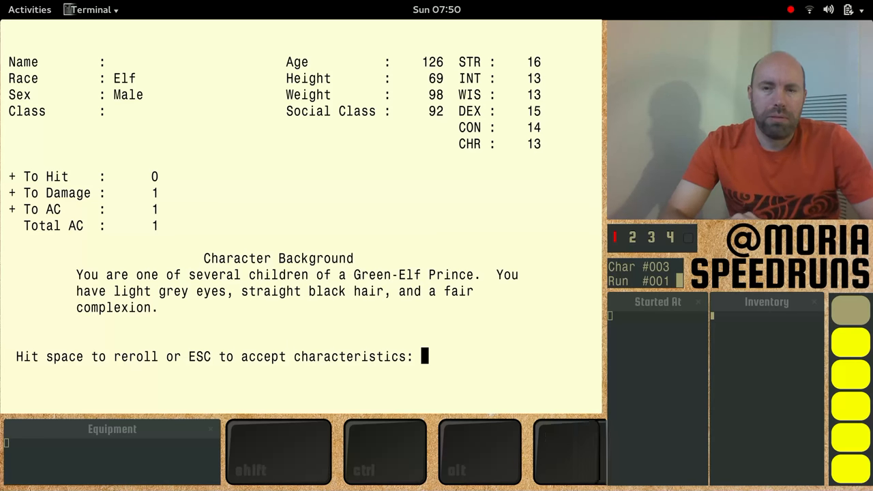
{"action": "key", "text": "space"}
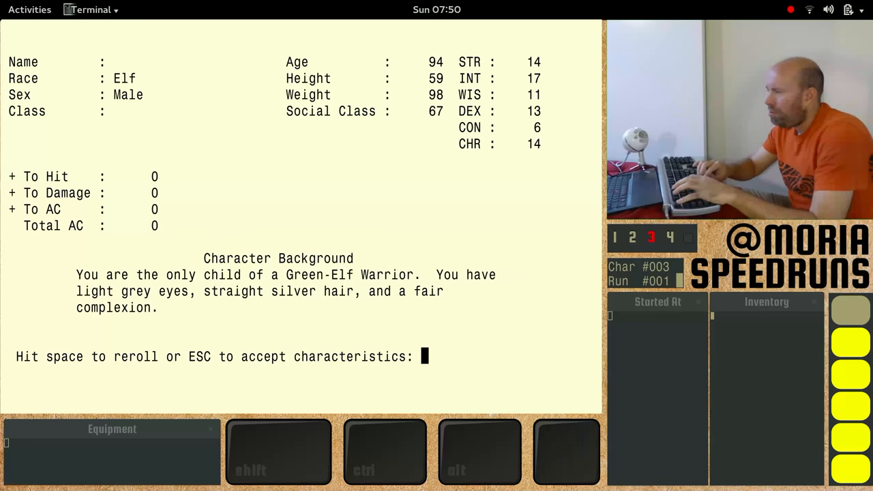
{"action": "key", "text": "space"}
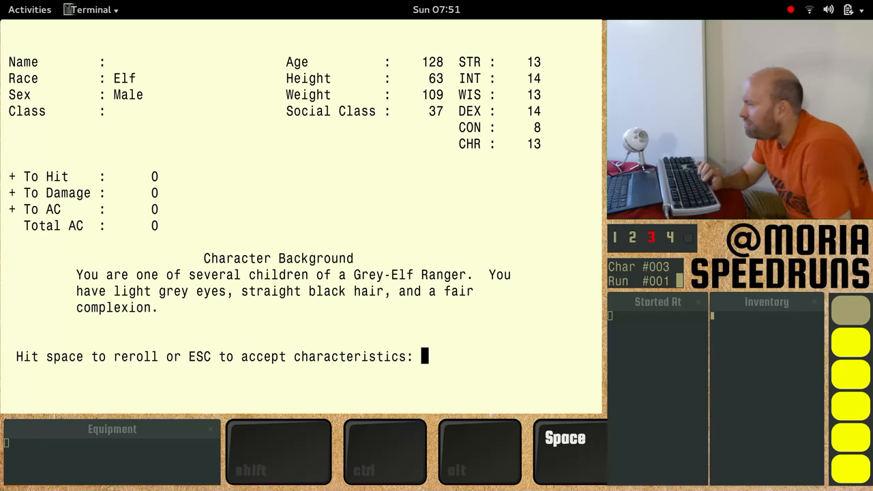
{"action": "key", "text": "space"}
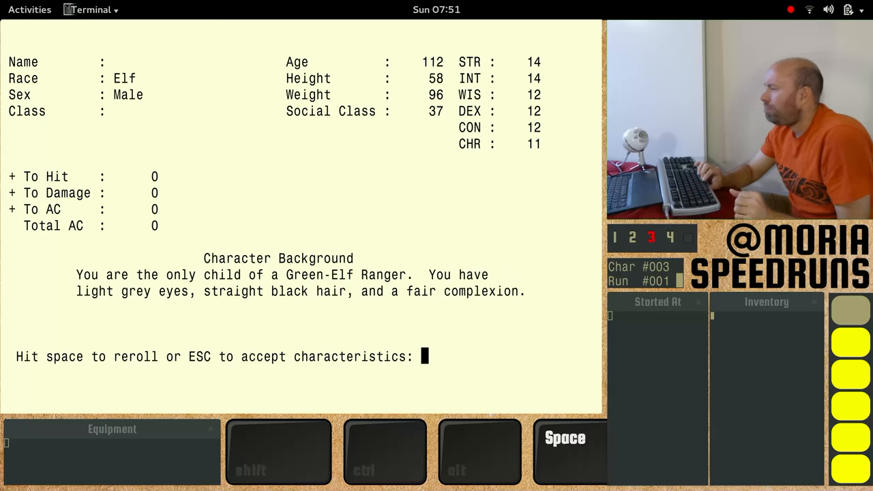
{"action": "key", "text": "space"}
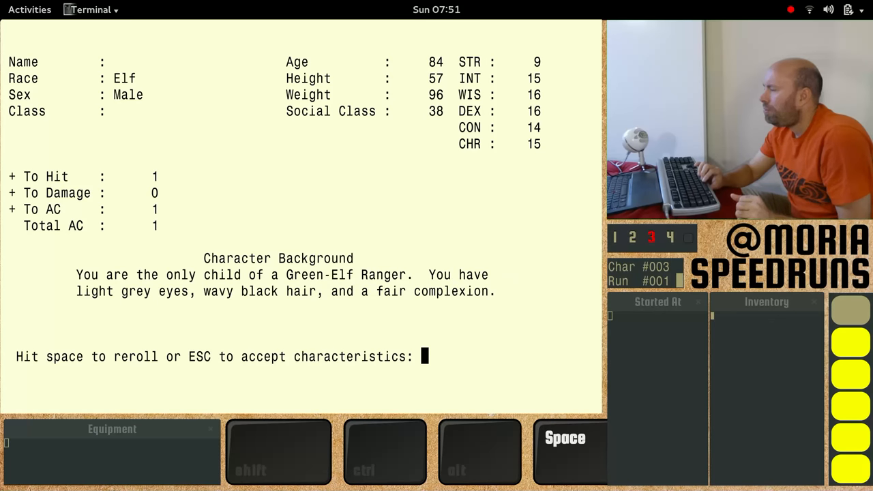
{"action": "key", "text": "space"}
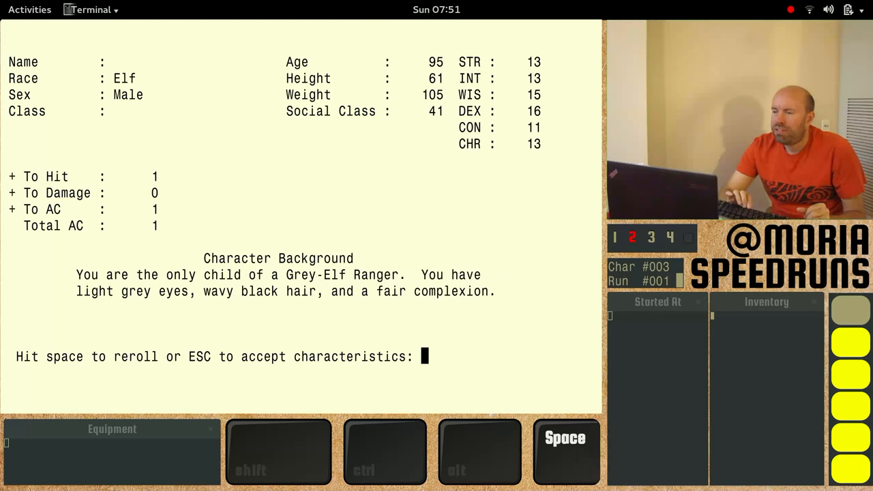
{"action": "key", "text": "space"}
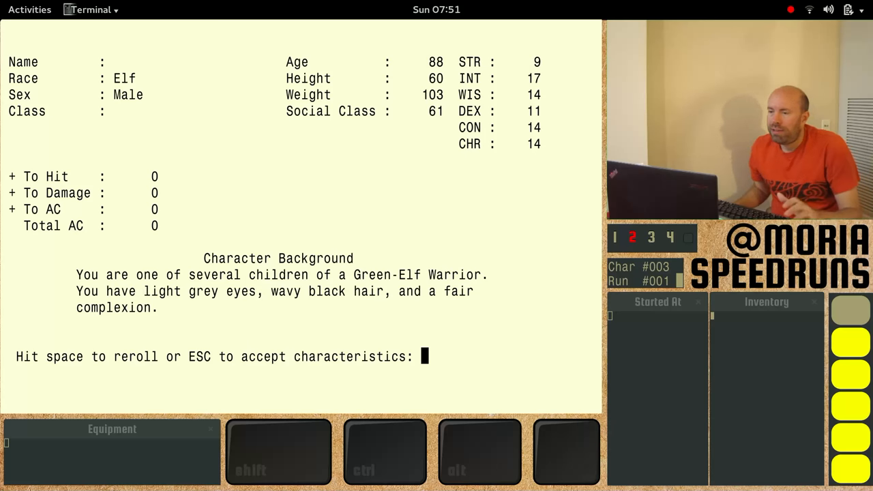
{"action": "key", "text": "Escape"}
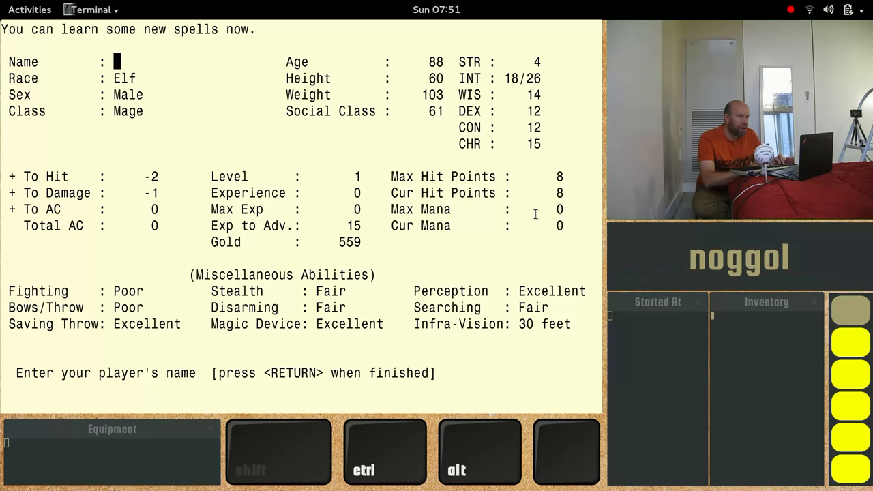
- Name the mage noggol, learn the first spell, and walk into store 3
{"action": "type", "text": "noggol"}
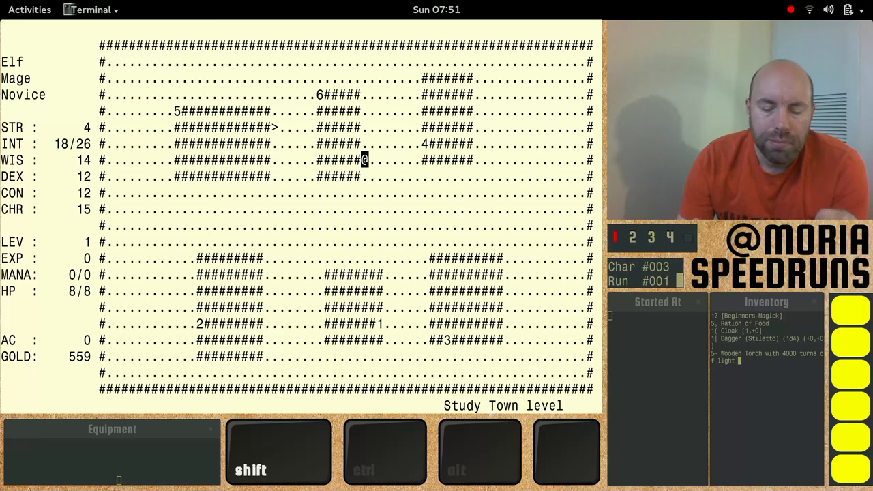
{"action": "key", "text": "a"}
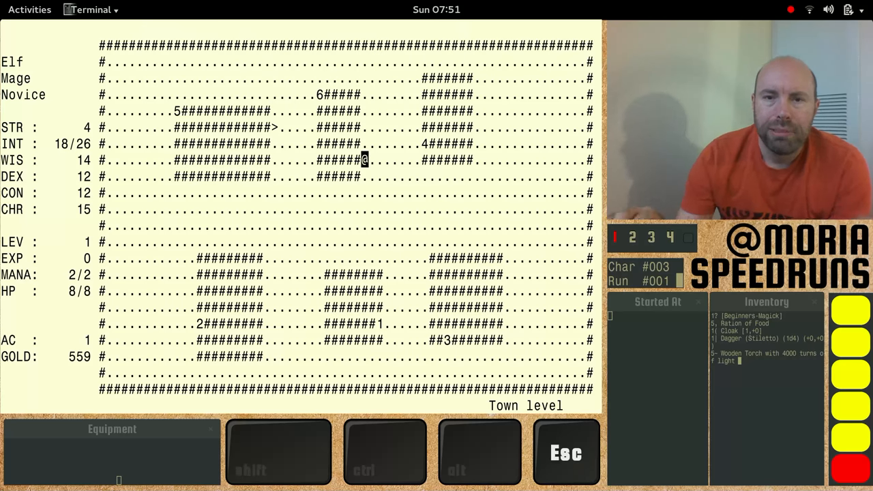
{"action": "key", "text": "3"}
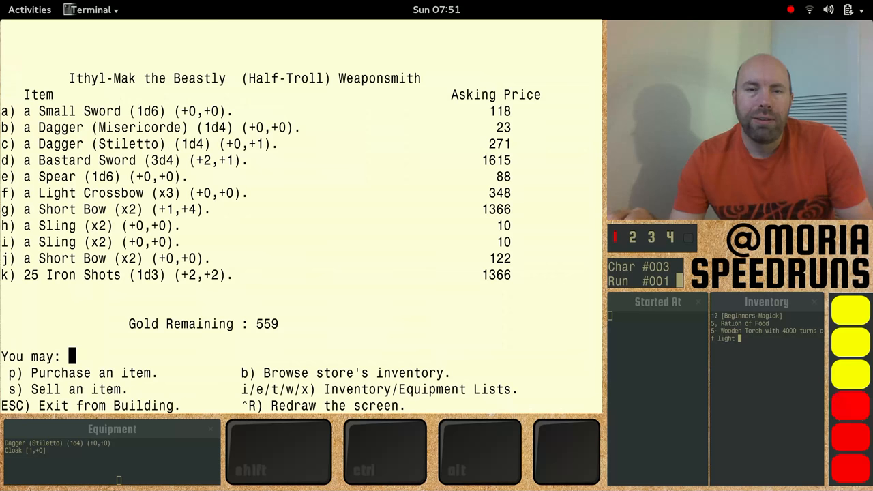
- Leave the weaponsmith, walk to the armory, browse it and leave without buying
{"action": "key", "text": "Escape"}
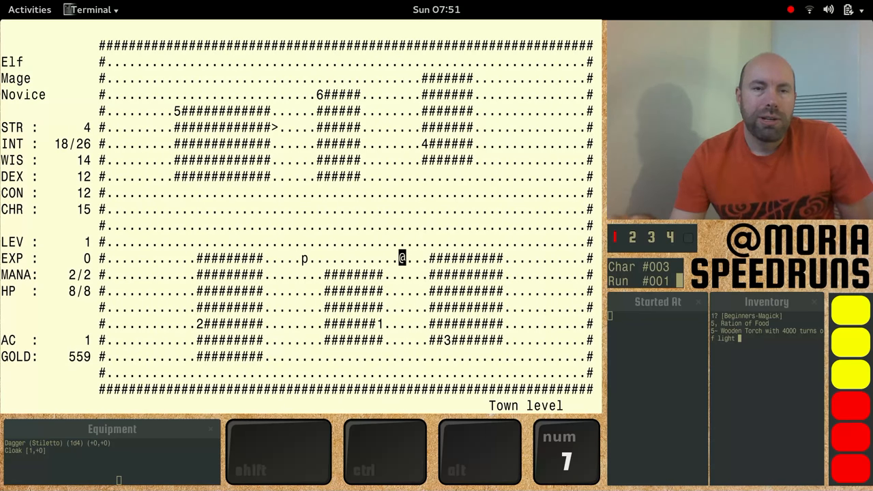
{"action": "key", "text": "2"}
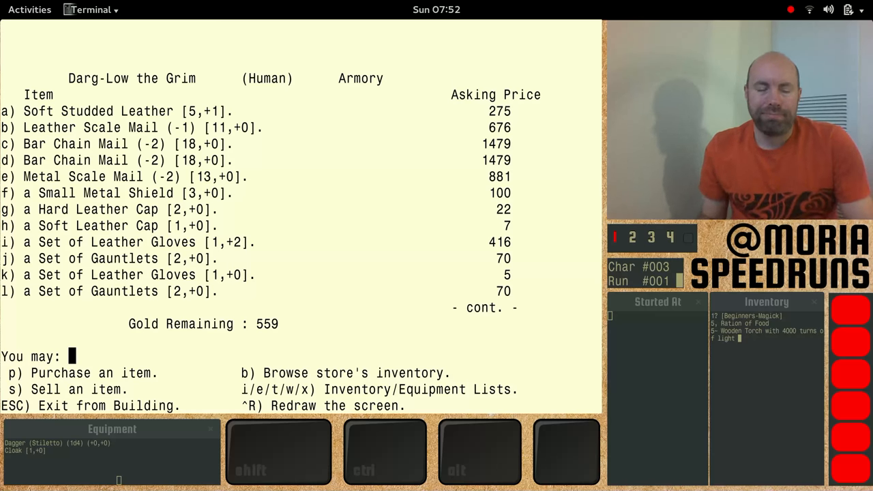
{"action": "key", "text": "Escape"}
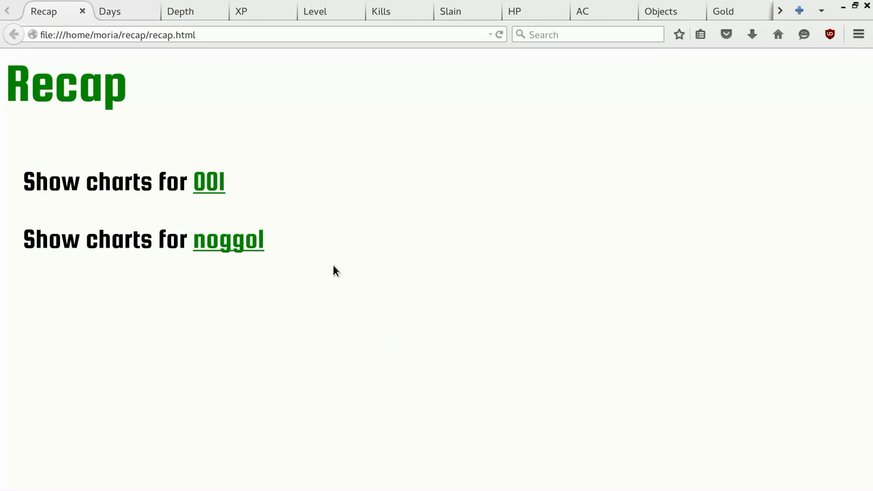
{"action": "left_click", "coordinate": [209, 182]}
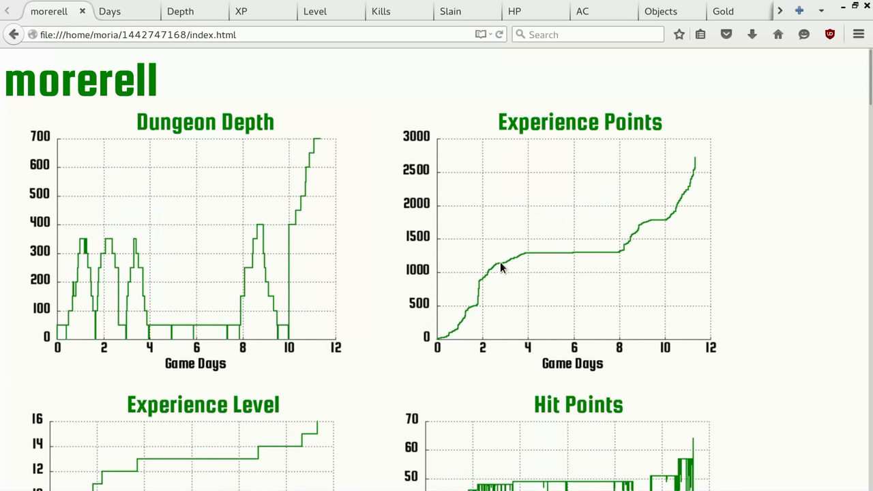
{"action": "mouse_move", "coordinate": [627, 262]}
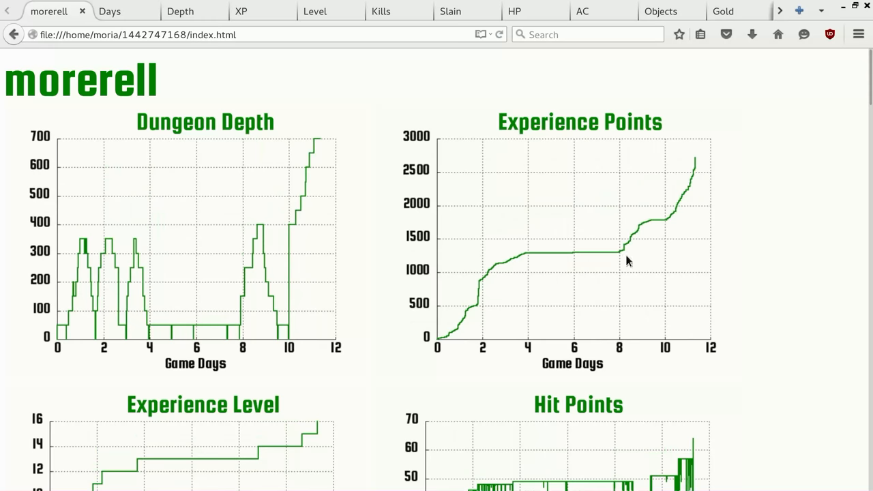
{"action": "mouse_move", "coordinate": [526, 264]}
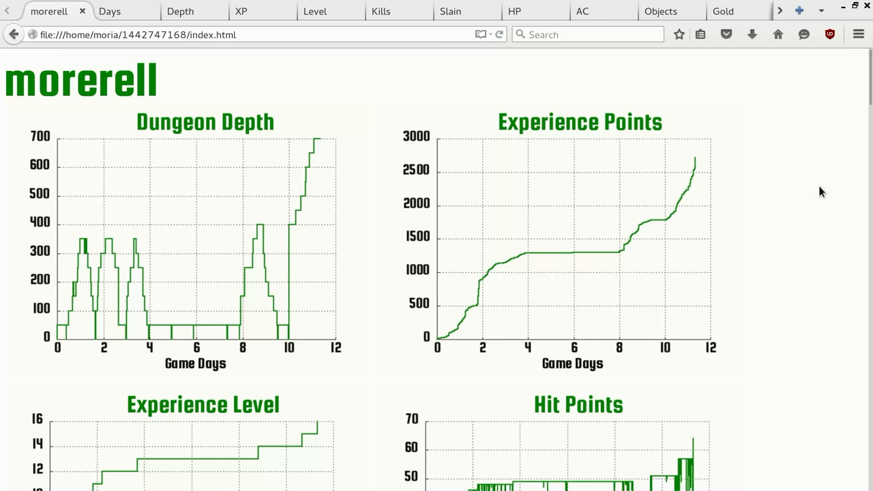
{"action": "mouse_move", "coordinate": [706, 155]}
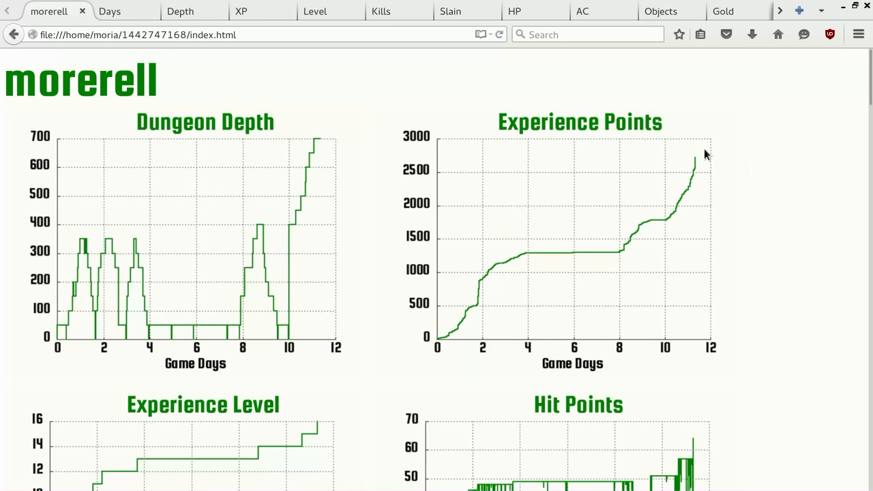
{"action": "mouse_move", "coordinate": [698, 203]}
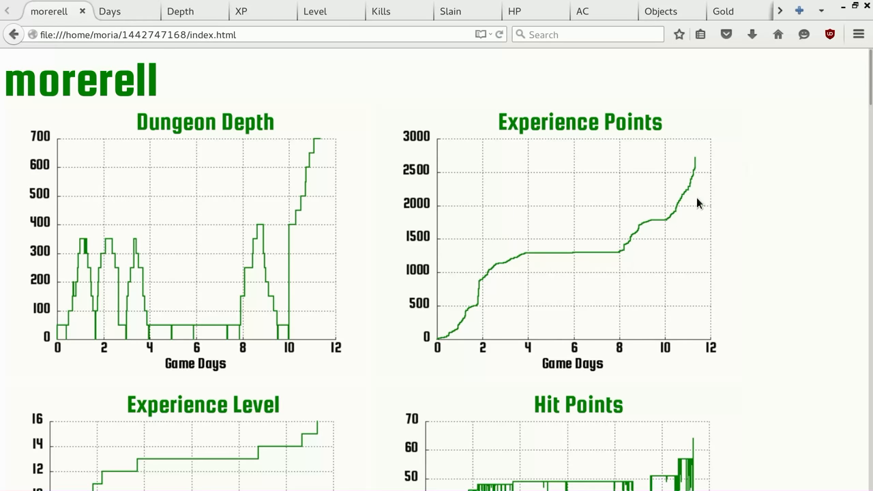
- Scroll morerell's page past the Experience, Hit Points, Armour Class and Gold graphs to the Before/After table
{"action": "scroll", "scroll_direction": "down", "scroll_amount": 3}
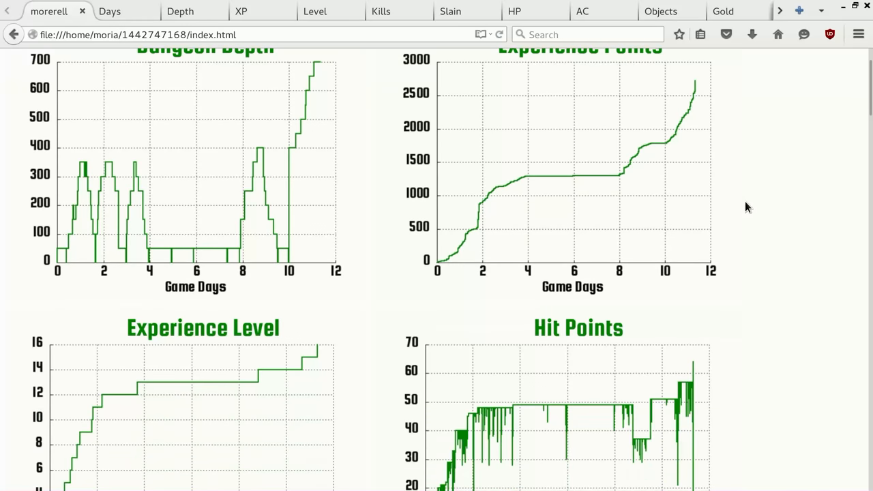
{"action": "scroll", "scroll_direction": "down", "scroll_amount": 3}
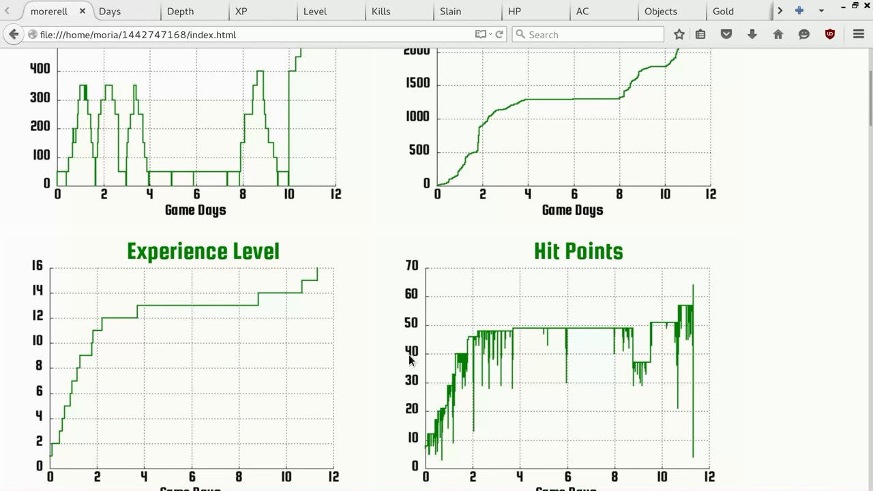
{"action": "scroll", "scroll_direction": "down", "scroll_amount": 3}
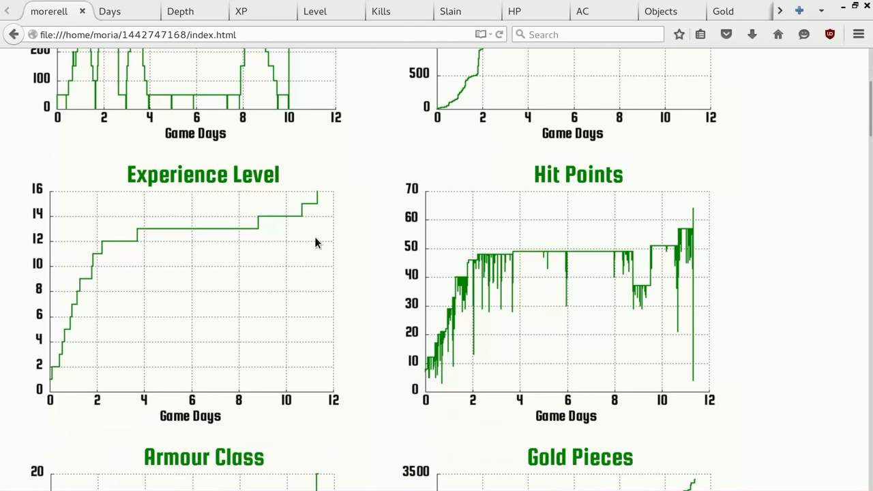
{"action": "mouse_move", "coordinate": [344, 240]}
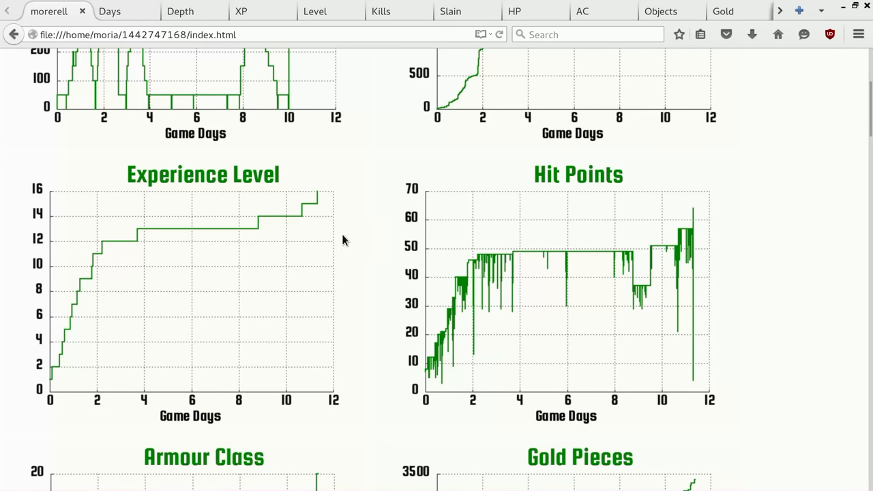
{"action": "mouse_move", "coordinate": [341, 215]}
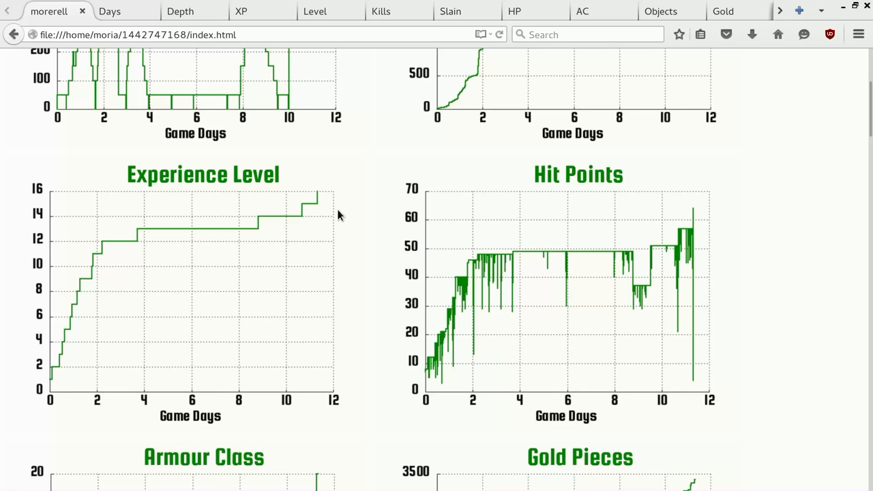
{"action": "scroll", "scroll_direction": "down", "scroll_amount": 3}
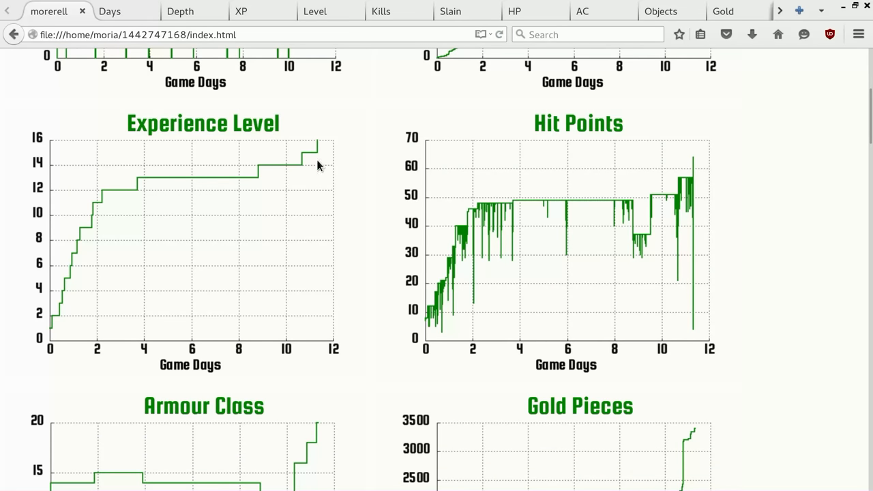
{"action": "scroll", "scroll_direction": "down", "scroll_amount": 3}
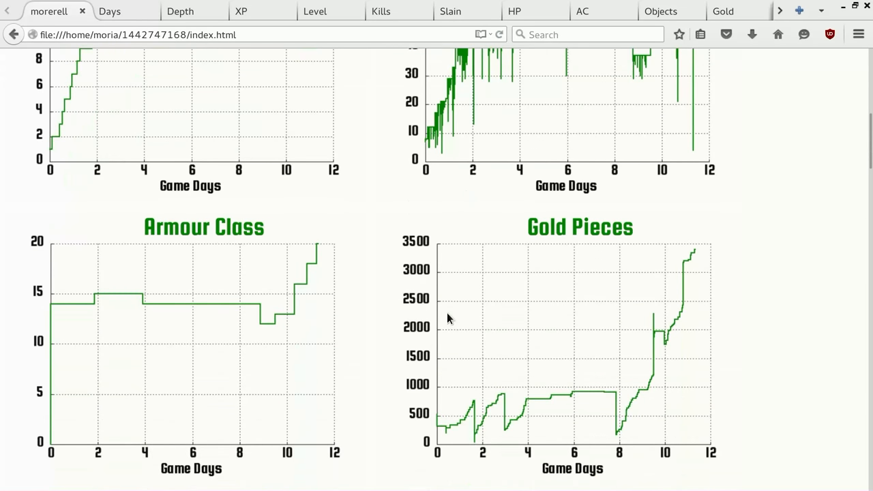
{"action": "mouse_move", "coordinate": [368, 319]}
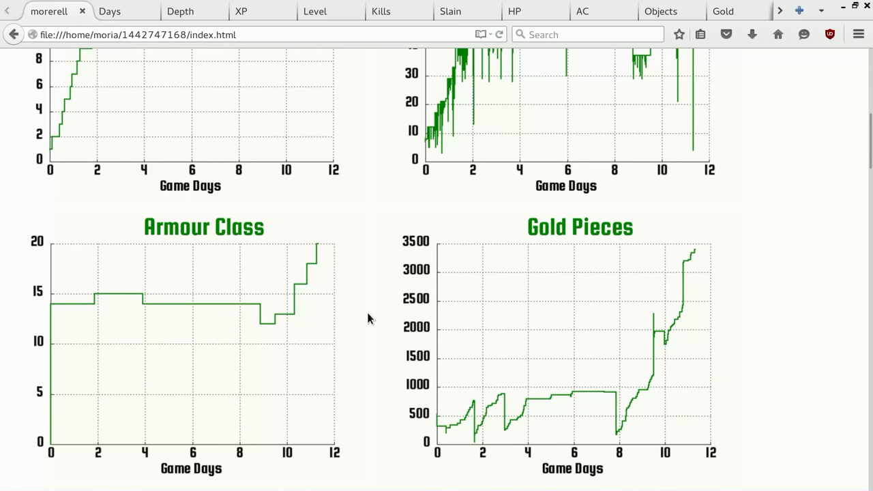
{"action": "scroll", "scroll_direction": "down", "scroll_amount": 3}
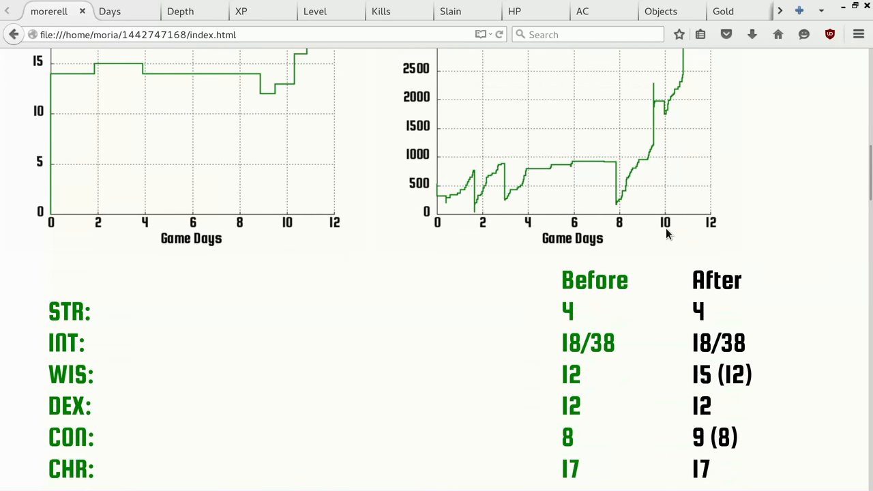
- Scroll through the Before/After stats table to the 728 XP remaining line and Current Equipment heading
{"action": "scroll", "scroll_direction": "down", "scroll_amount": 3}
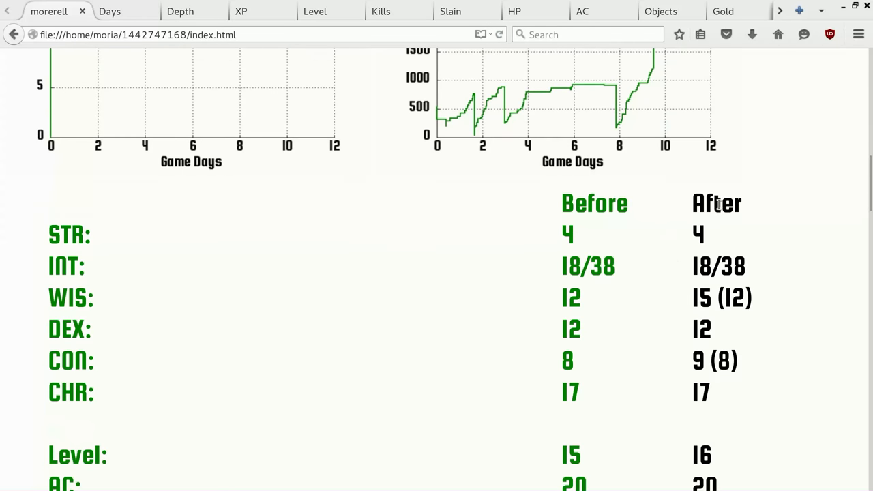
{"action": "scroll", "scroll_direction": "down", "scroll_amount": 3}
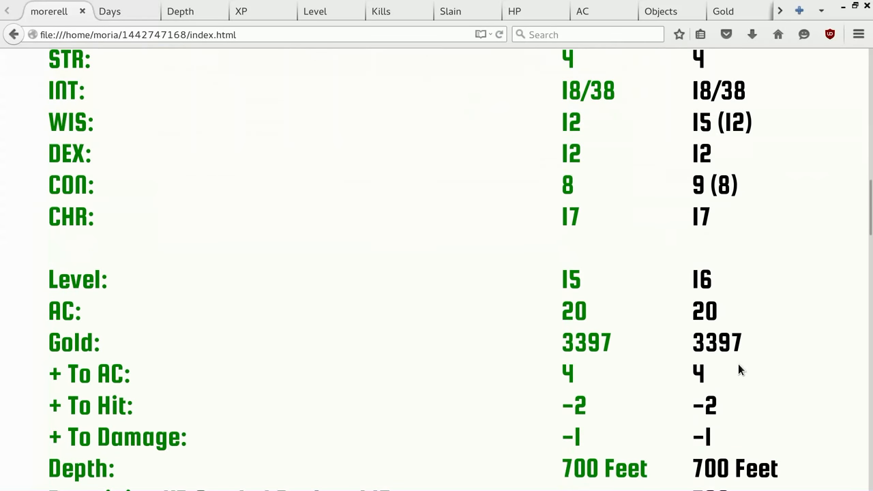
{"action": "scroll", "scroll_direction": "down", "scroll_amount": 3}
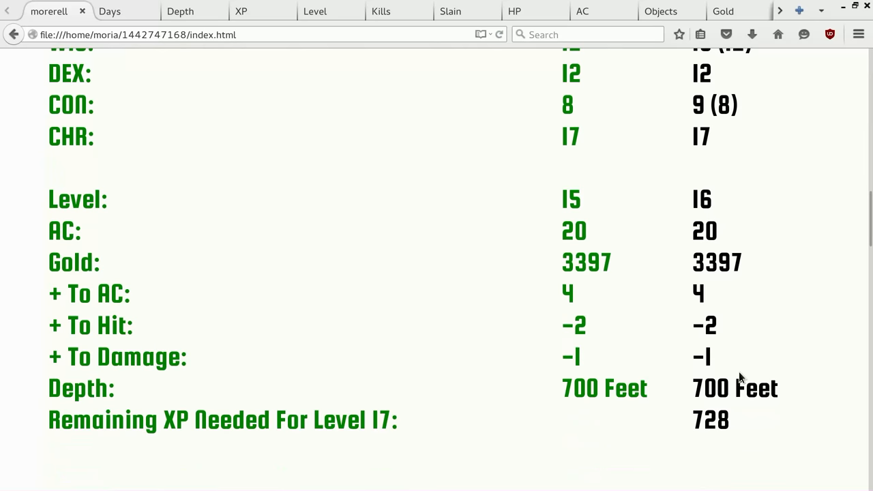
{"action": "mouse_move", "coordinate": [734, 440]}
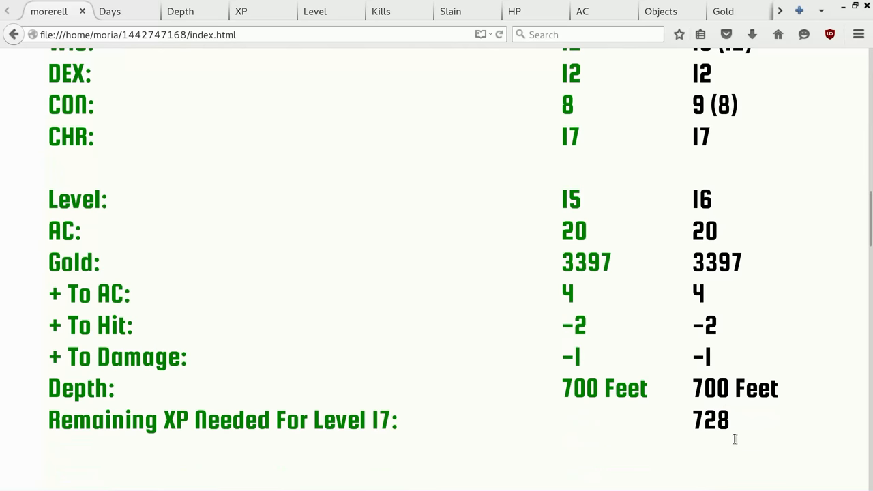
{"action": "scroll", "scroll_direction": "down", "scroll_amount": 3}
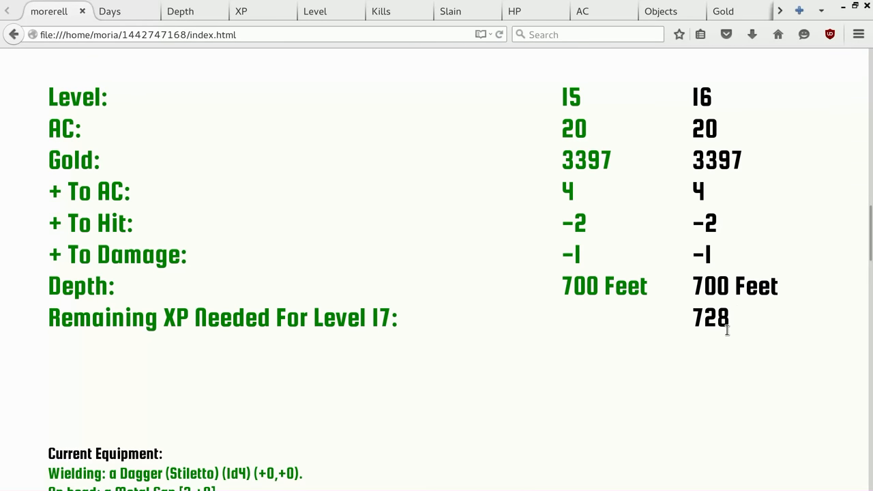
- Scroll into the equipment lists and highlight the Ring of Teleportation line
{"action": "scroll", "scroll_direction": "down", "scroll_amount": 3}
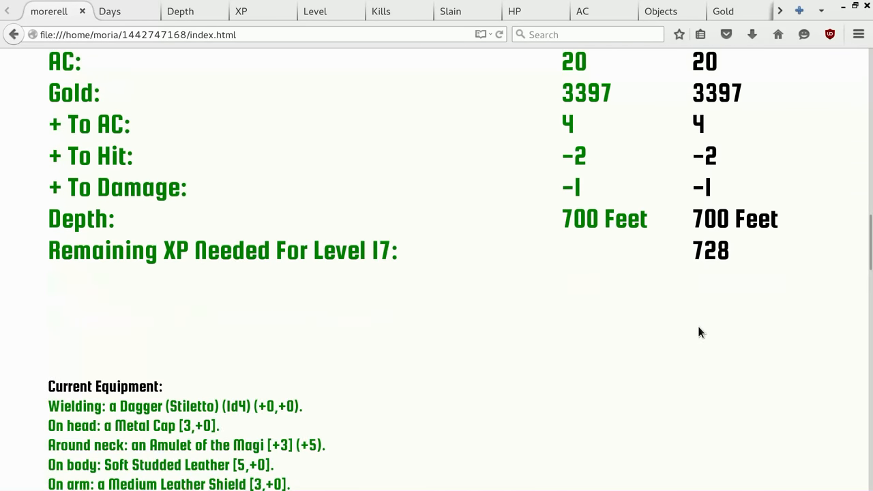
{"action": "scroll", "scroll_direction": "down", "scroll_amount": 3}
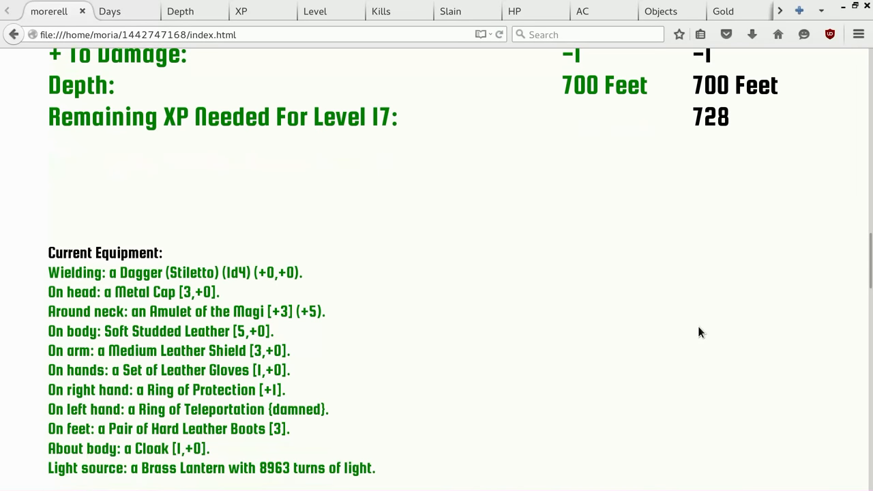
{"action": "scroll", "scroll_direction": "down", "scroll_amount": 3}
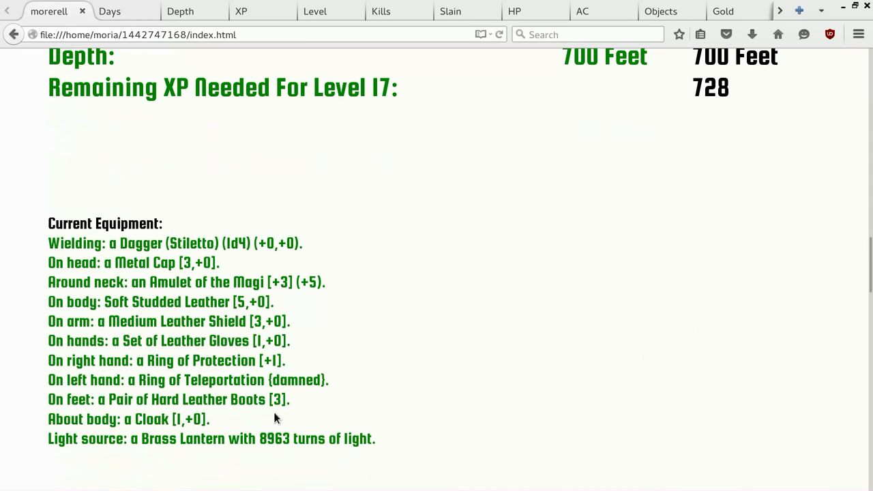
{"action": "double_click", "coordinate": [224, 379]}
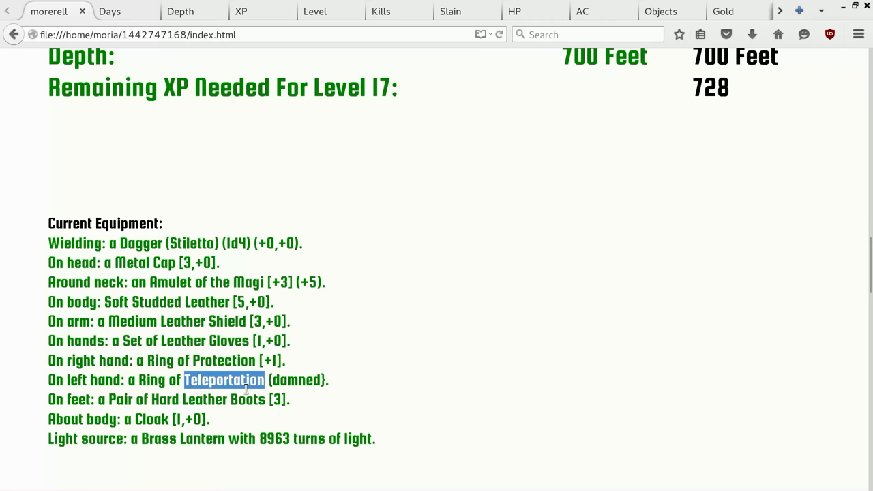
{"action": "triple_click", "coordinate": [224, 379]}
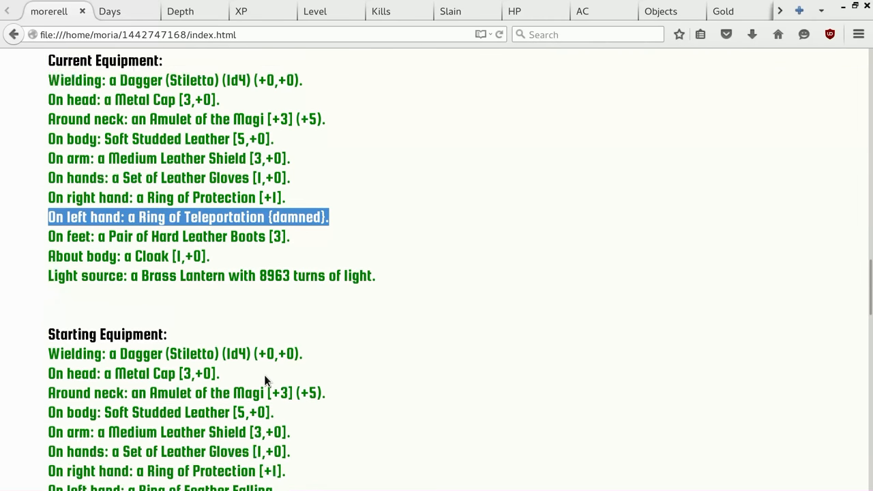
- Scroll to the end of the Inventory list of spellbooks, potions, scrolls, wands and rings
{"action": "scroll", "scroll_direction": "down", "scroll_amount": 3}
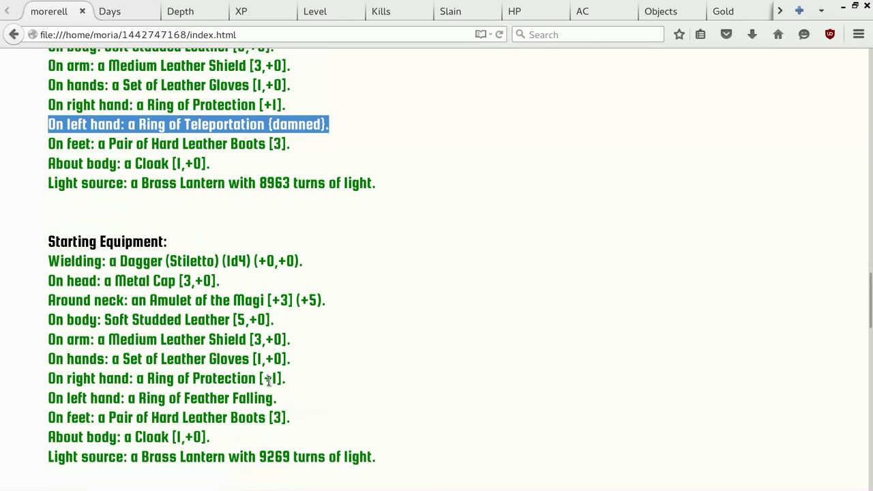
{"action": "scroll", "scroll_direction": "down", "scroll_amount": 3}
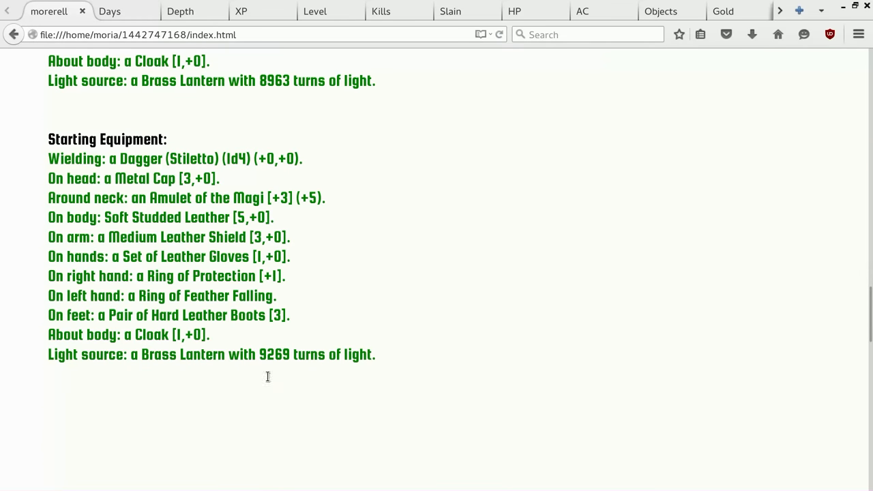
{"action": "scroll", "scroll_direction": "down", "scroll_amount": 3}
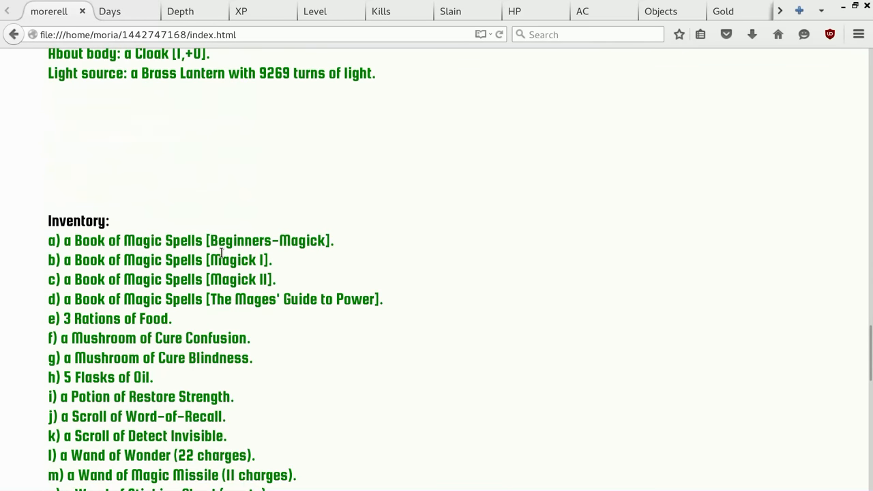
{"action": "scroll", "scroll_direction": "down", "scroll_amount": 3}
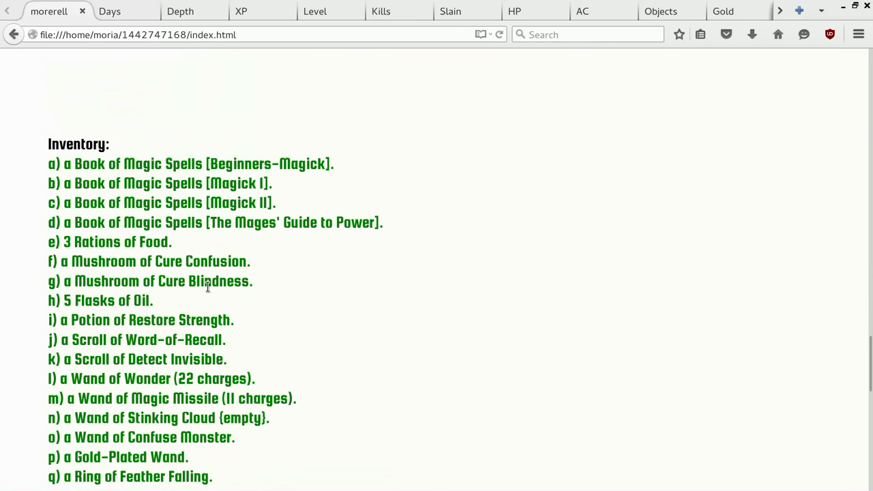
{"action": "mouse_move", "coordinate": [210, 271]}
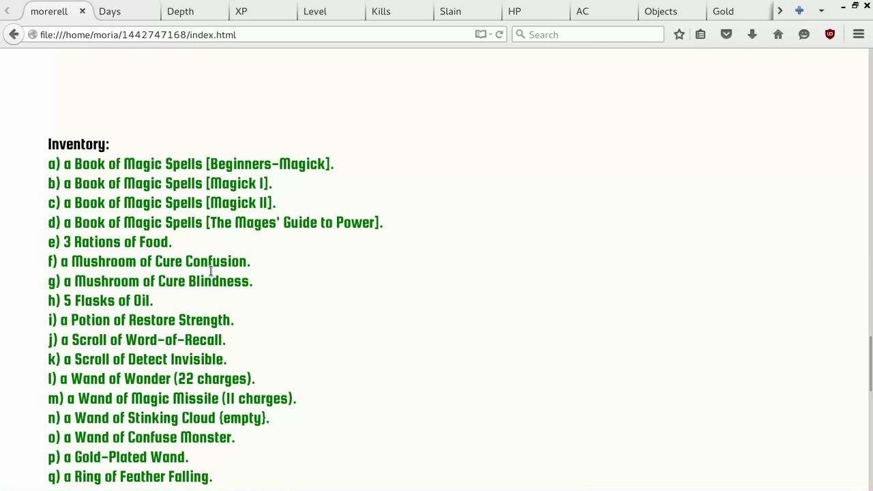
{"action": "double_click", "coordinate": [215, 262]}
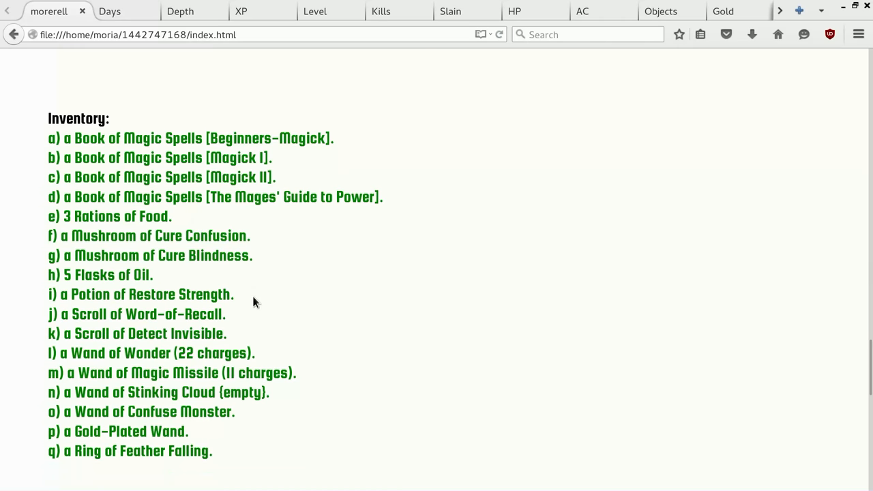
{"action": "mouse_move", "coordinate": [162, 402]}
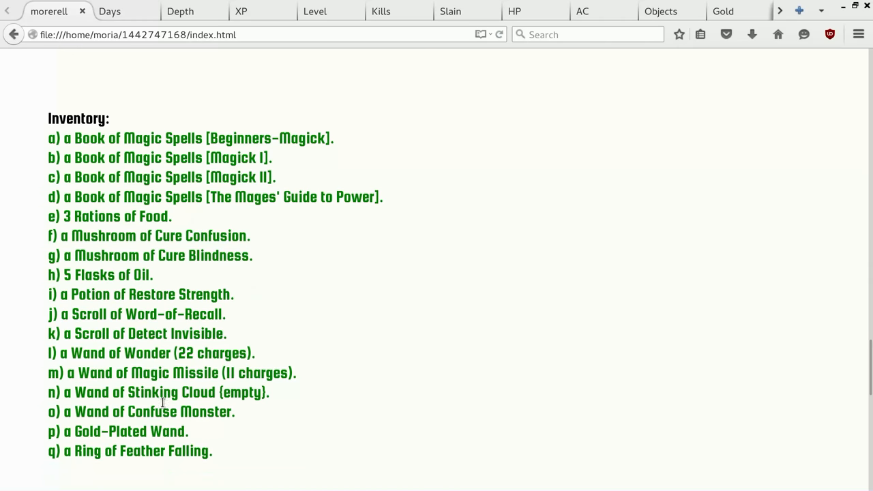
{"action": "mouse_move", "coordinate": [155, 244]}
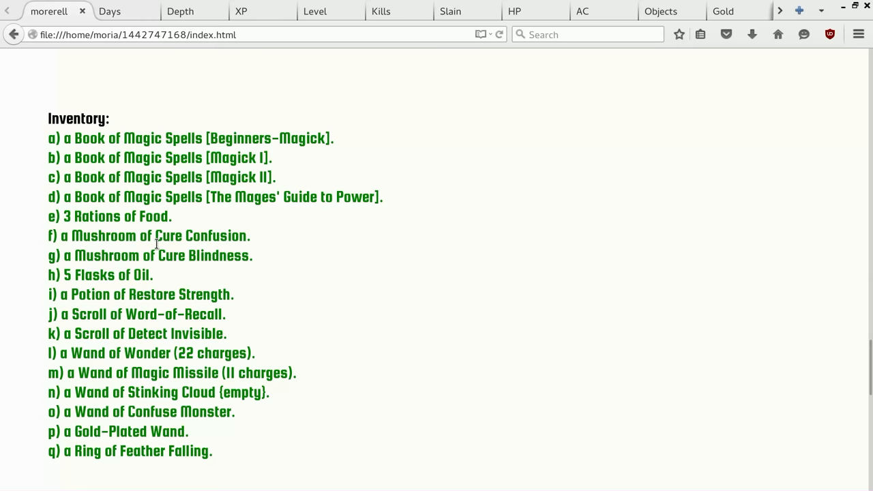
{"action": "mouse_move", "coordinate": [172, 340]}
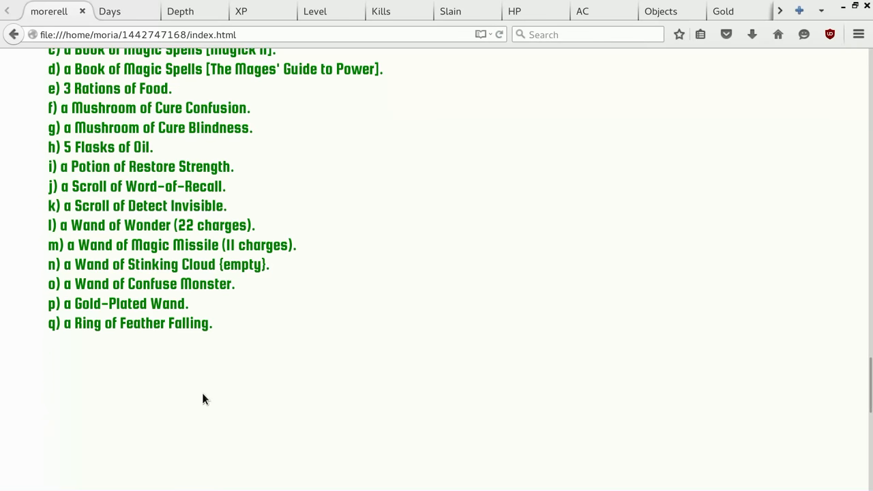
- Scroll to the final stats table (04:08:14 elapsed, 700 feet, 521 kills, score 14113), briefly selecting the elapsed time
{"action": "scroll", "scroll_direction": "down", "scroll_amount": 3}
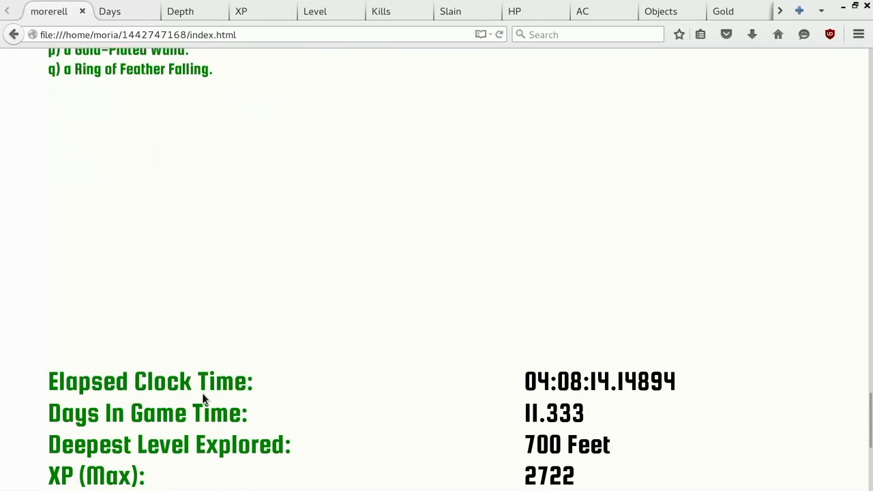
{"action": "scroll", "scroll_direction": "down", "scroll_amount": 3}
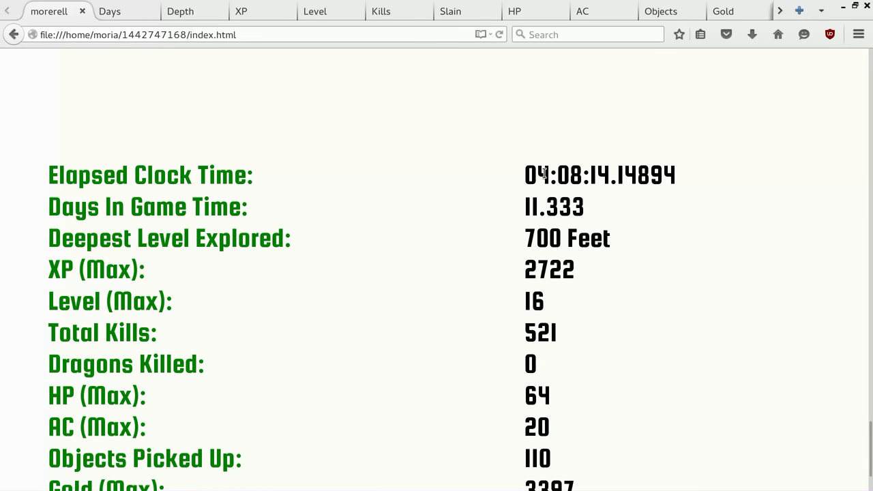
{"action": "left_click_drag", "start_coordinate": [537, 175], "coordinate": [616, 175]}
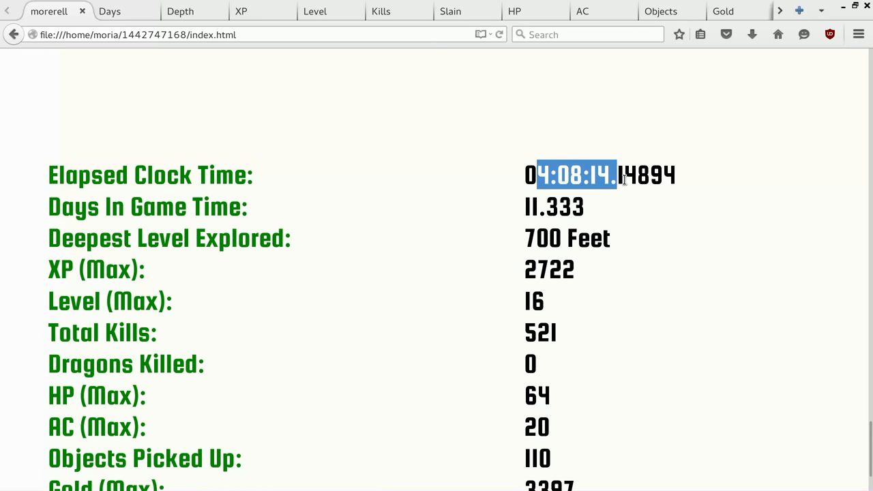
{"action": "left_click", "coordinate": [606, 193]}
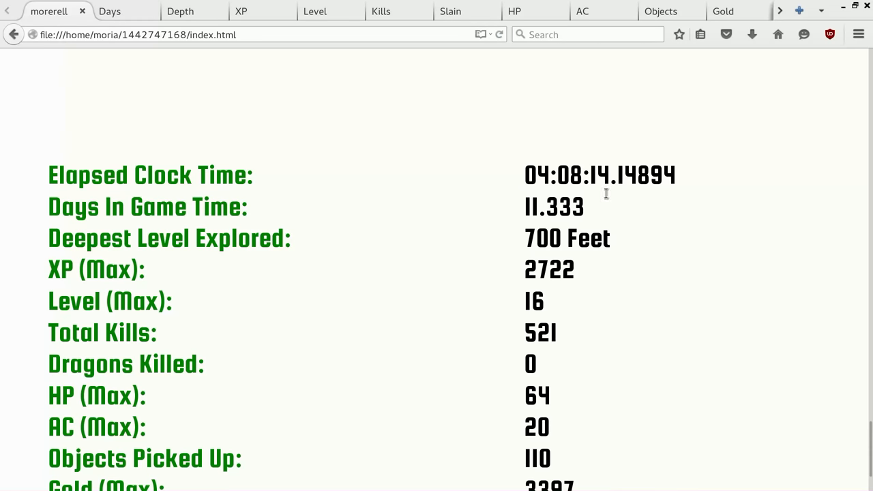
{"action": "mouse_move", "coordinate": [489, 300]}
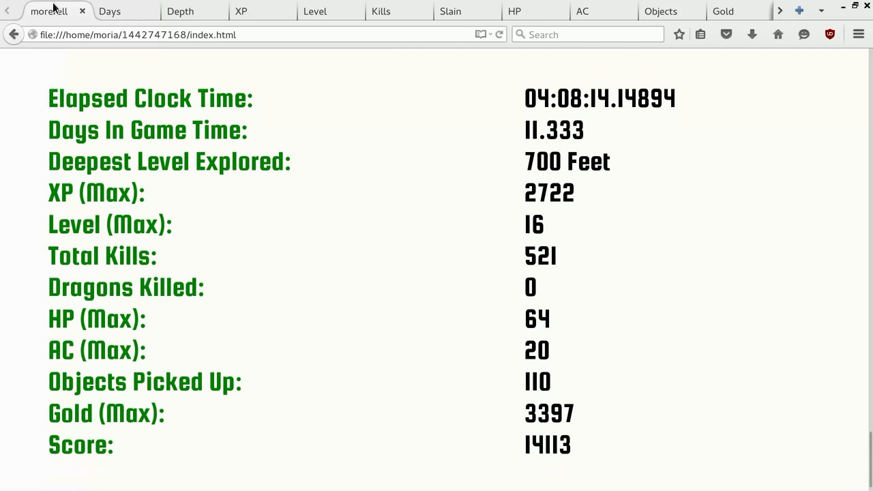
{"action": "left_click", "coordinate": [109, 11]}
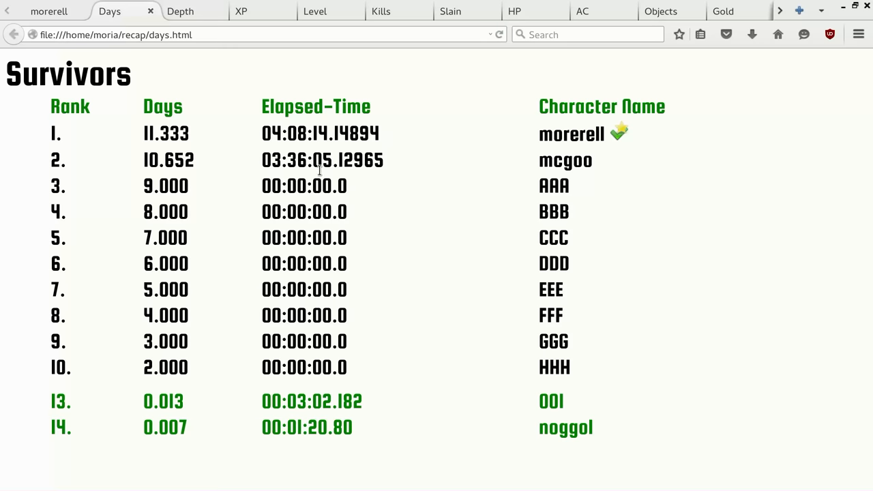
{"action": "mouse_move", "coordinate": [184, 156]}
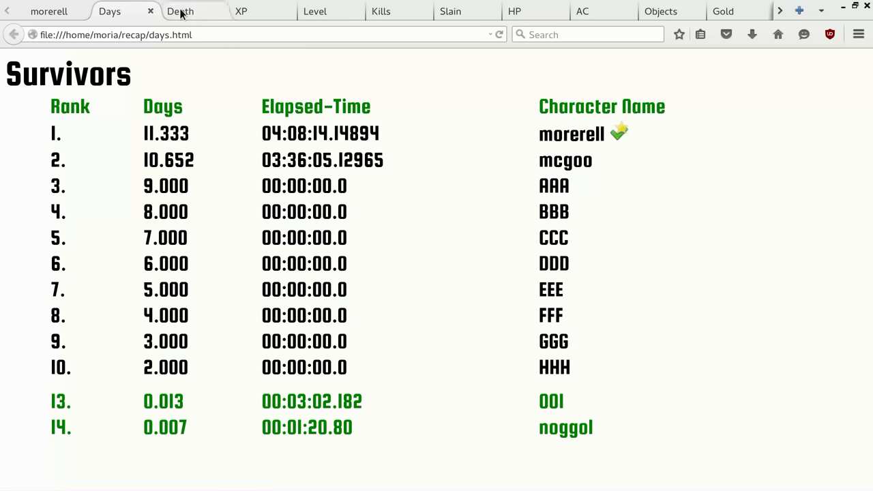
{"action": "left_click", "coordinate": [180, 10]}
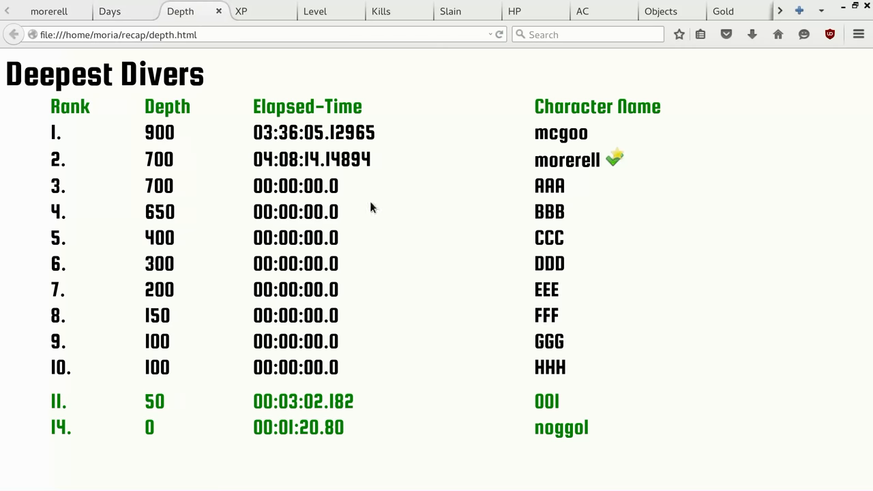
{"action": "mouse_move", "coordinate": [284, 30]}
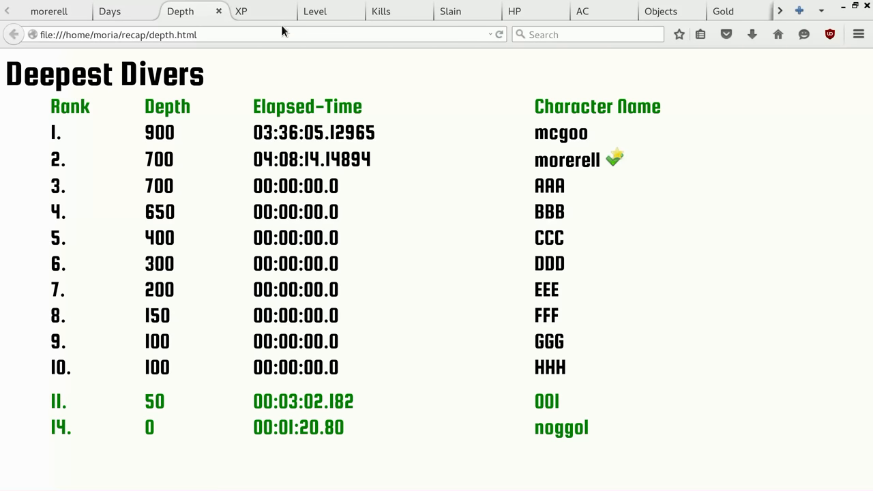
{"action": "left_click", "coordinate": [240, 11]}
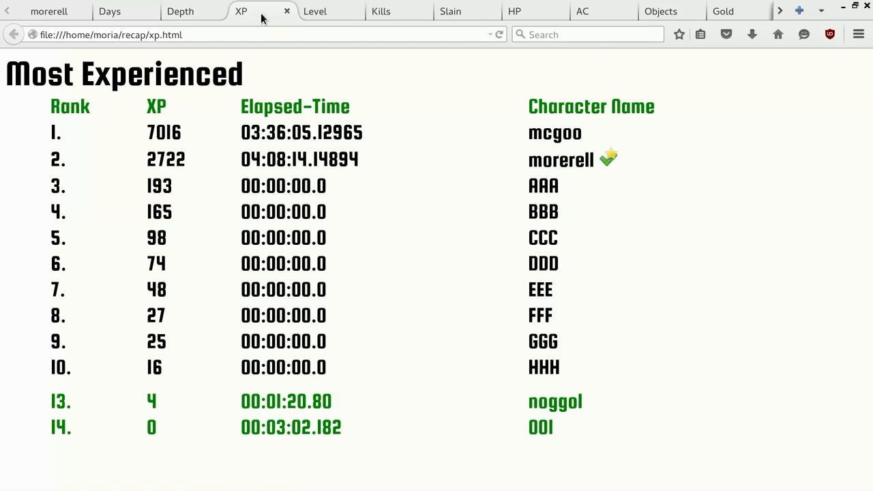
{"action": "mouse_move", "coordinate": [556, 176]}
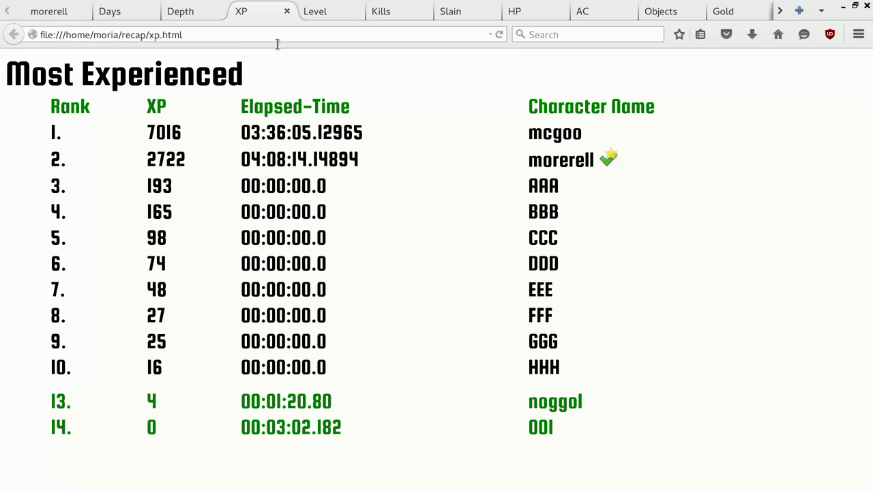
{"action": "left_click", "coordinate": [314, 11]}
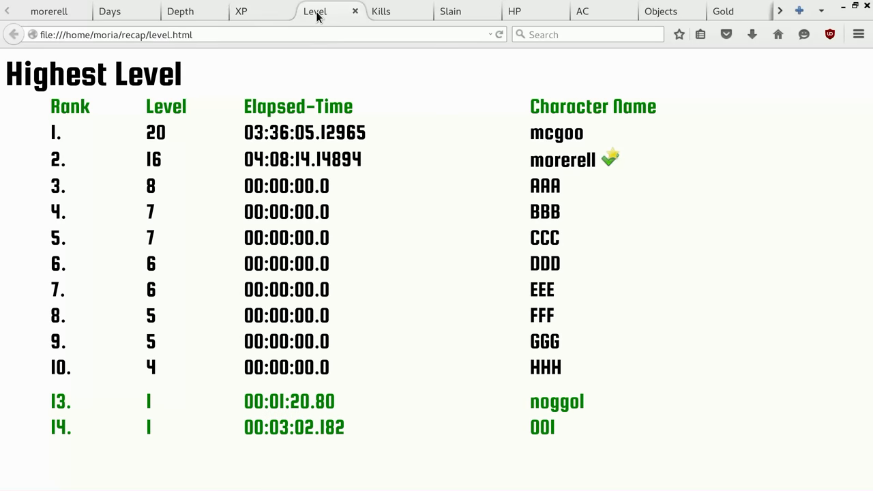
{"action": "mouse_move", "coordinate": [346, 17]}
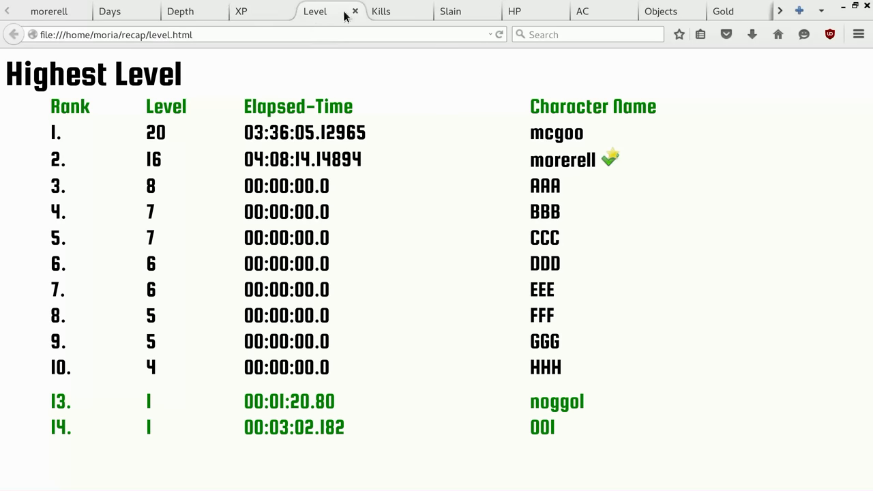
- View the Kills, Hit Points, Armour Class, Objects and Gold rankings, ending on High Scores with morerell second at 14113
{"action": "left_click", "coordinate": [381, 11]}
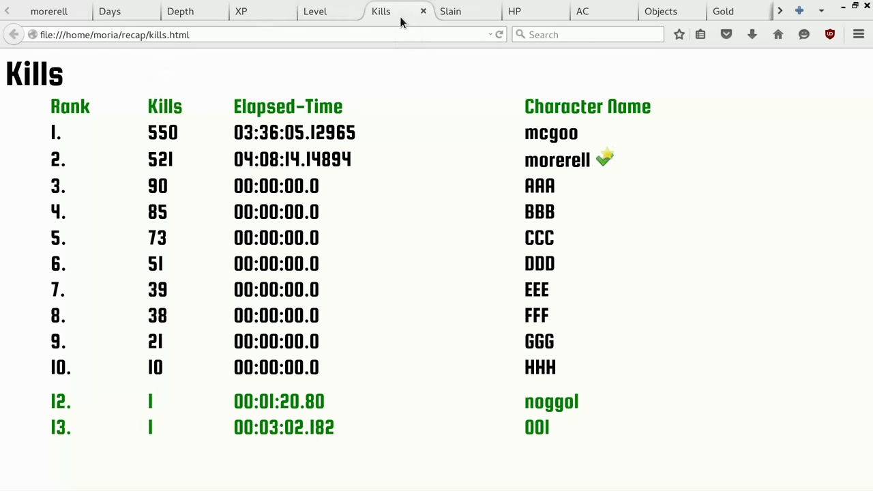
{"action": "mouse_move", "coordinate": [412, 19]}
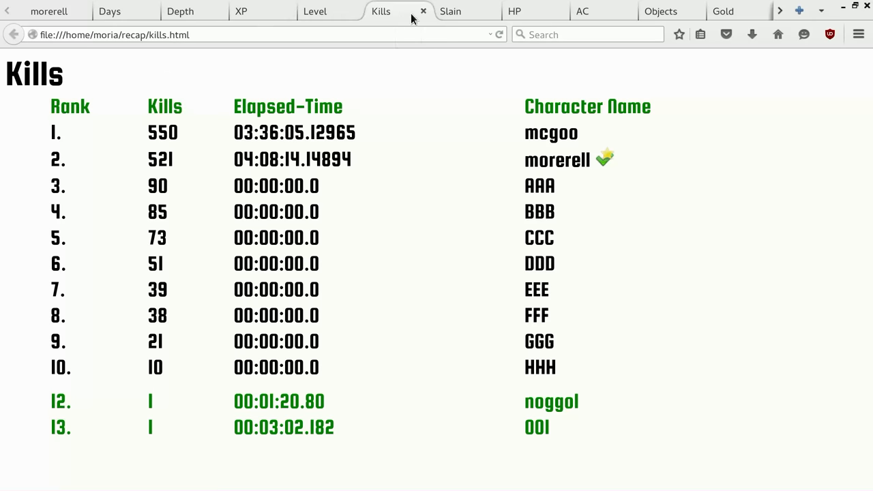
{"action": "mouse_move", "coordinate": [172, 63]}
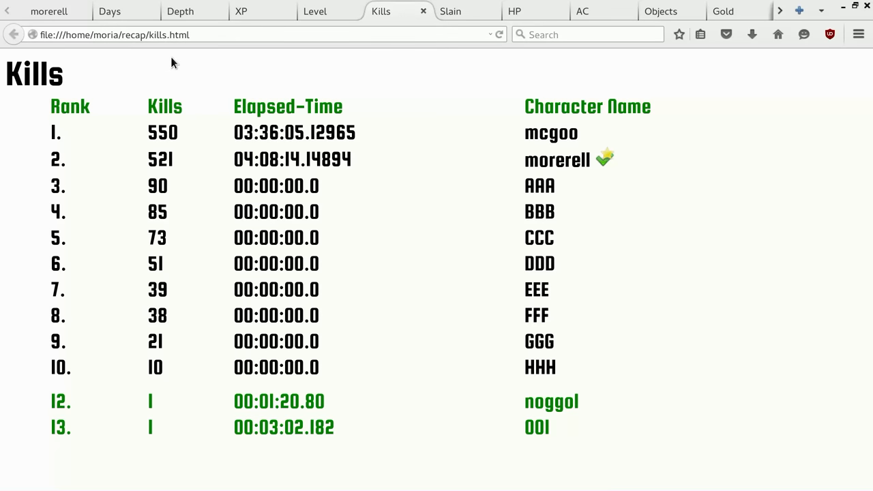
{"action": "mouse_move", "coordinate": [524, 11]}
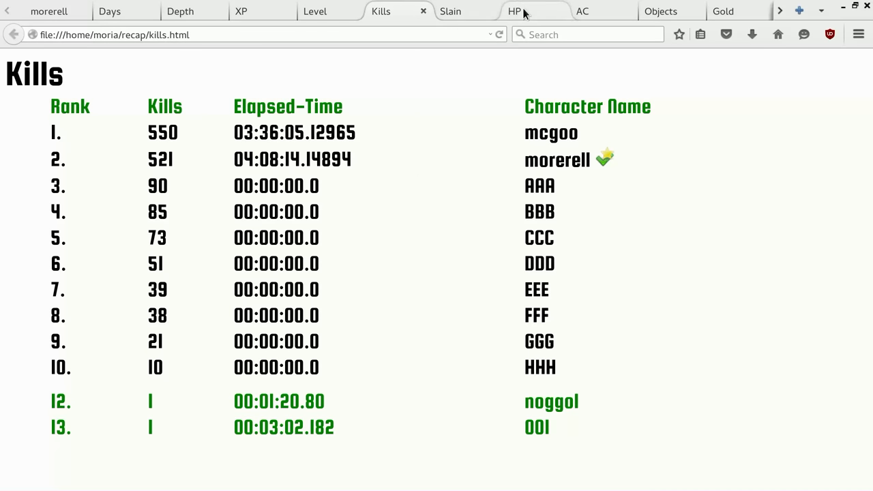
{"action": "left_click", "coordinate": [514, 11]}
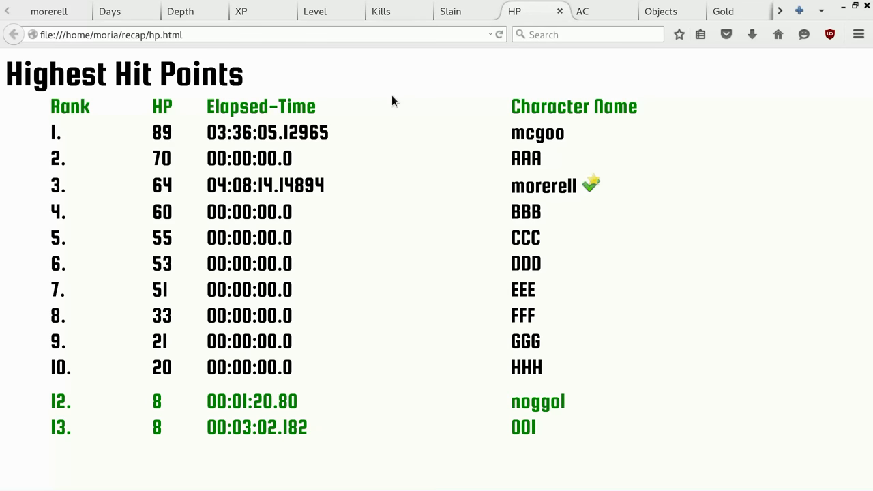
{"action": "left_click", "coordinate": [581, 11]}
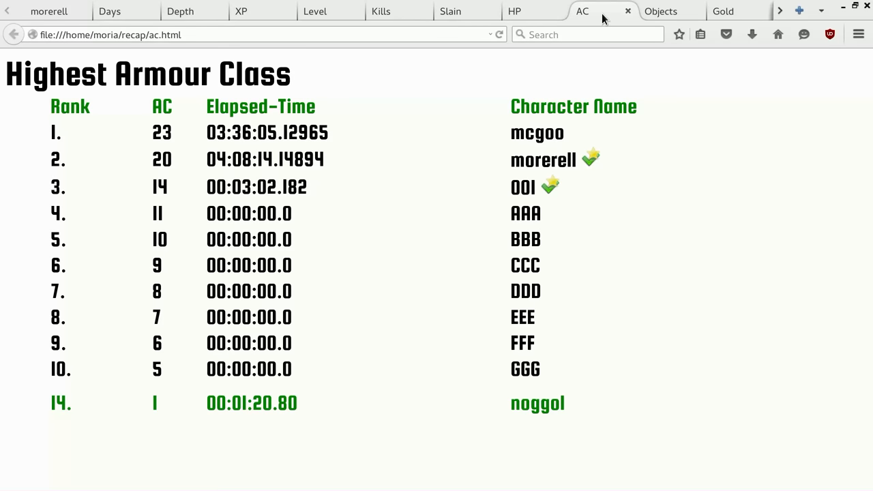
{"action": "left_click", "coordinate": [660, 11]}
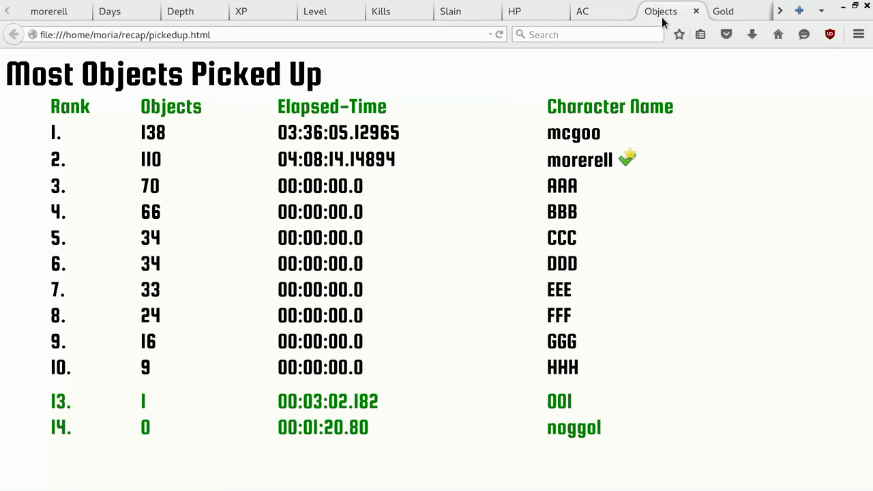
{"action": "left_click", "coordinate": [721, 11]}
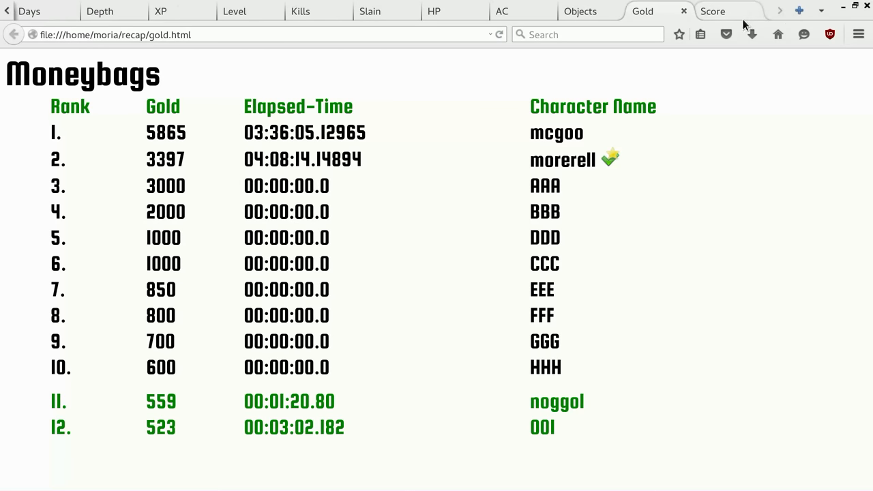
{"action": "left_click", "coordinate": [712, 11]}
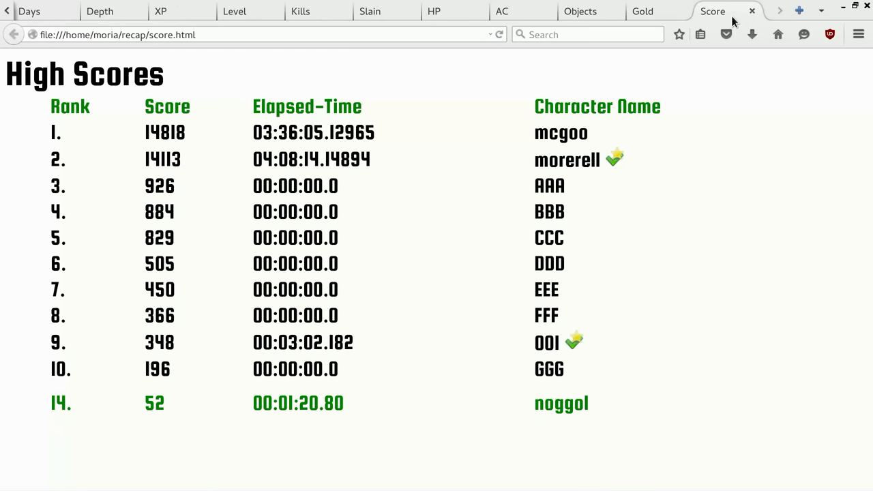